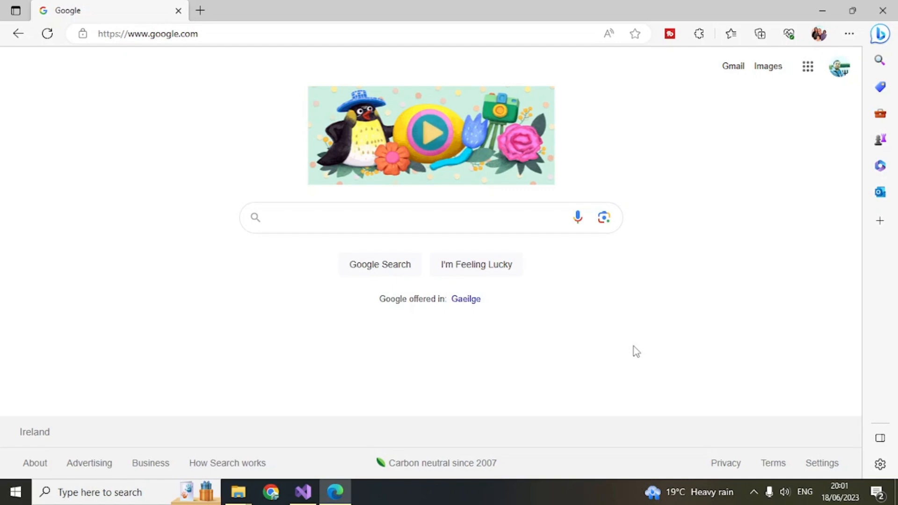
mouse_move(197, 75)
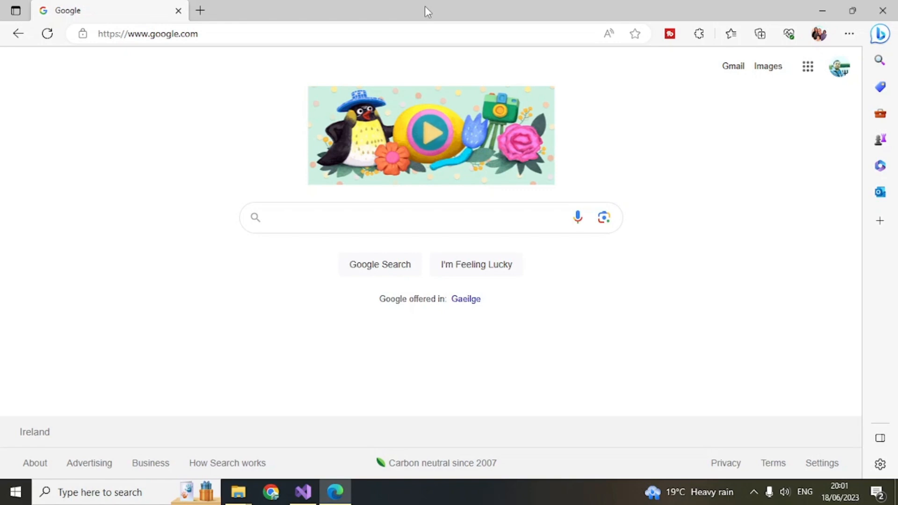
mouse_move(211, 53)
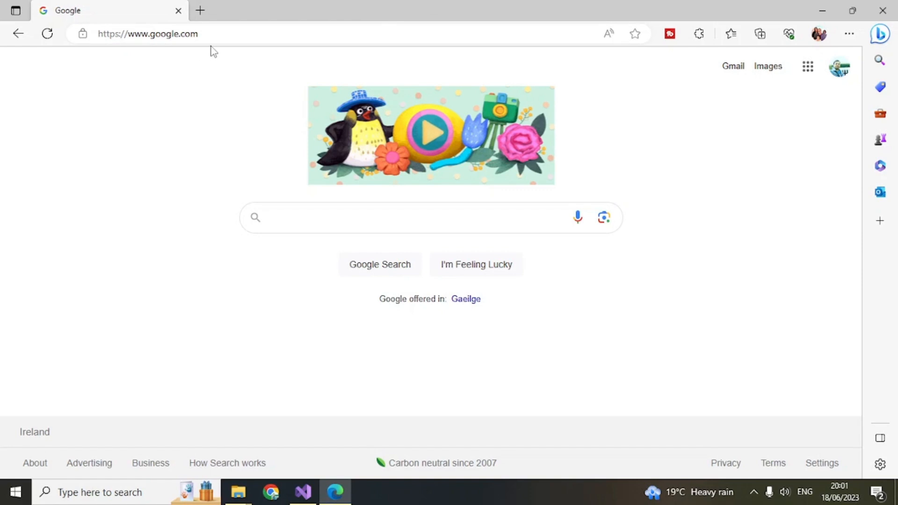
- Search Google for 'download visual studio 2022' and open the Visual Studio 2022 IDE result
text(download visual studio 2022)
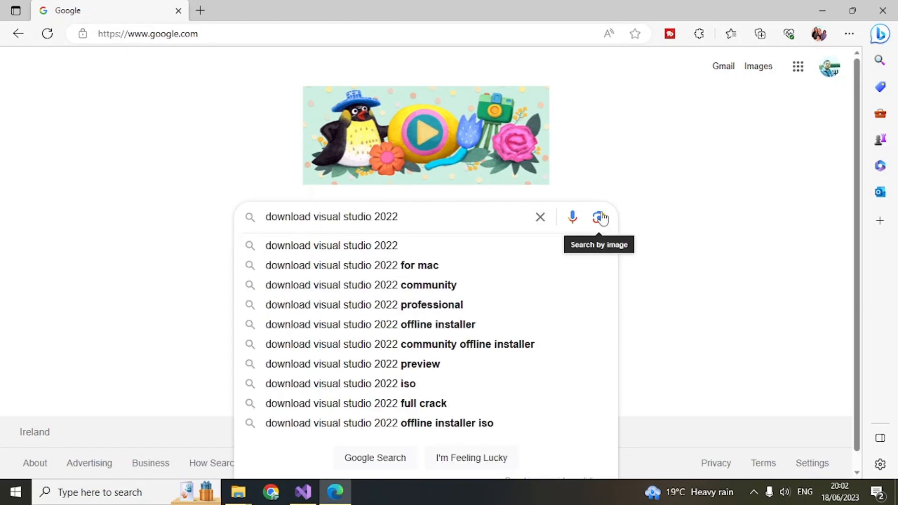
mouse_move(488, 216)
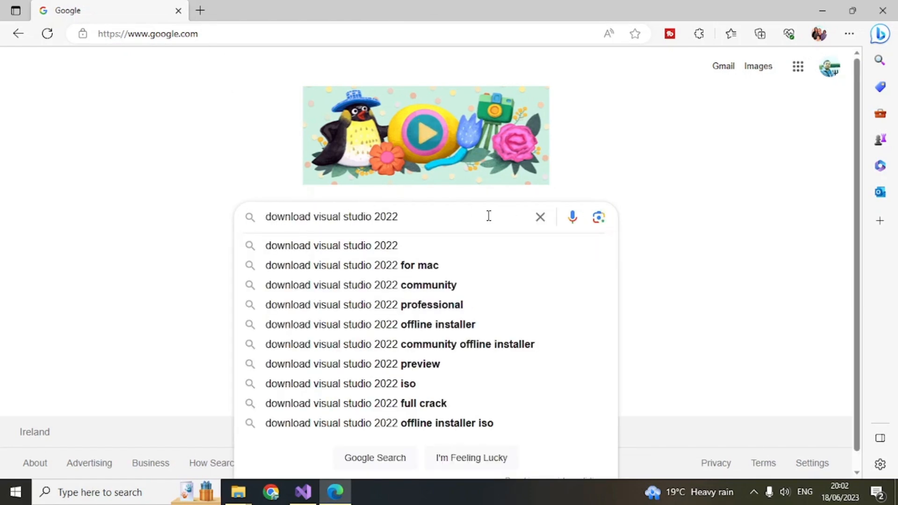
key(Enter)
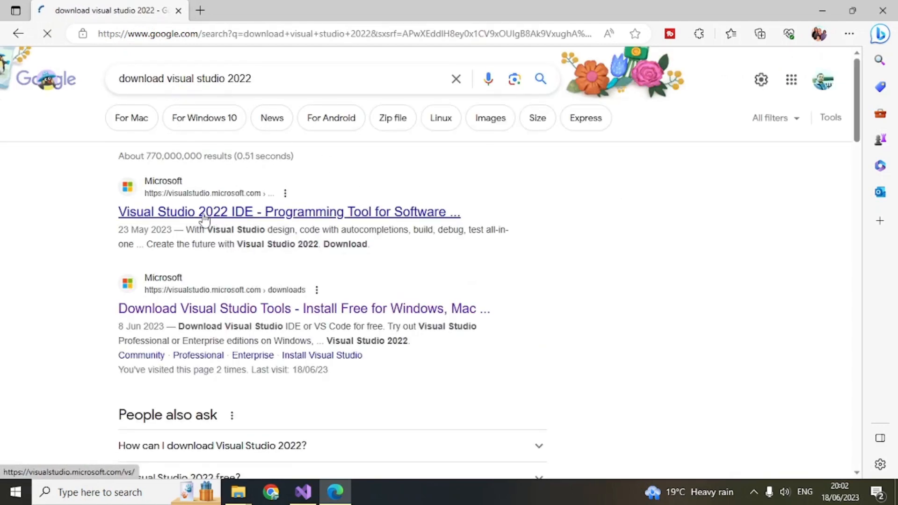
click(204, 211)
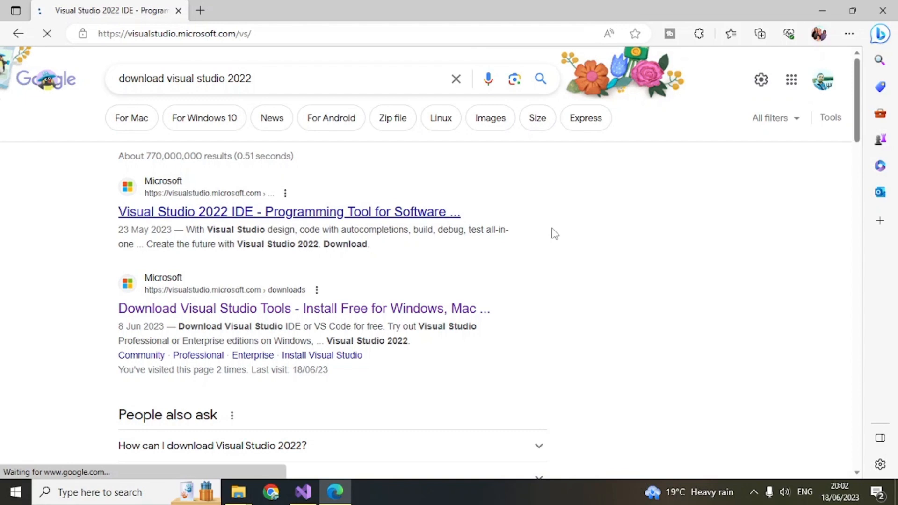
- Choose Community 2022 from the Download dropdown, reaching the thank-you-for-downloading page
click(288, 211)
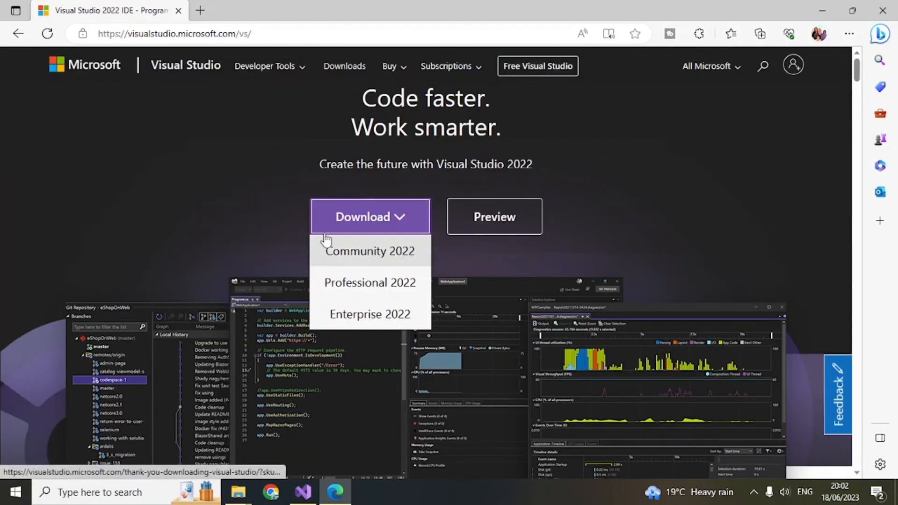
mouse_move(357, 258)
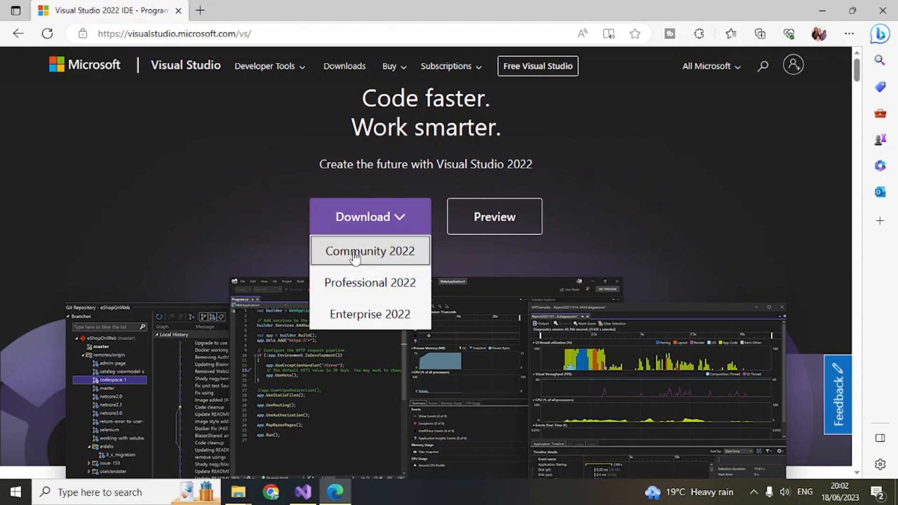
click(370, 251)
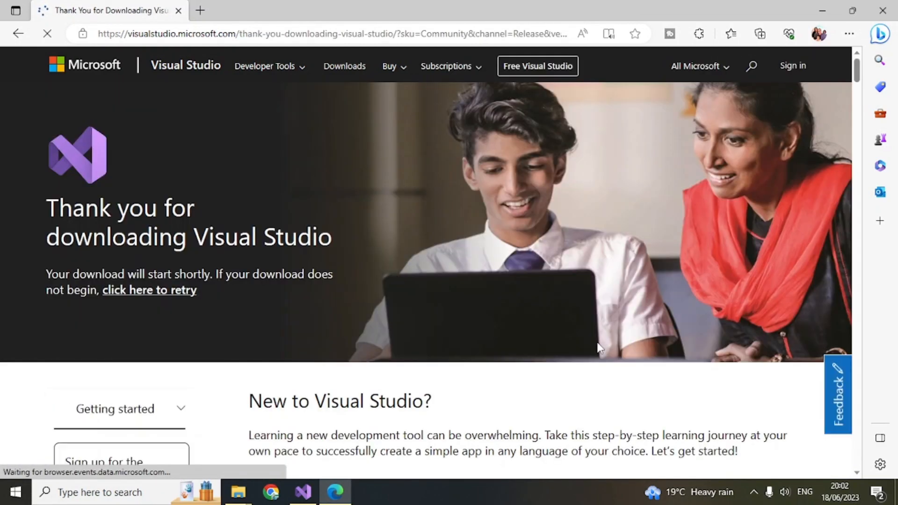
scroll(down, 3)
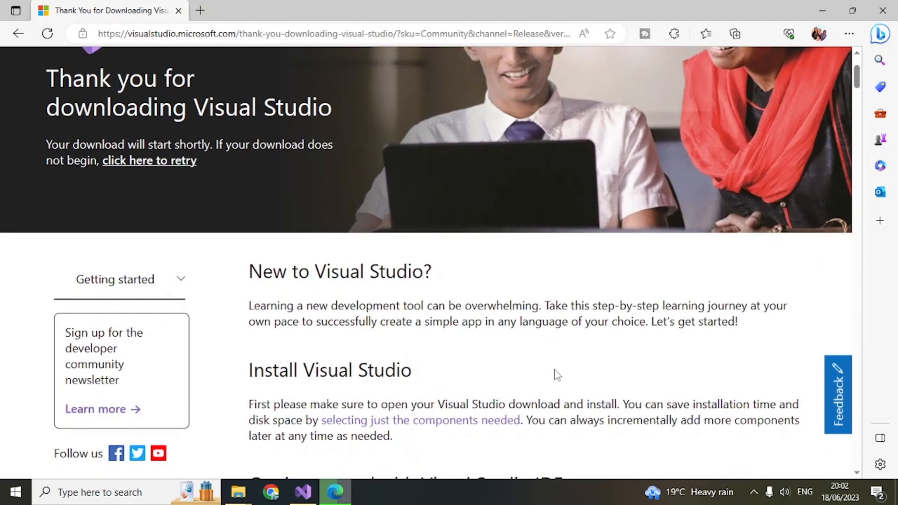
click(758, 34)
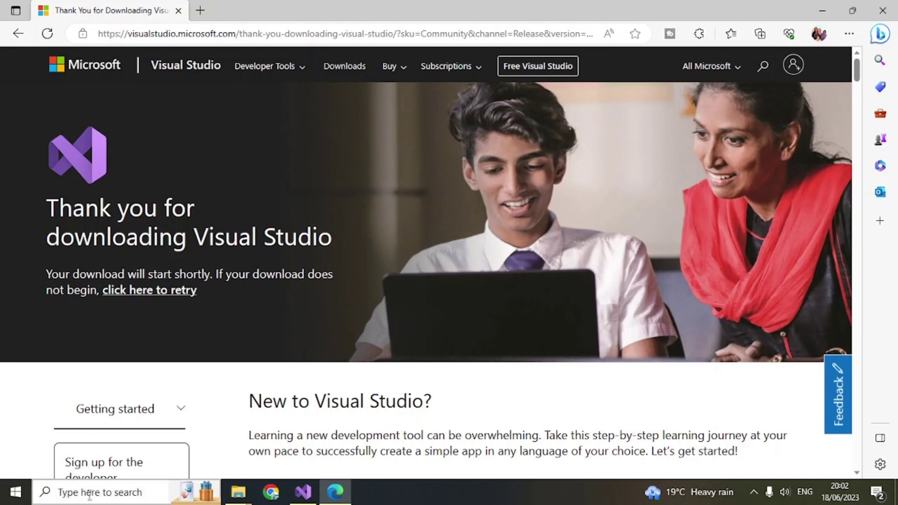
- Search 'visual' in the taskbar to find Visual Studio 2022
text(visual)
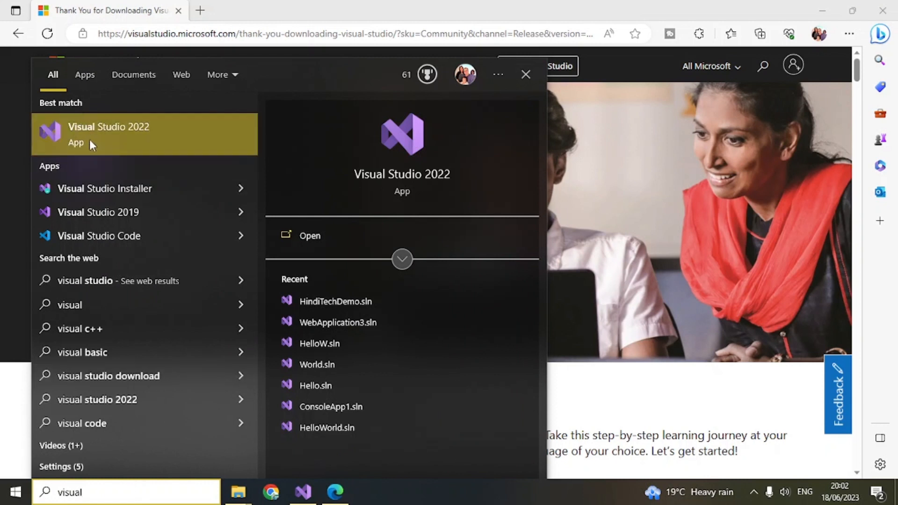
mouse_move(63, 139)
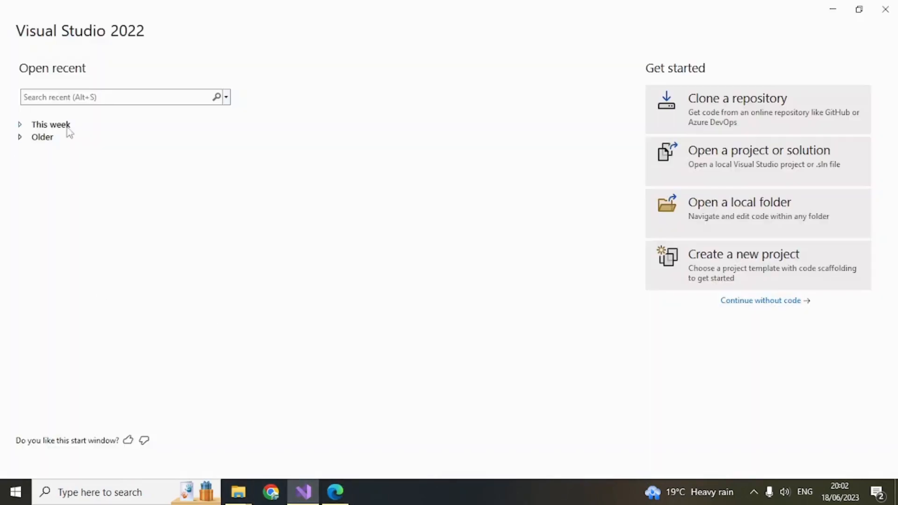
mouse_move(576, 33)
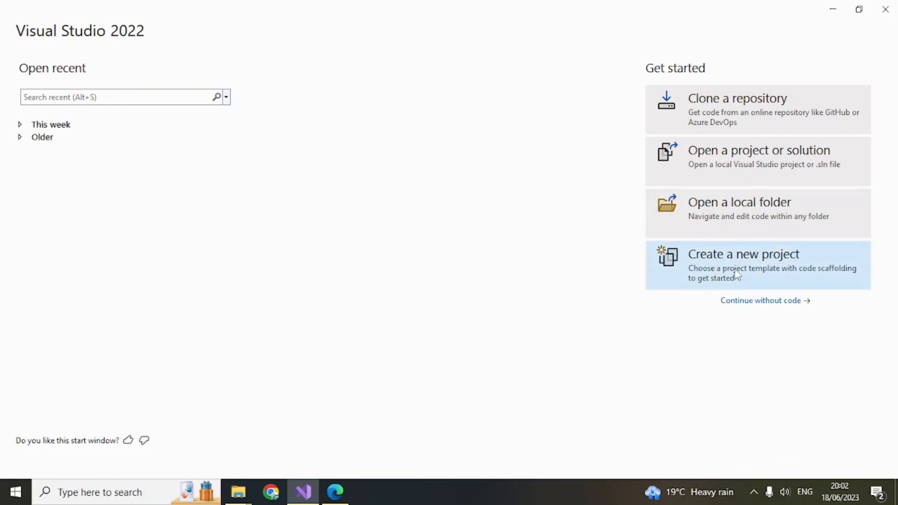
- Start a new project and filter the templates to C++, which shows no matches
click(738, 255)
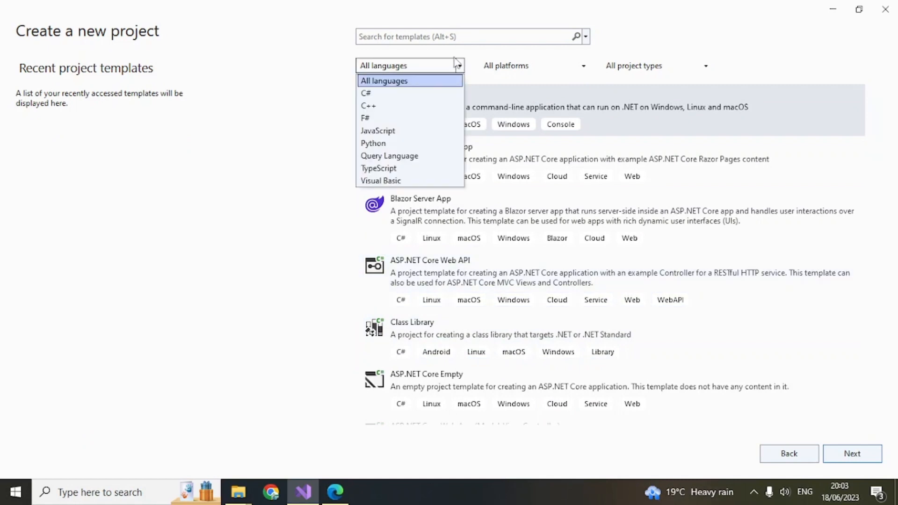
mouse_move(374, 96)
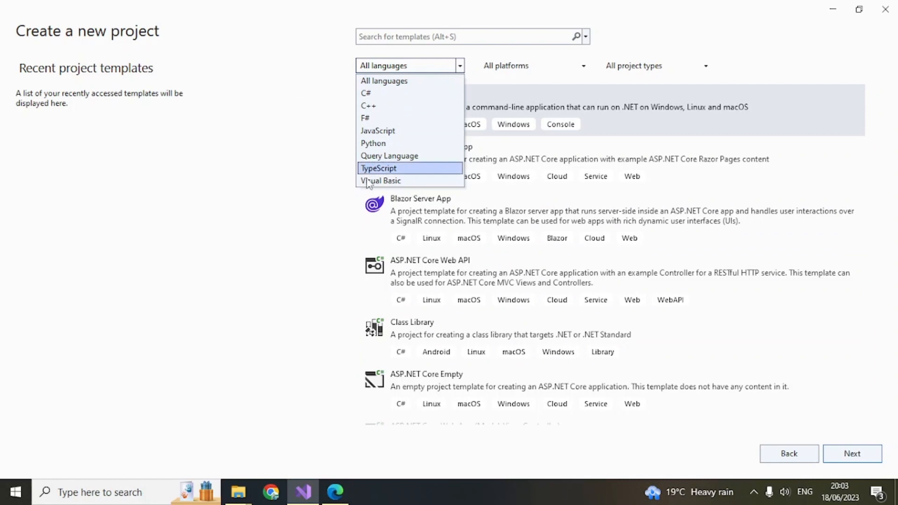
mouse_move(379, 84)
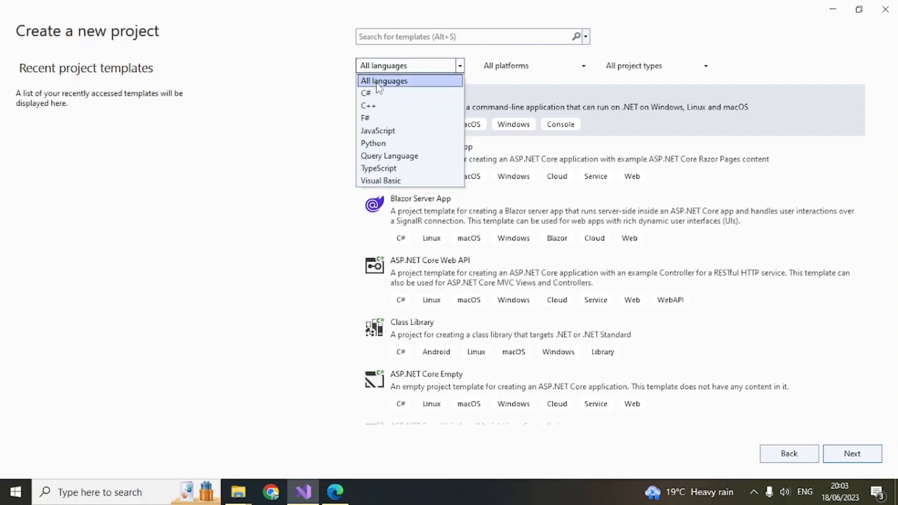
mouse_move(374, 95)
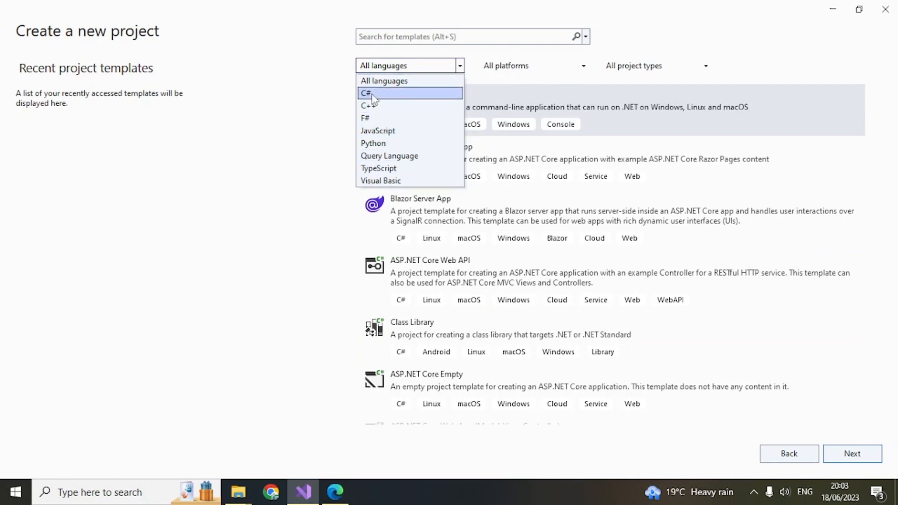
click(365, 104)
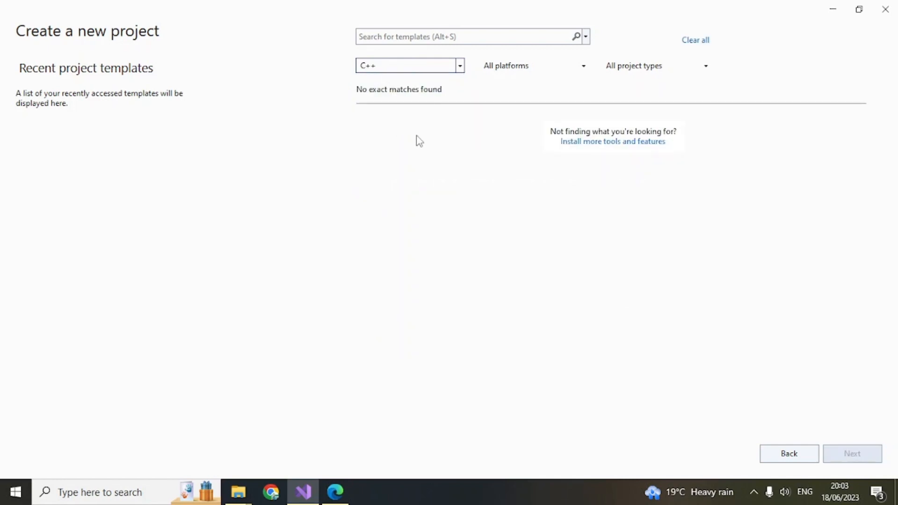
mouse_move(617, 192)
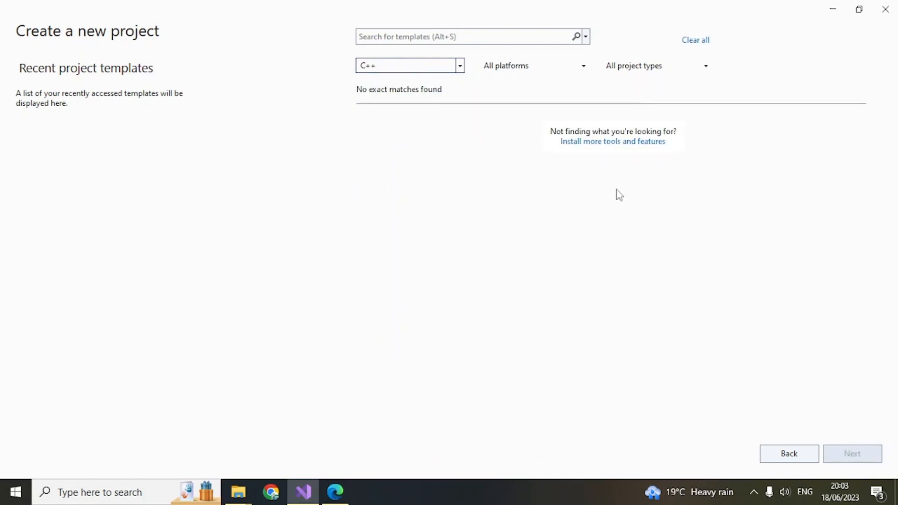
mouse_move(511, 146)
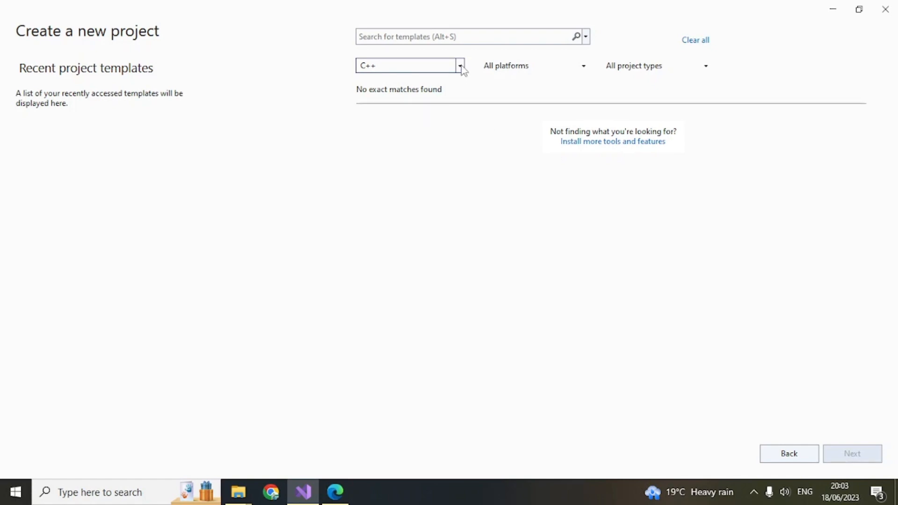
click(460, 65)
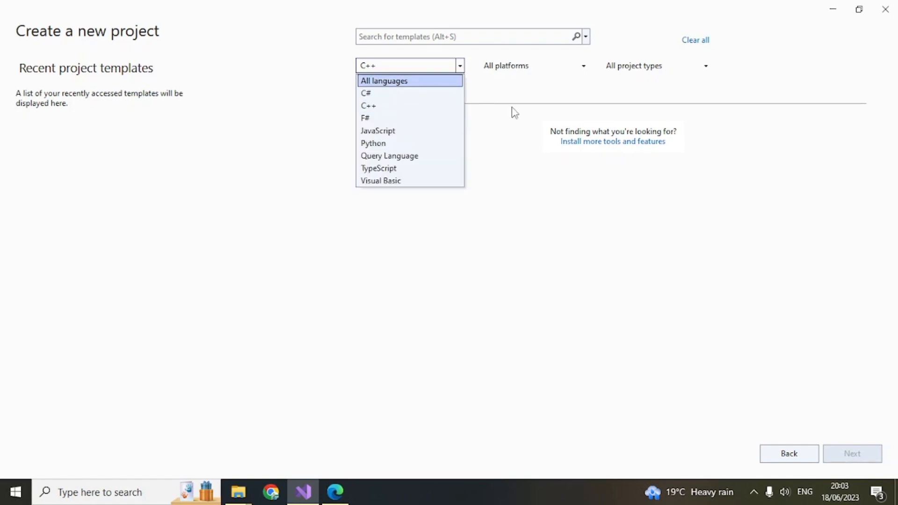
click(368, 105)
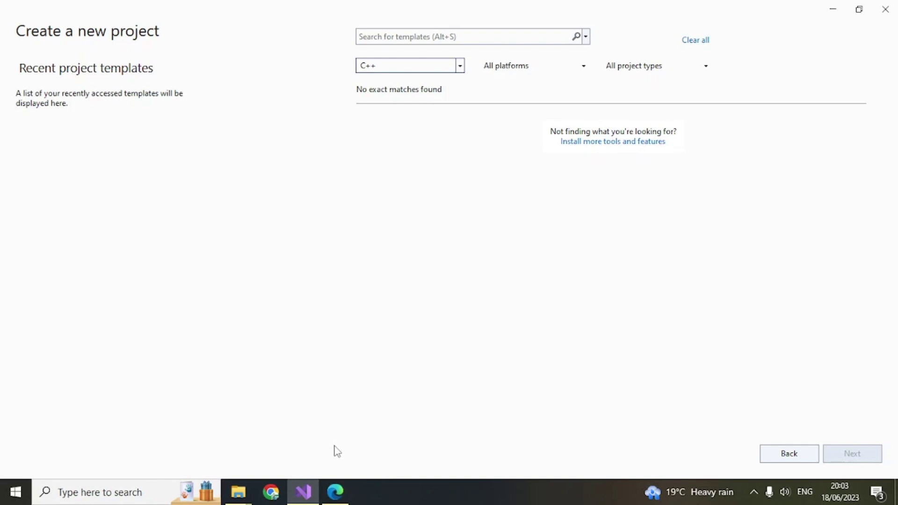
mouse_move(363, 348)
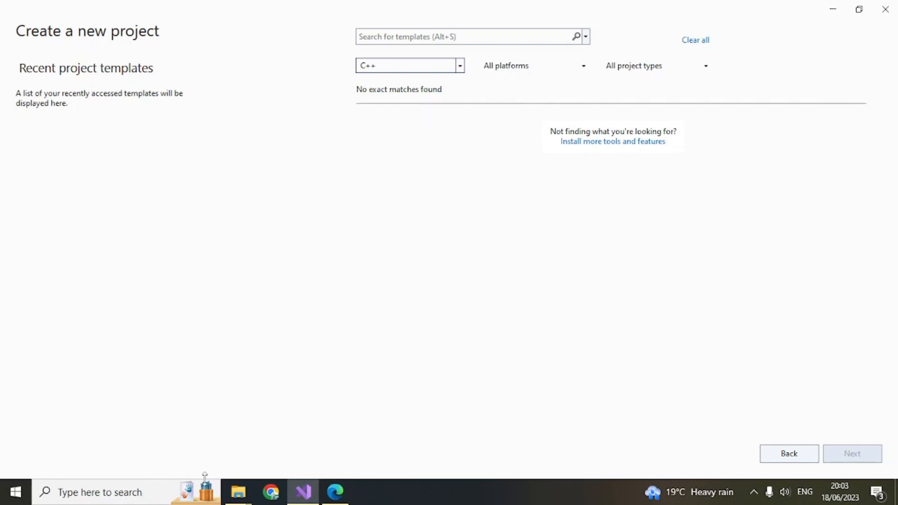
mouse_move(354, 351)
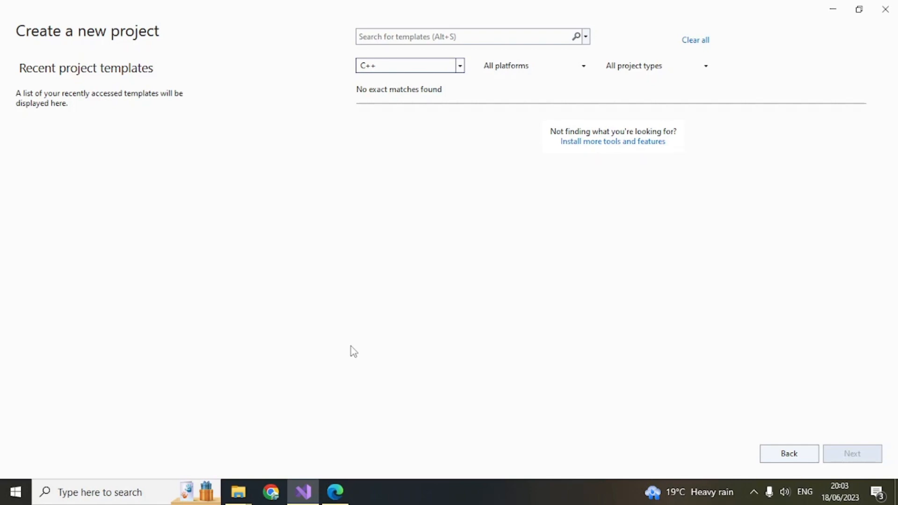
mouse_move(237, 410)
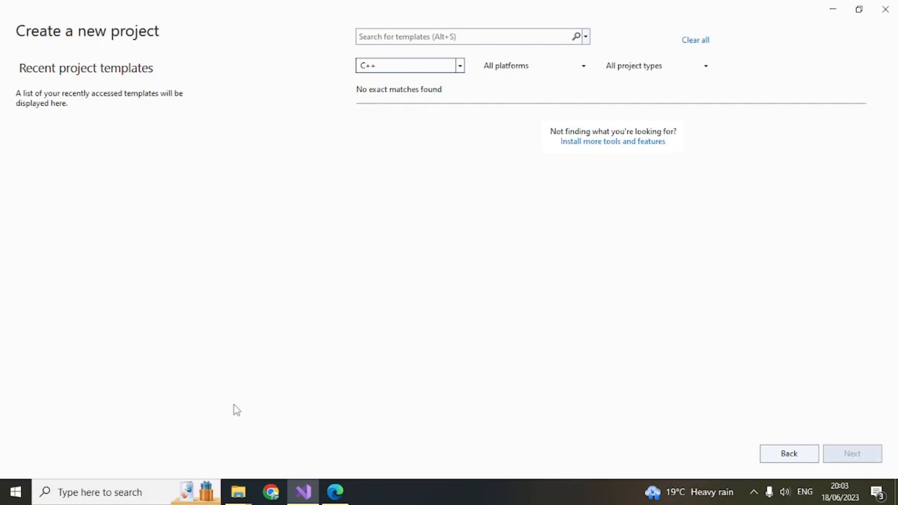
- Open Windows search to look for the Visual Studio Installer
click(103, 504)
text(visua)
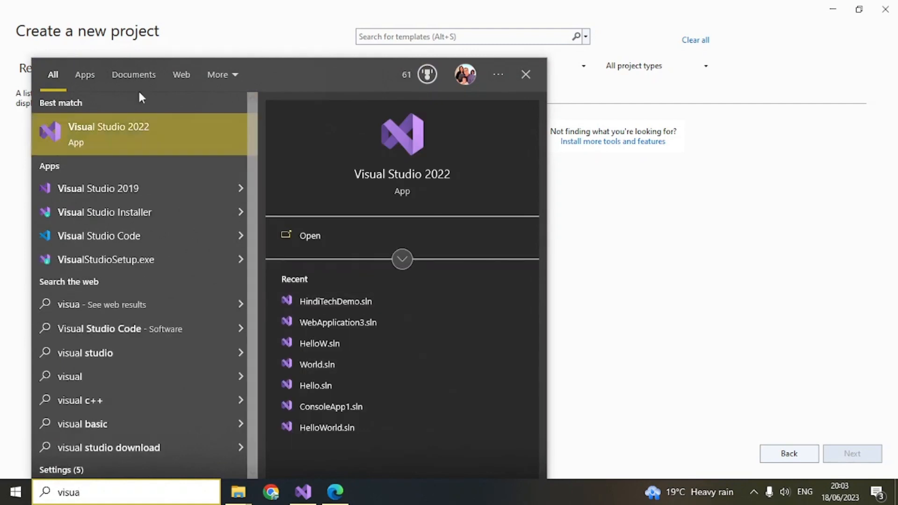
mouse_move(116, 221)
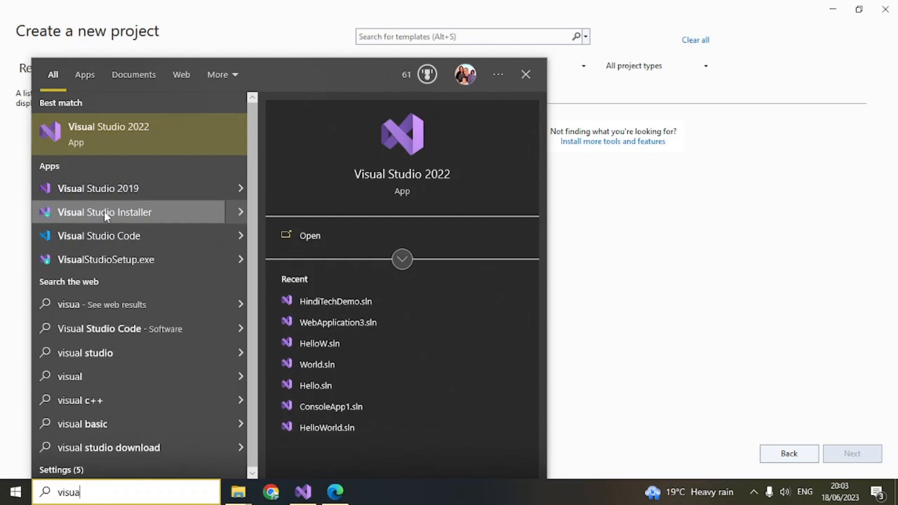
mouse_move(116, 218)
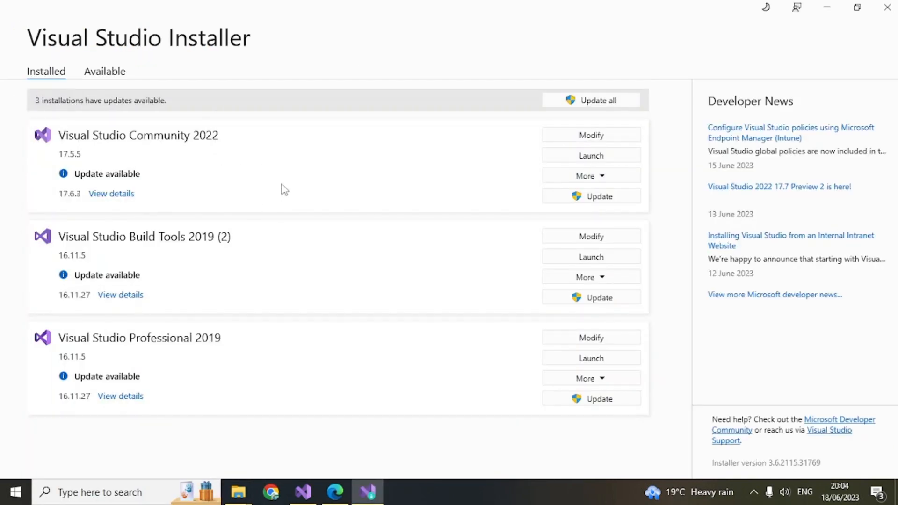
mouse_move(237, 148)
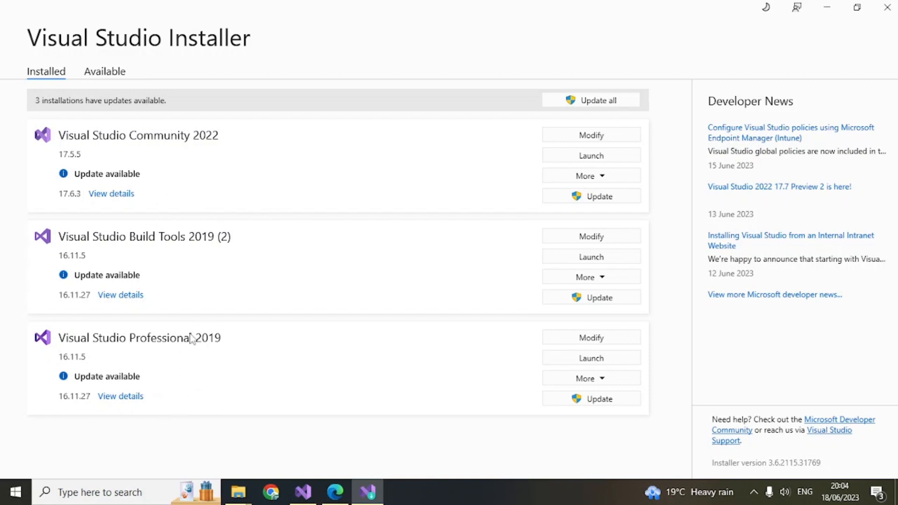
mouse_move(144, 260)
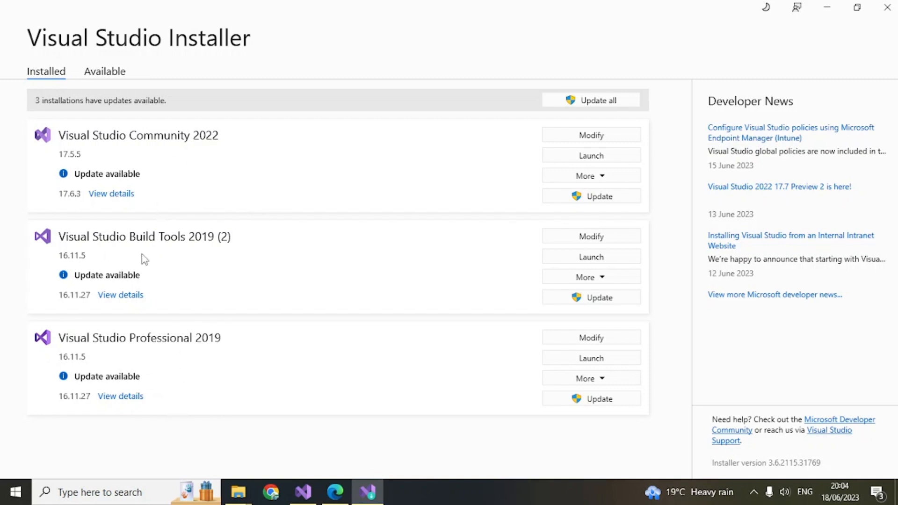
mouse_move(178, 156)
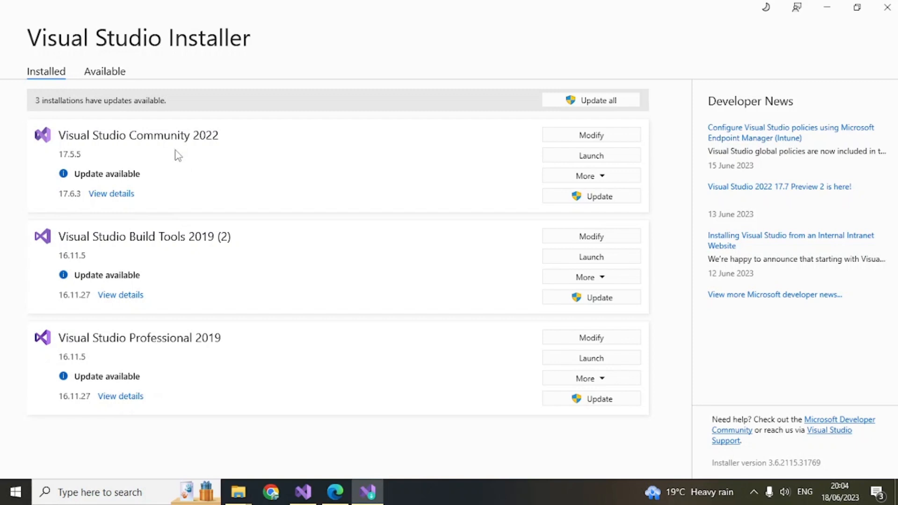
mouse_move(107, 152)
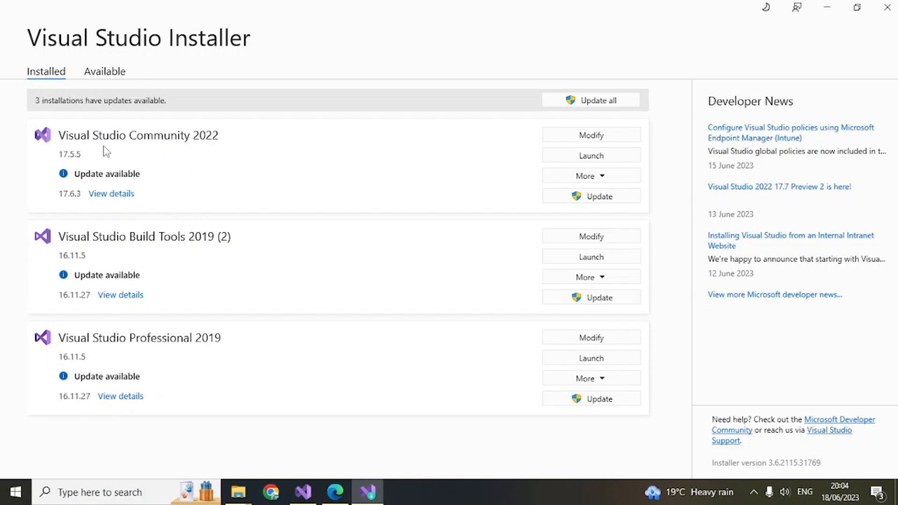
mouse_move(361, 172)
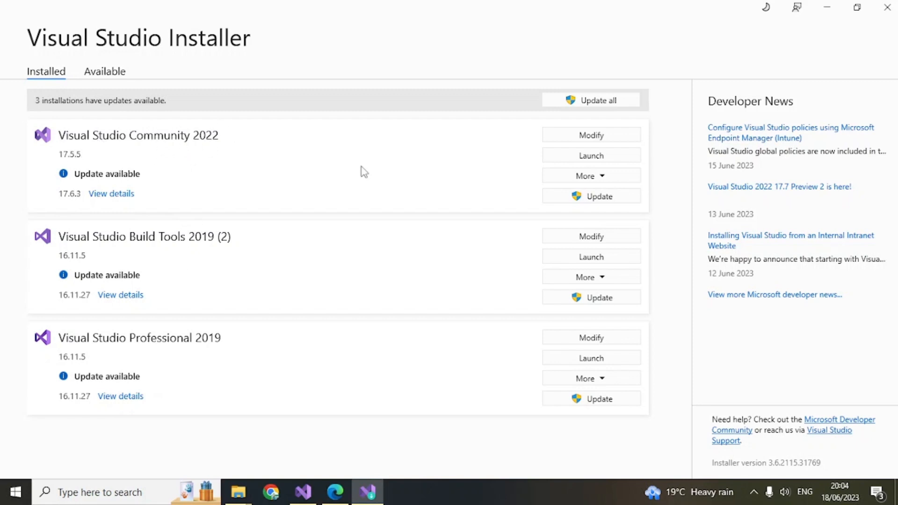
- Modify Visual Studio Community 2022 to add Desktop development with C++ and start installing
click(591, 135)
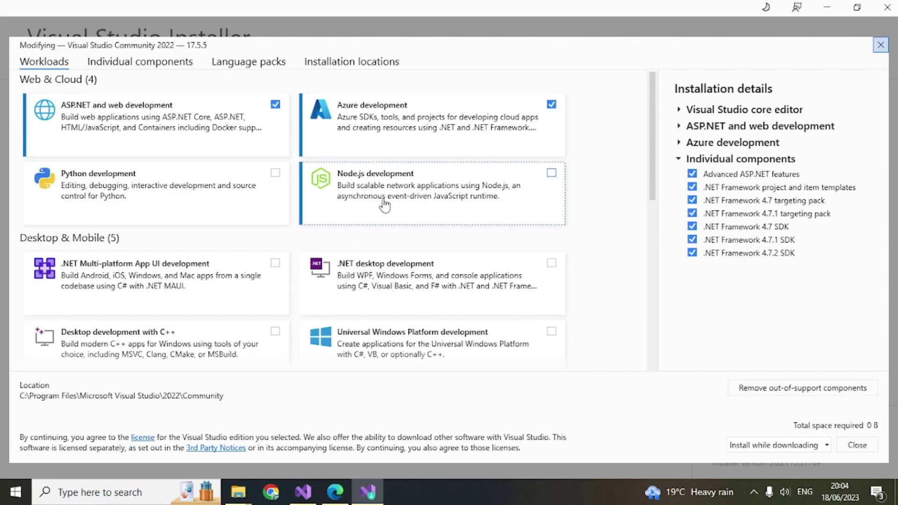
scroll(down, 3)
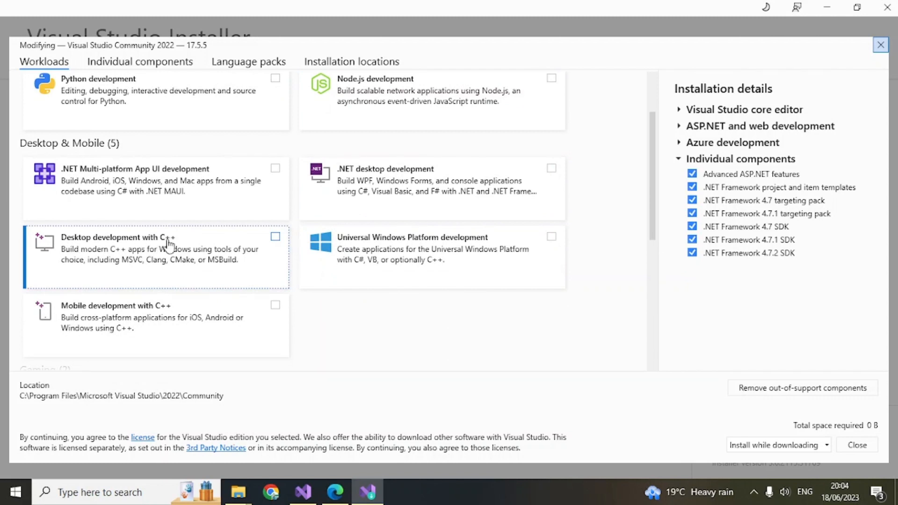
click(275, 236)
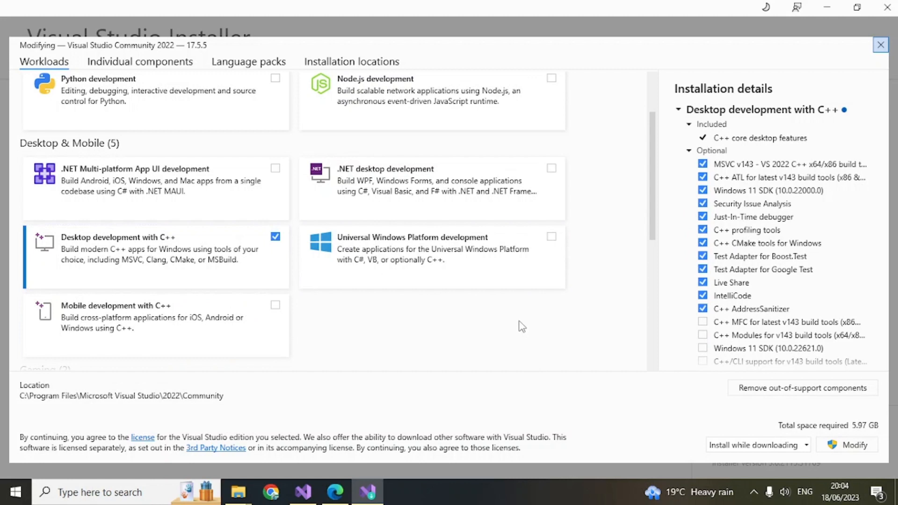
mouse_move(456, 322)
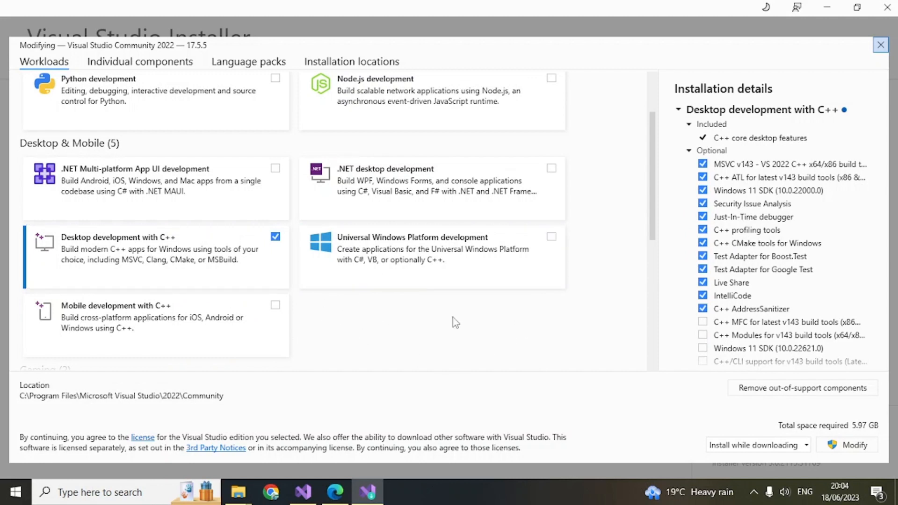
mouse_move(851, 428)
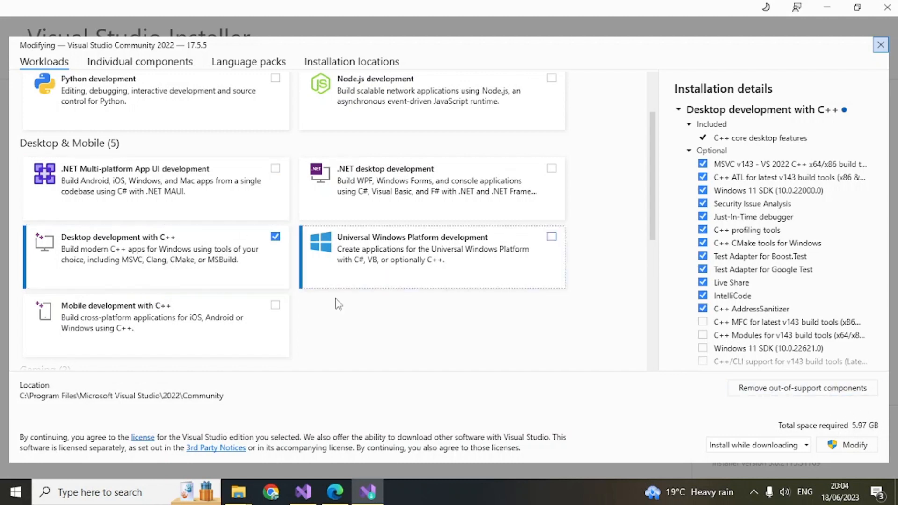
mouse_move(92, 254)
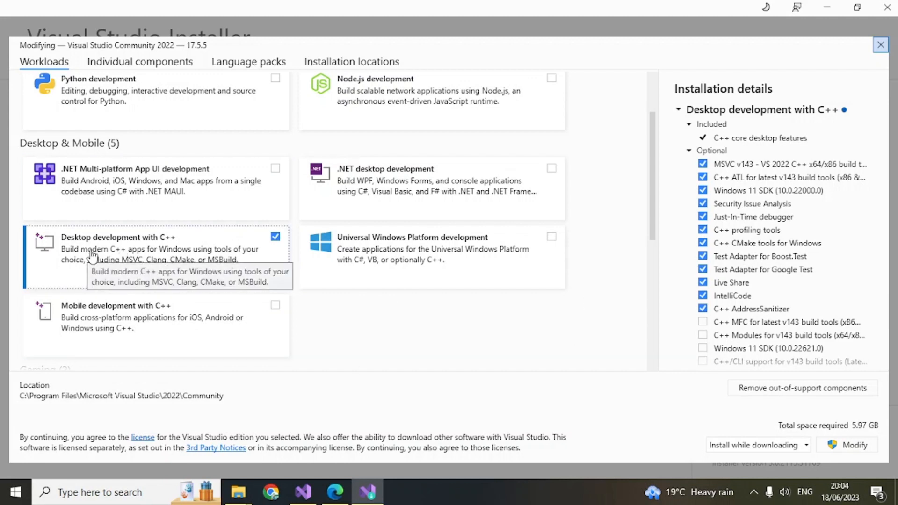
mouse_move(191, 252)
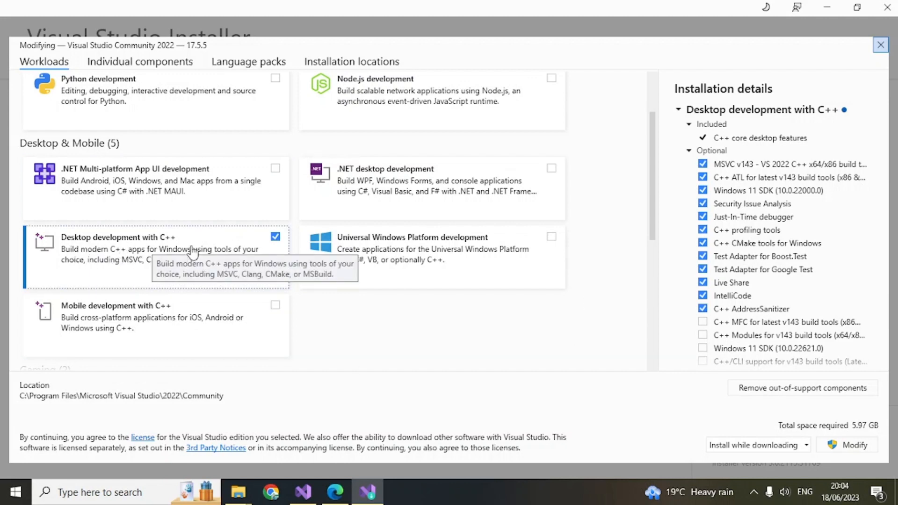
mouse_move(555, 351)
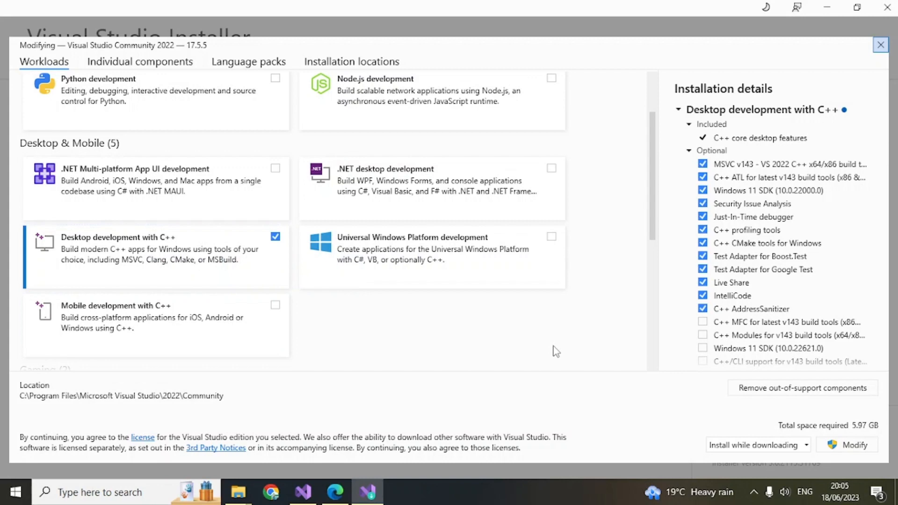
mouse_move(851, 403)
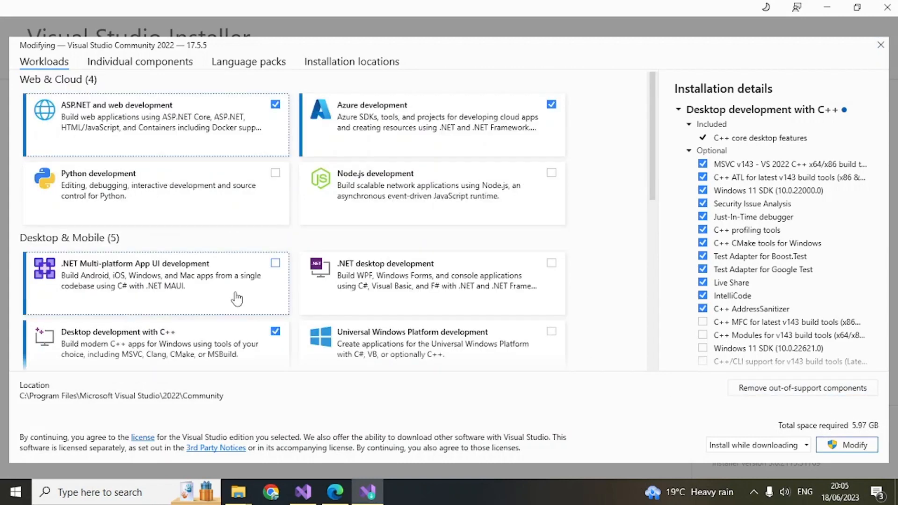
scroll(down, 3)
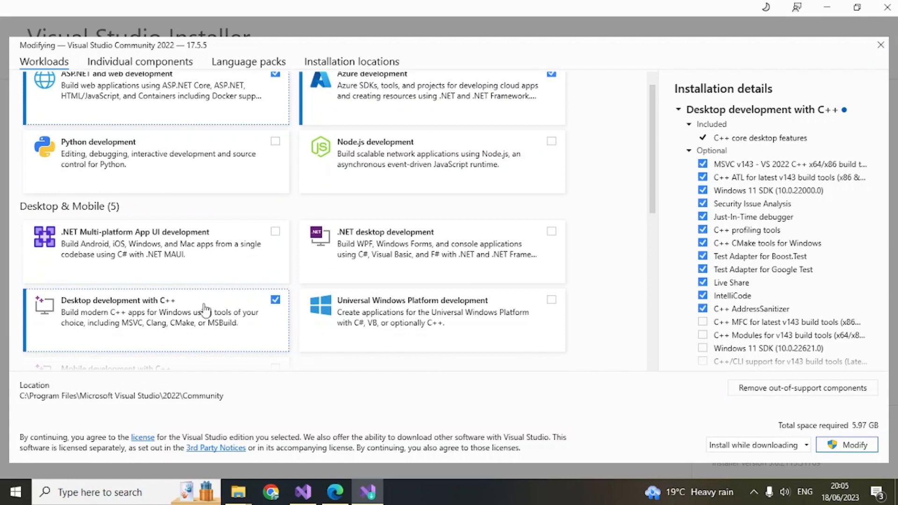
mouse_move(825, 449)
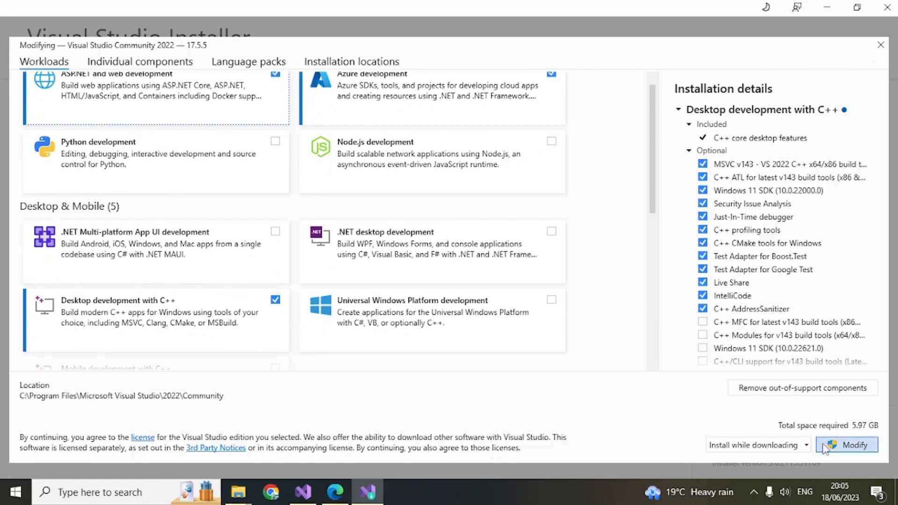
click(854, 445)
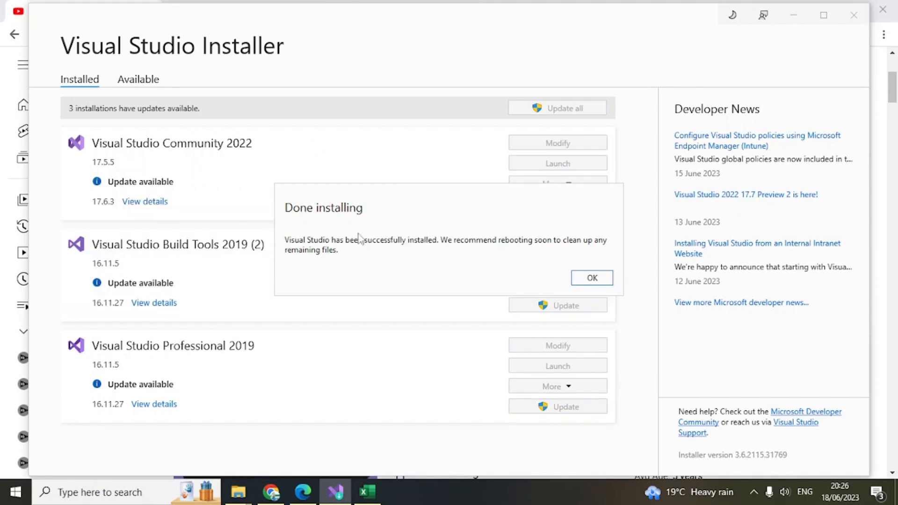
mouse_move(421, 213)
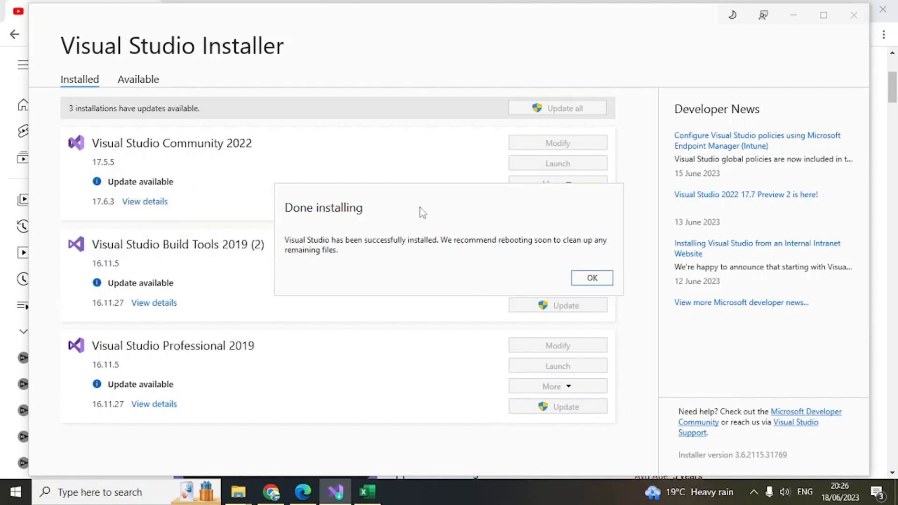
- Dismiss the Done installing message with OK
click(591, 278)
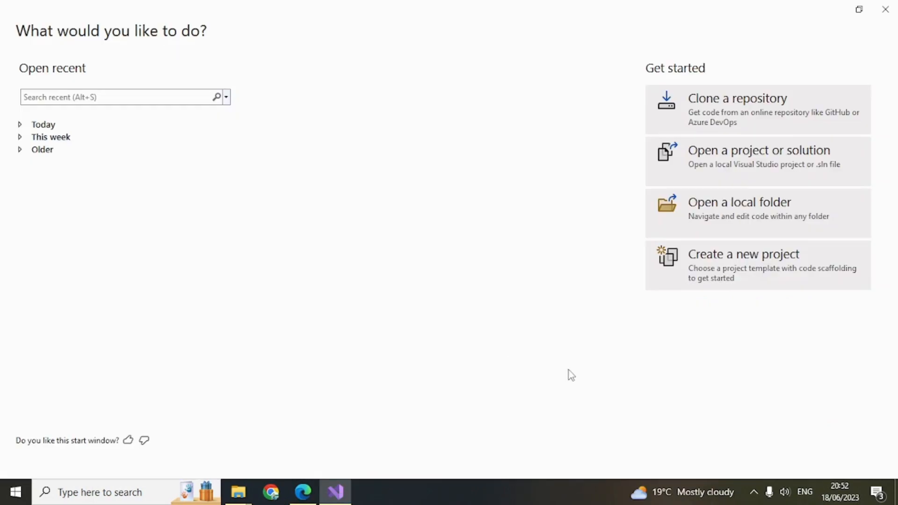
mouse_move(574, 374)
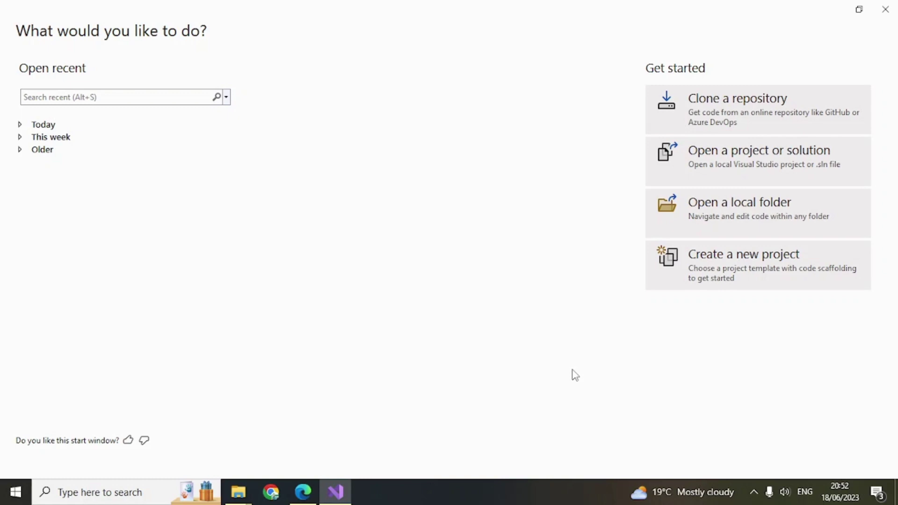
mouse_move(532, 230)
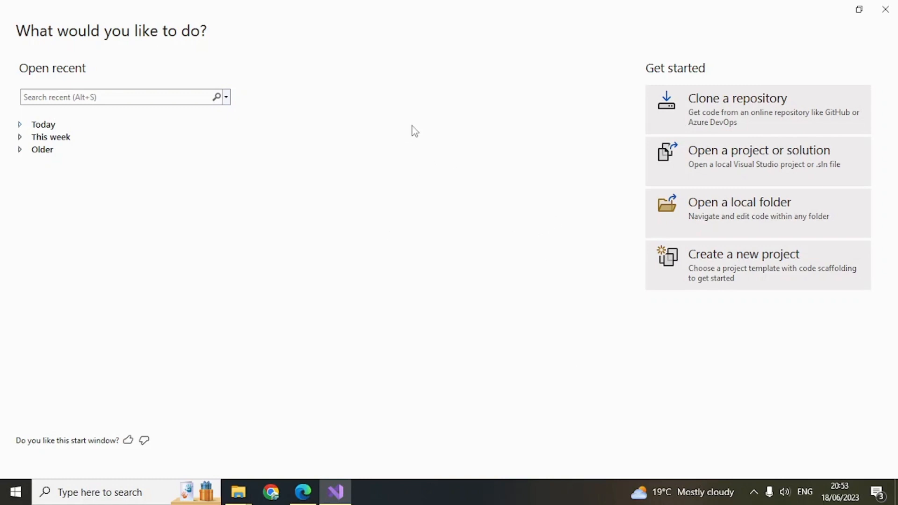
mouse_move(753, 265)
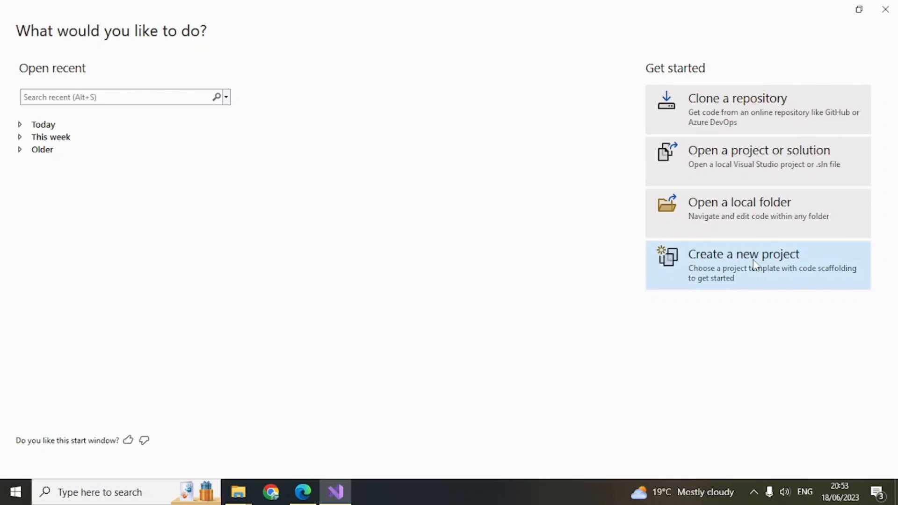
- Create a new C++ project and continue with the Console App template
click(752, 265)
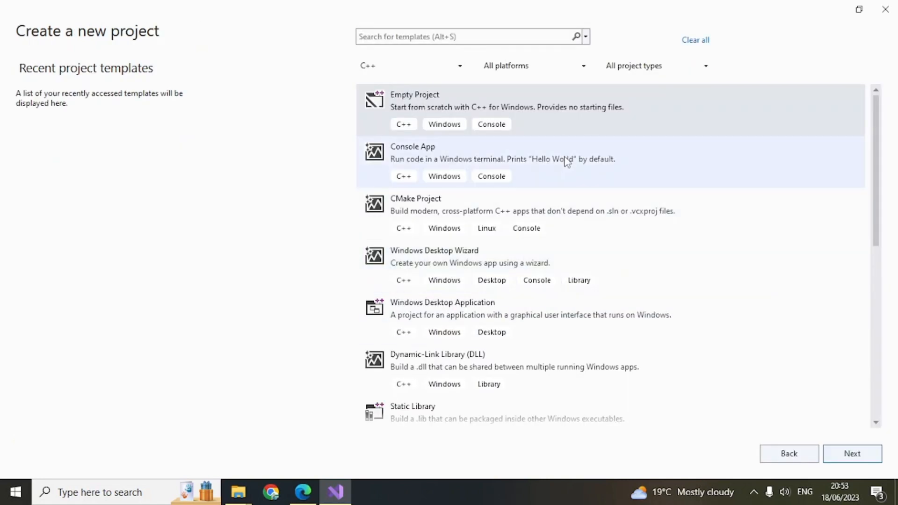
mouse_move(447, 237)
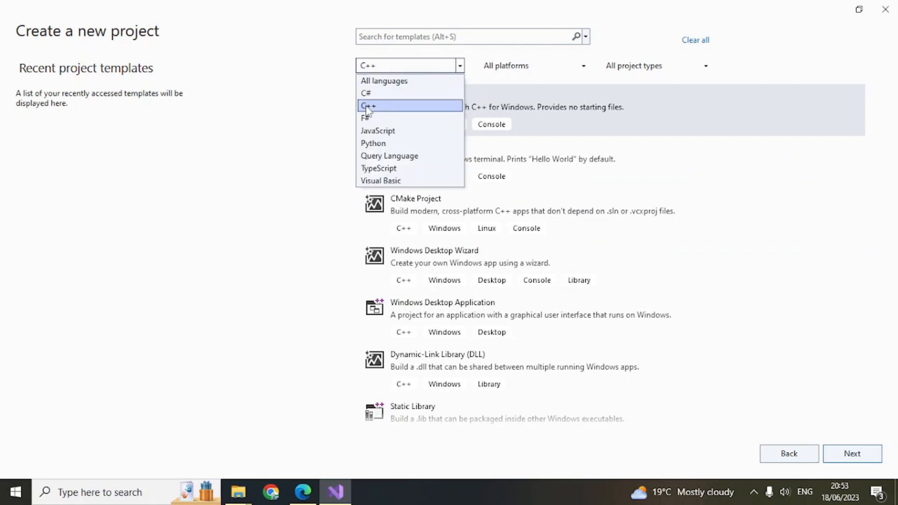
click(367, 106)
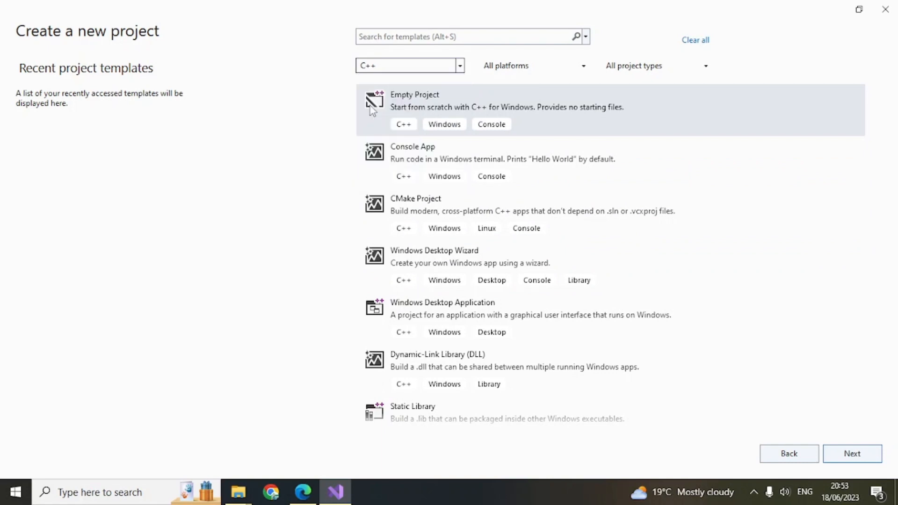
mouse_move(458, 79)
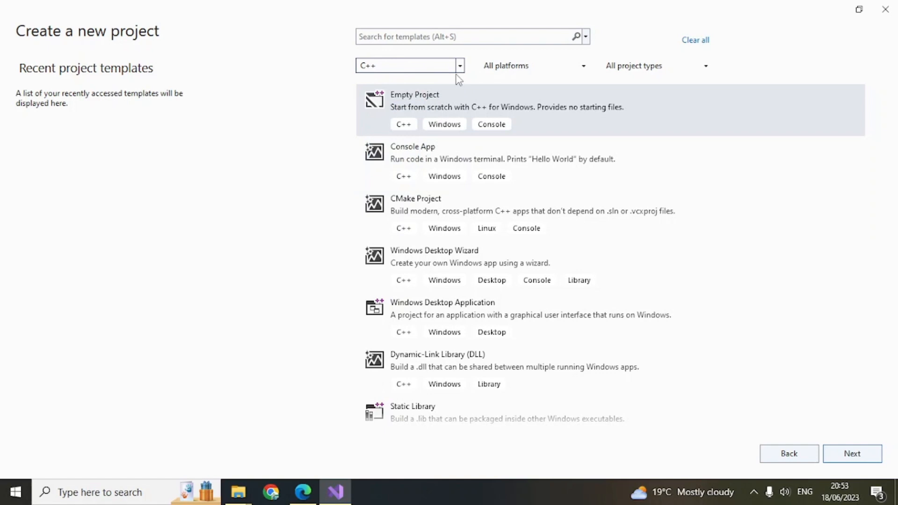
mouse_move(566, 188)
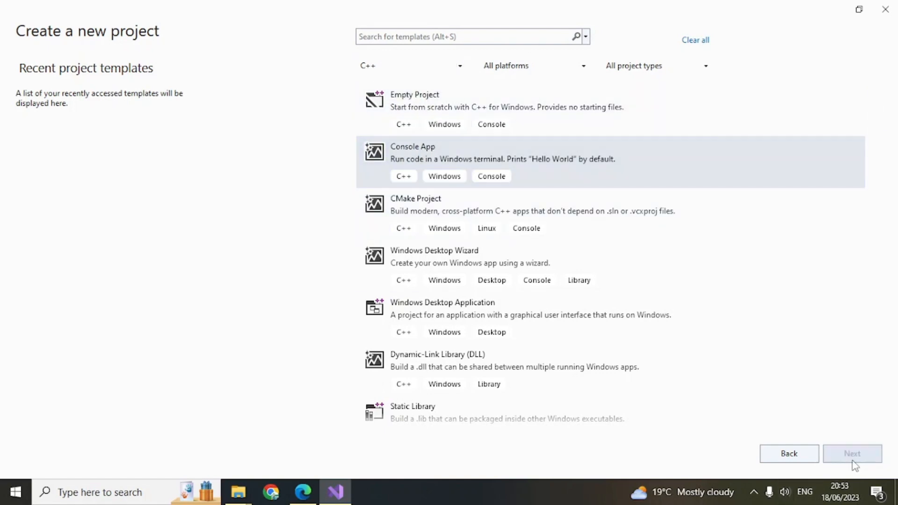
click(853, 453)
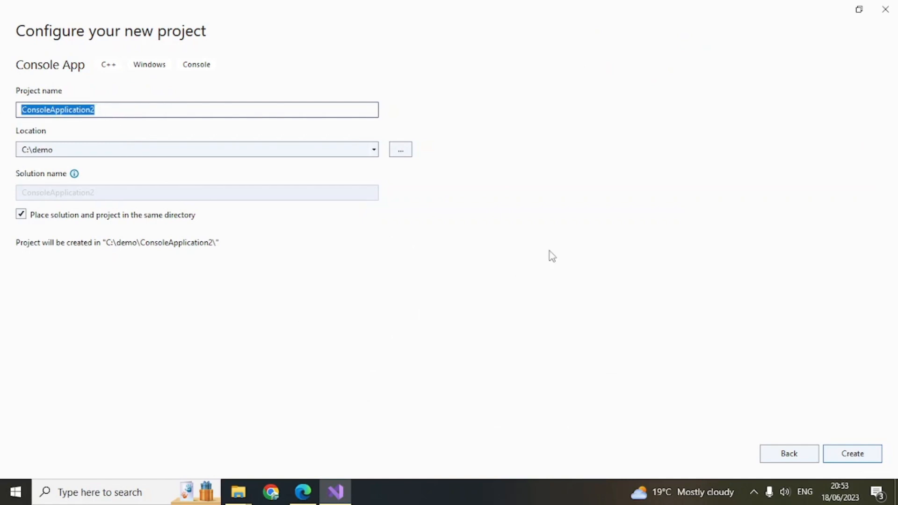
- Name the project youtubedemocpp in C:\demo and create it
text(youtube)
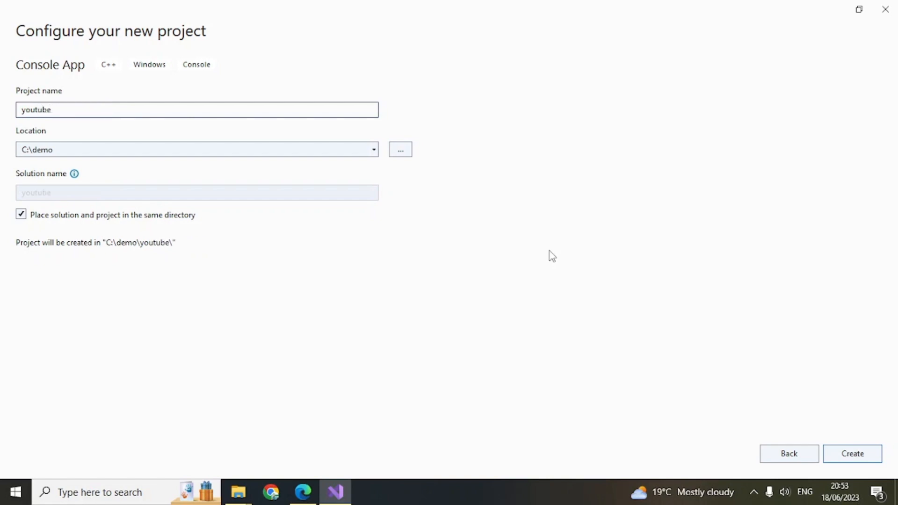
text(democpp)
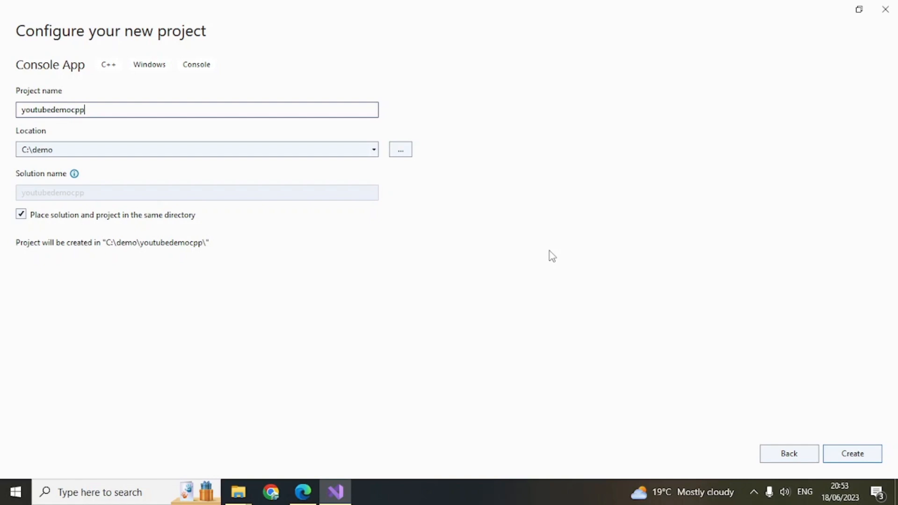
click(852, 454)
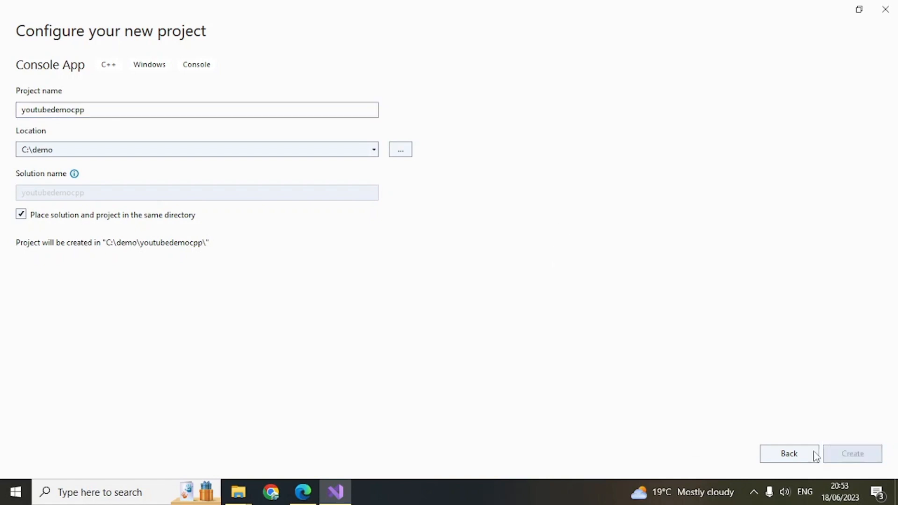
click(854, 454)
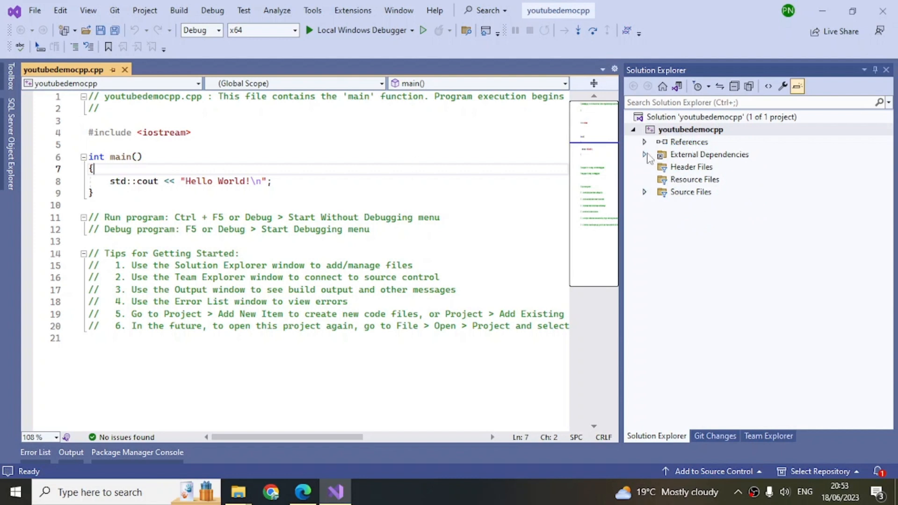
- Collapse External Dependencies and expand Source Files to show youtubedemocpp.cpp
click(643, 154)
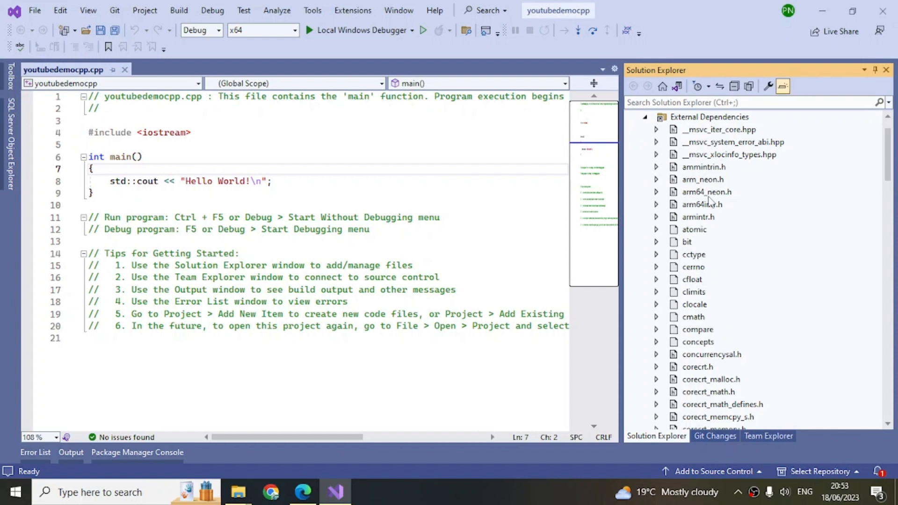
scroll(down, 3)
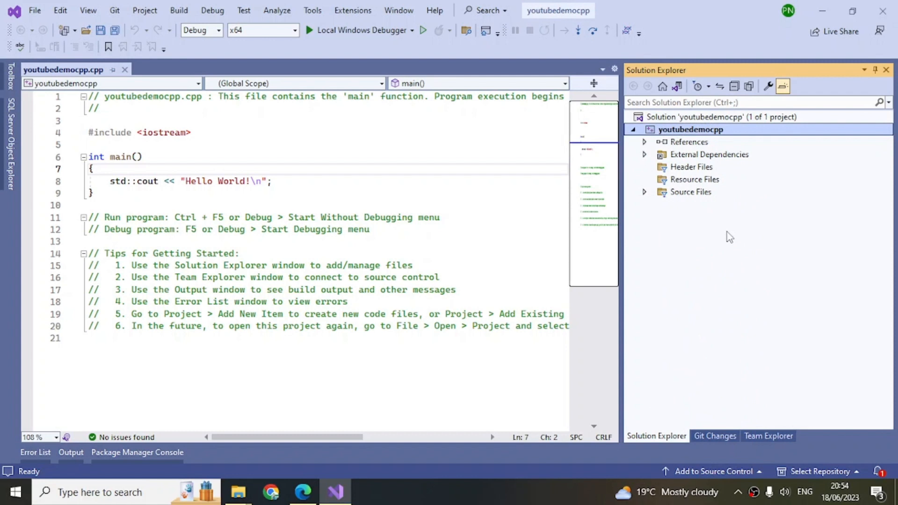
click(644, 192)
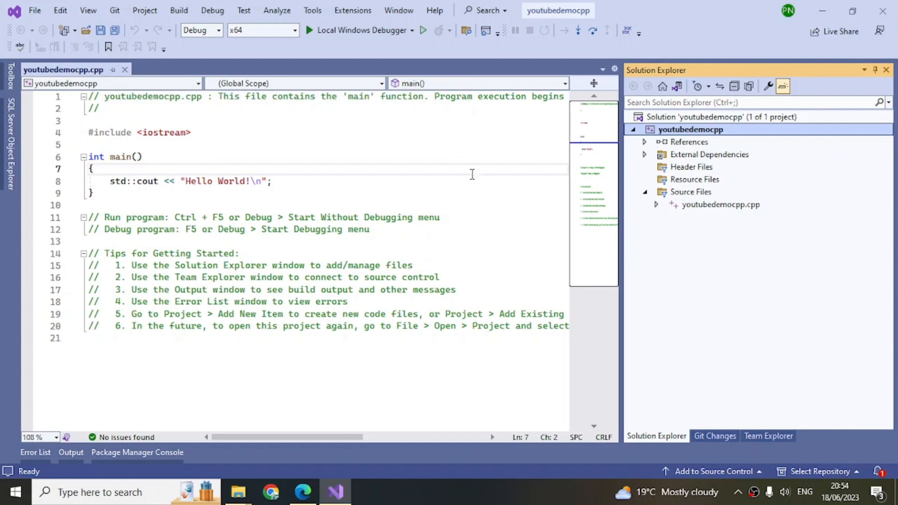
click(34, 10)
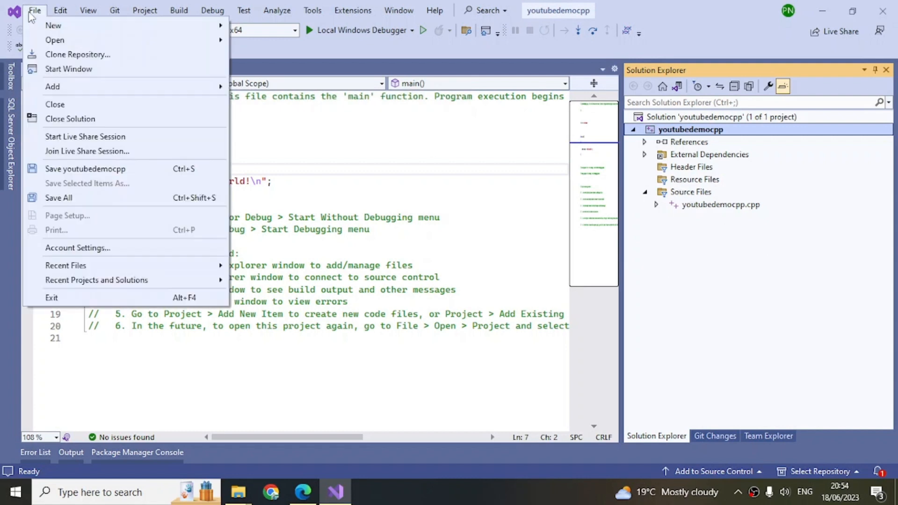
mouse_move(67, 123)
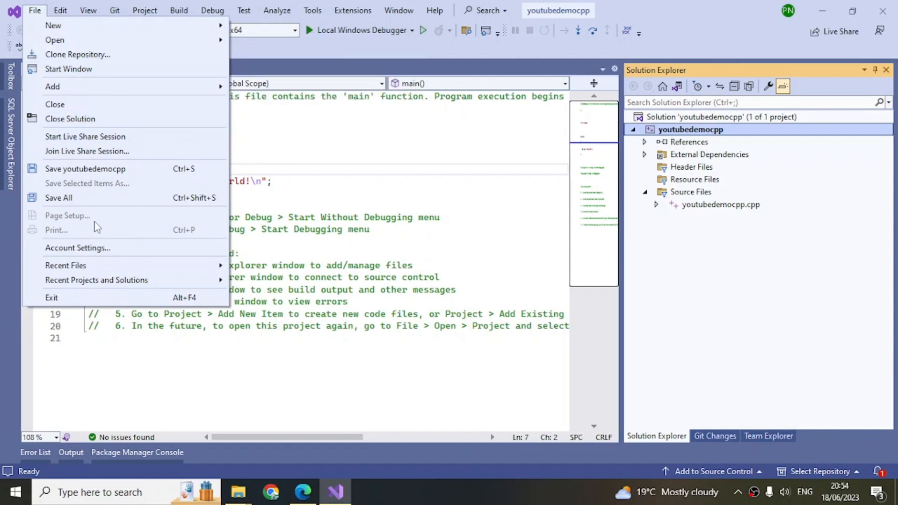
mouse_move(52, 27)
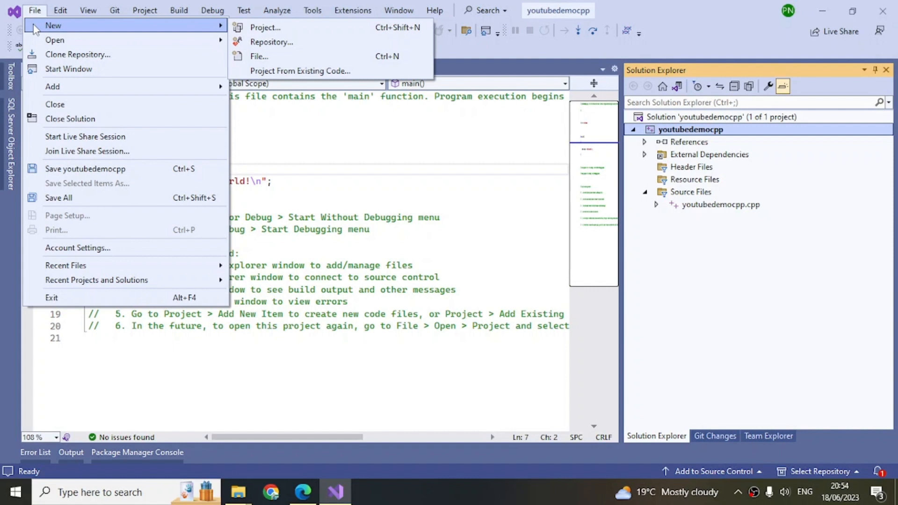
click(144, 11)
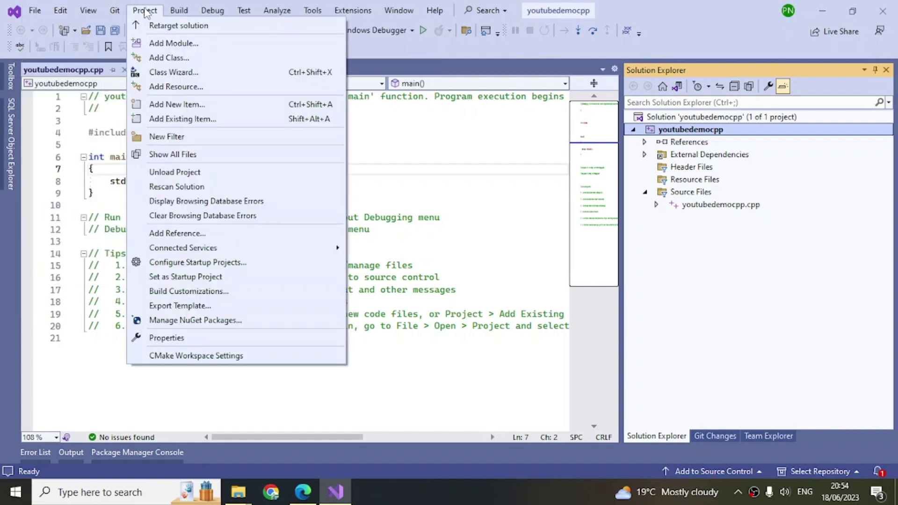
mouse_move(185, 43)
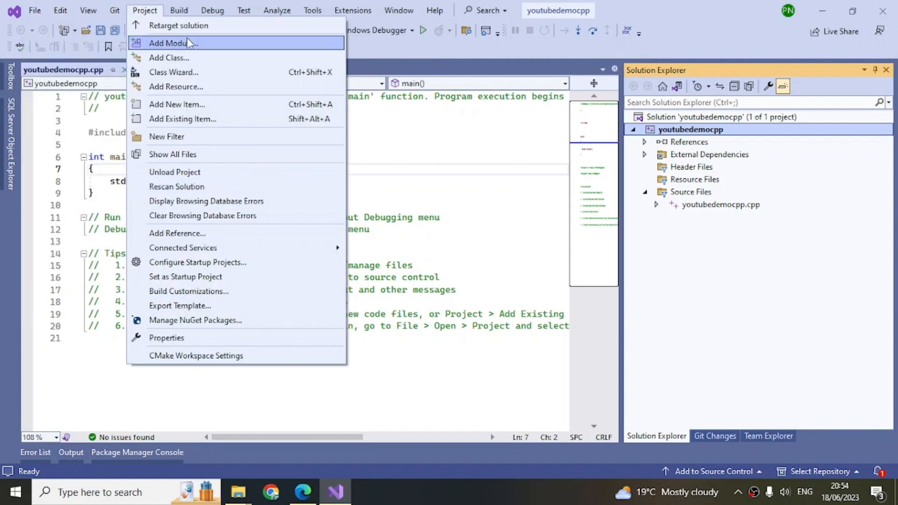
mouse_move(657, 102)
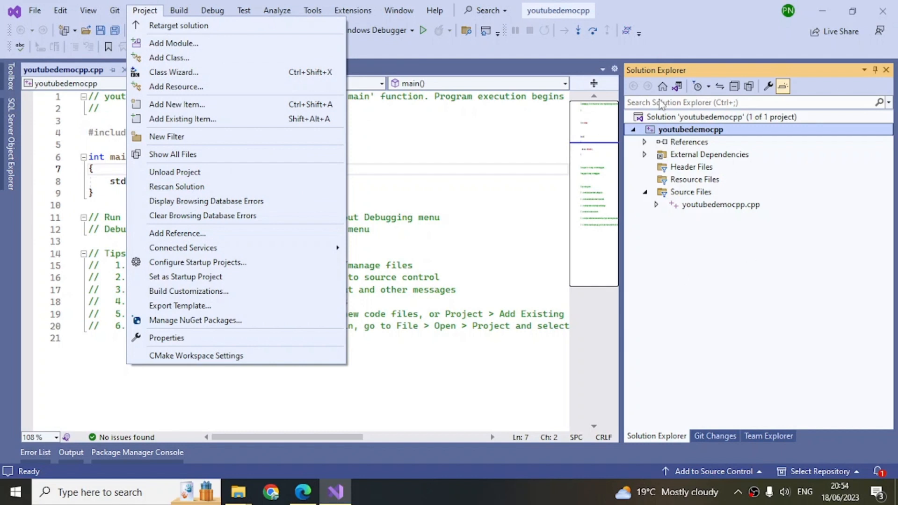
mouse_move(150, 23)
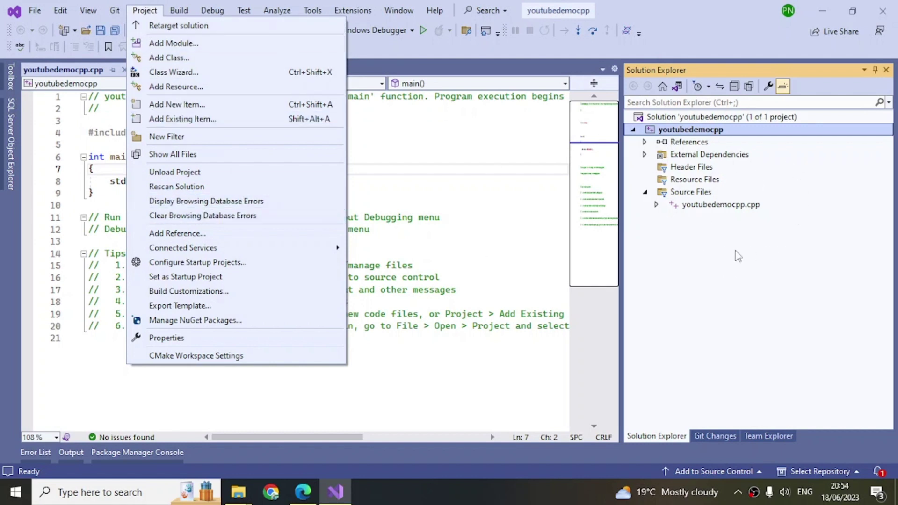
click(690, 192)
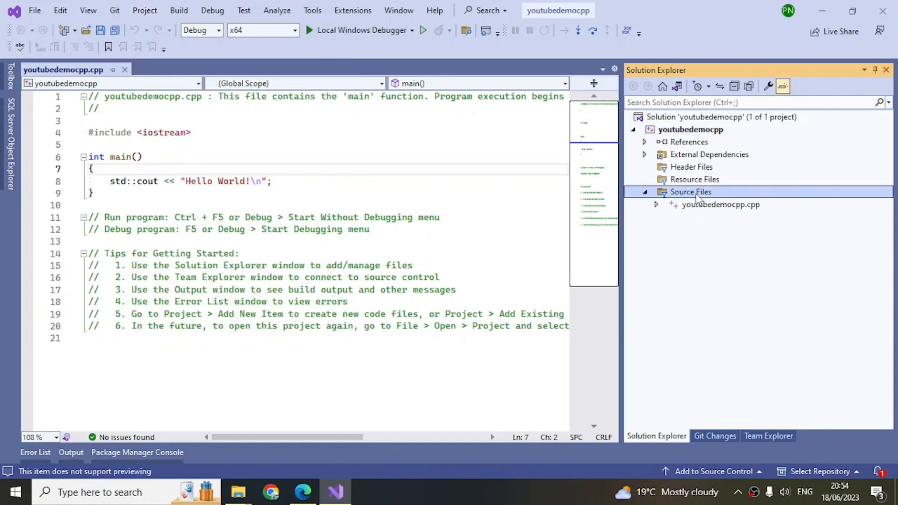
right_click(690, 192)
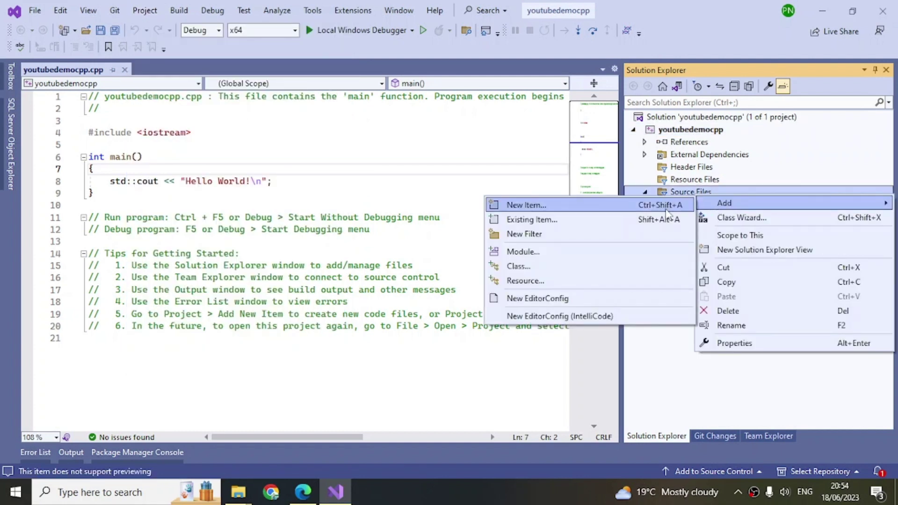
mouse_move(590, 258)
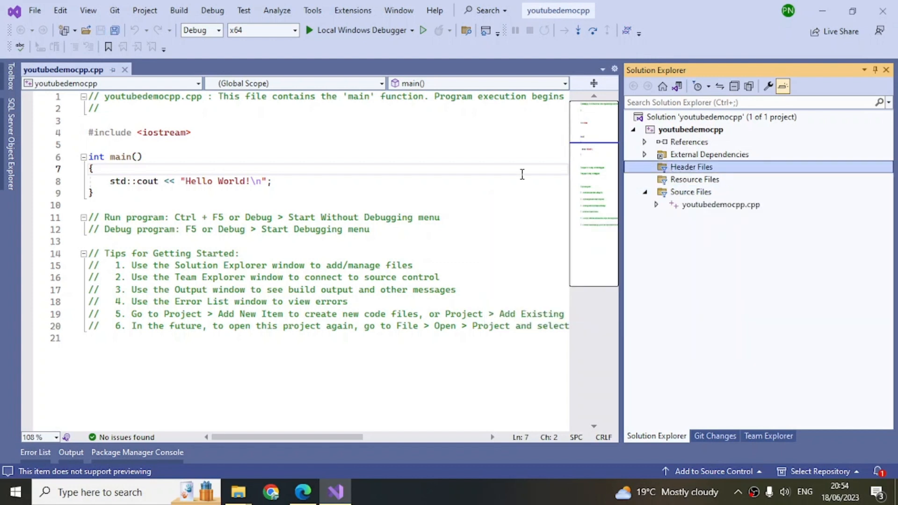
mouse_move(288, 186)
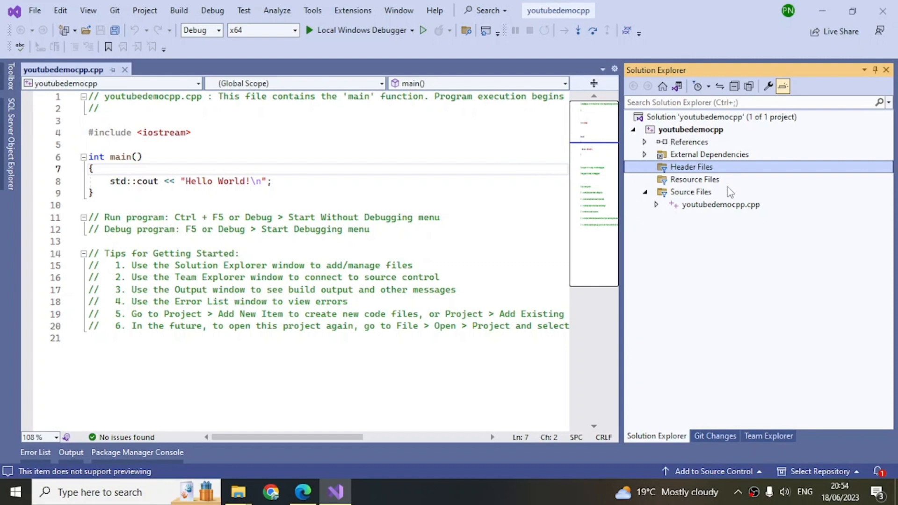
mouse_move(273, 315)
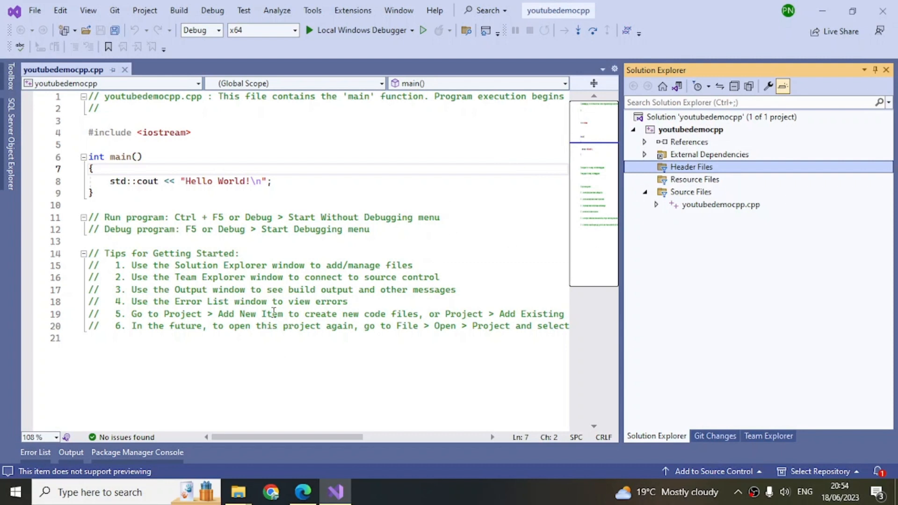
click(35, 452)
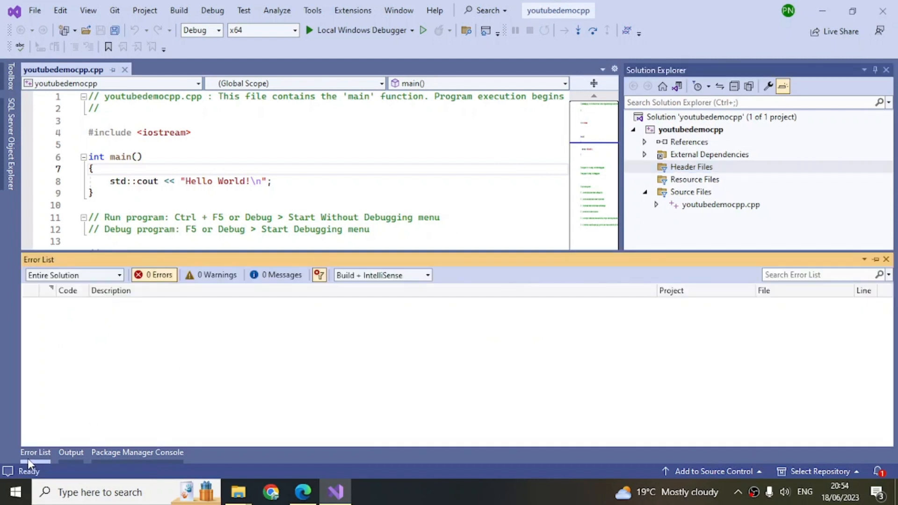
mouse_move(337, 312)
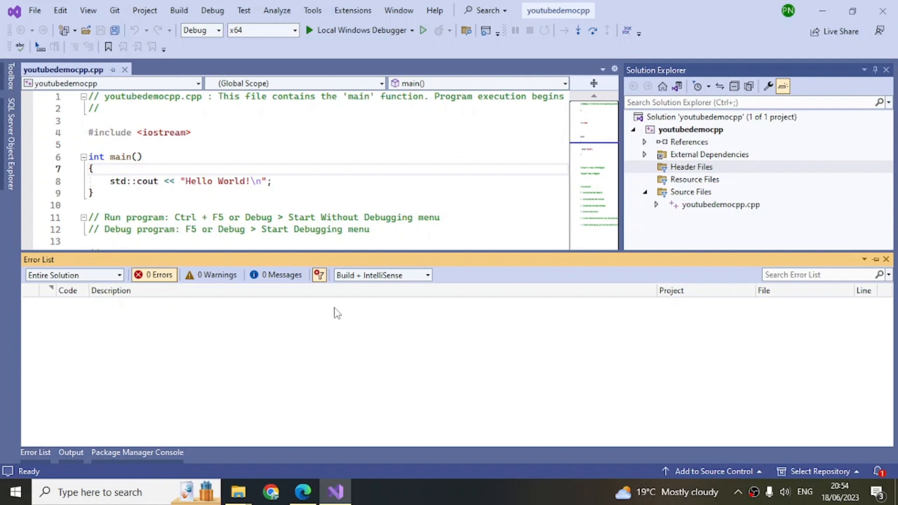
mouse_move(187, 323)
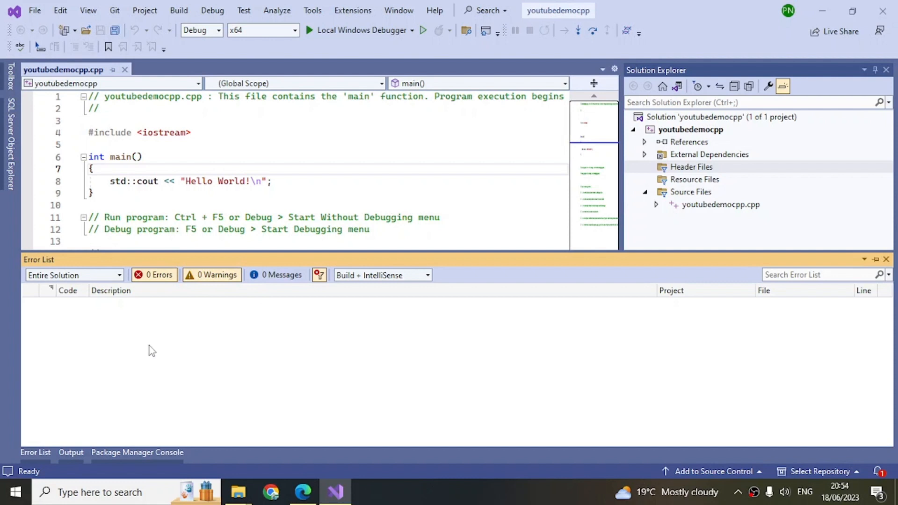
mouse_move(215, 278)
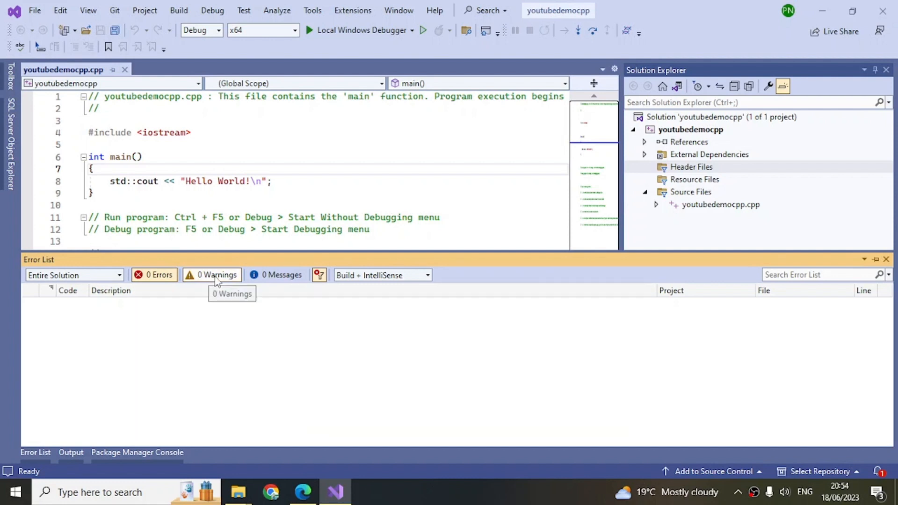
mouse_move(207, 329)
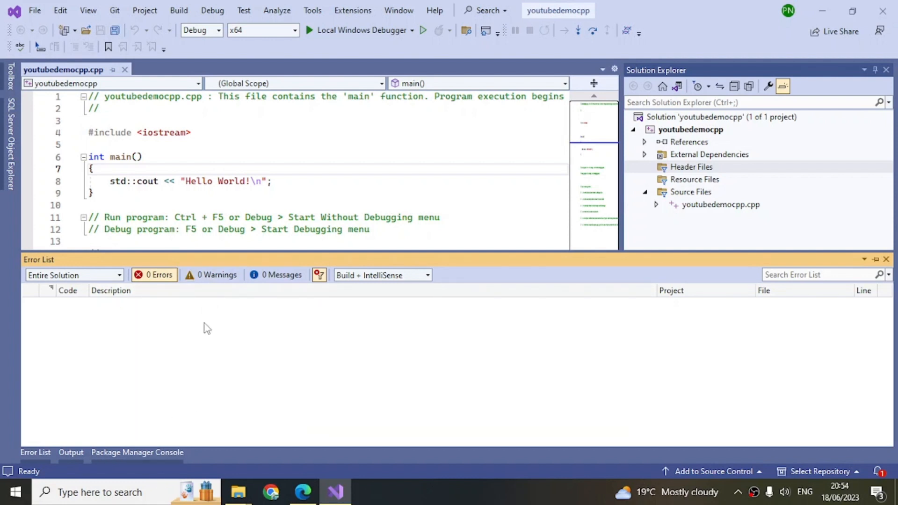
mouse_move(51, 432)
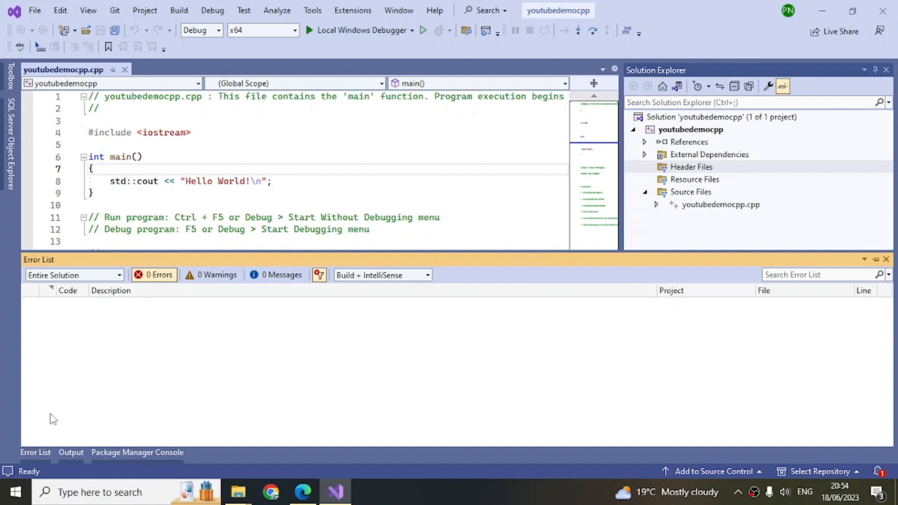
click(70, 451)
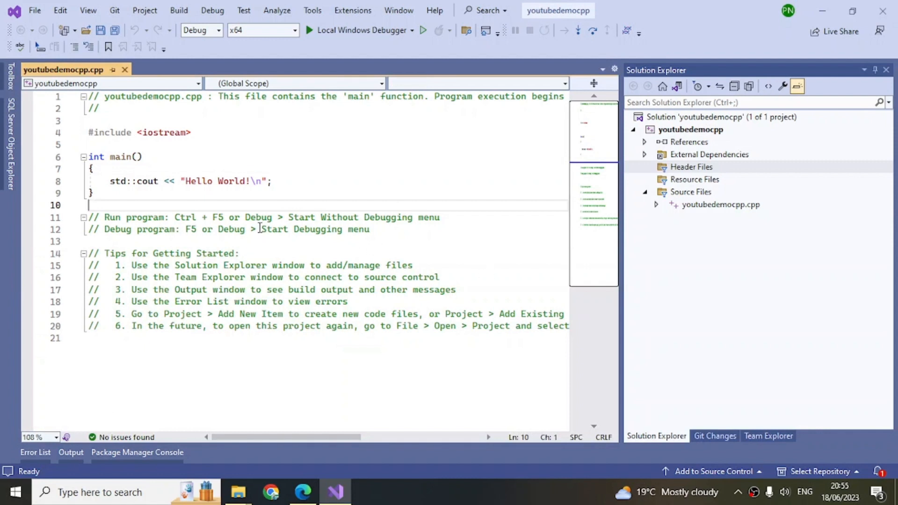
mouse_move(140, 204)
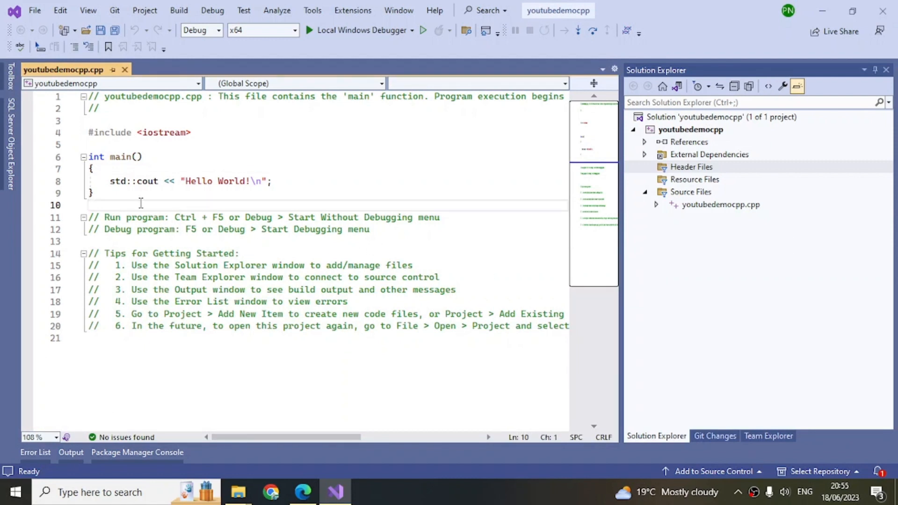
mouse_move(247, 193)
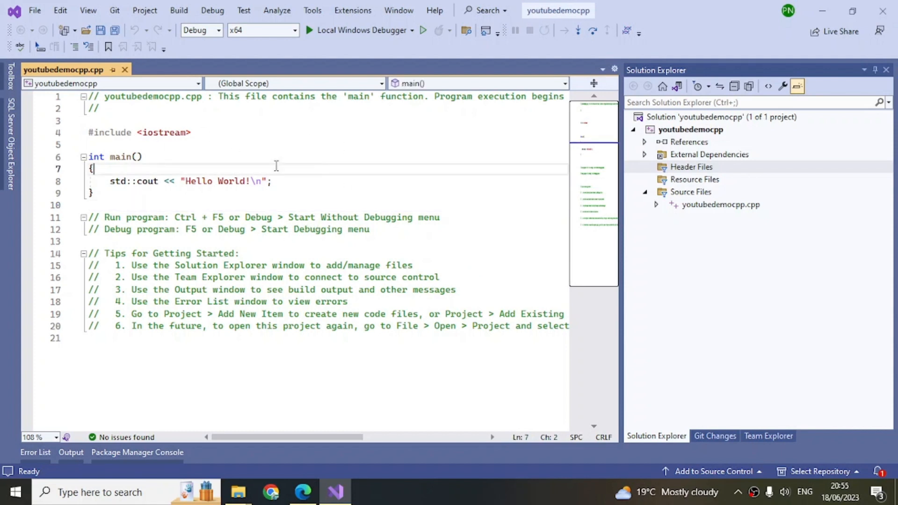
- Open the Tools menu to reach Options and Get Tools and Features
click(312, 9)
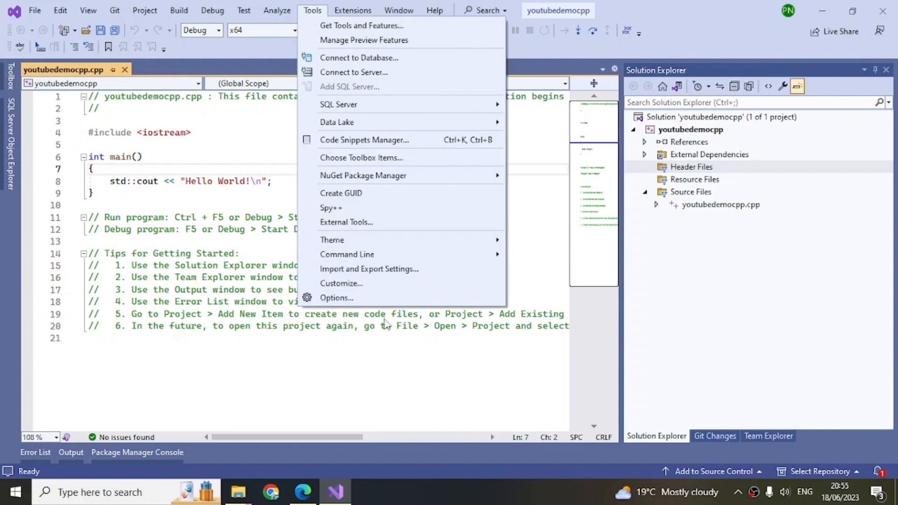
mouse_move(336, 299)
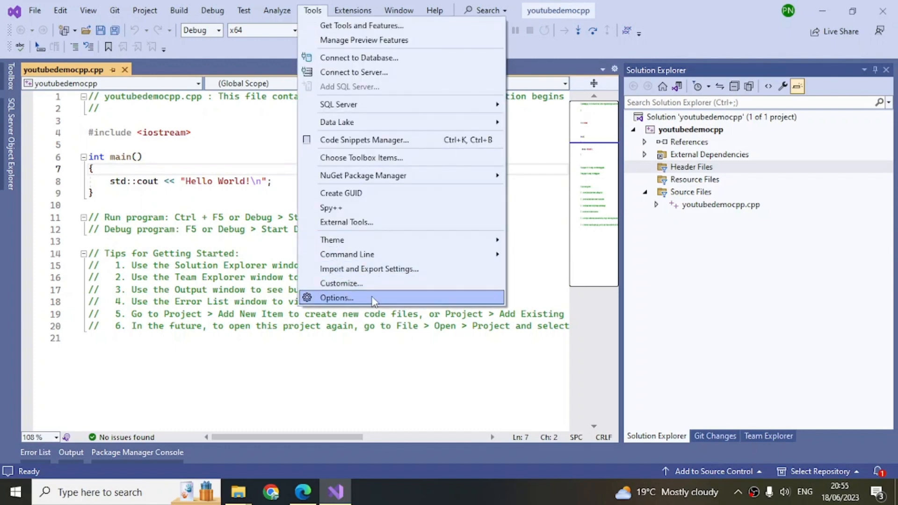
- In Options > Debugging > General, turn off 'Automatically close the console when debugging stops' and confirm
click(335, 299)
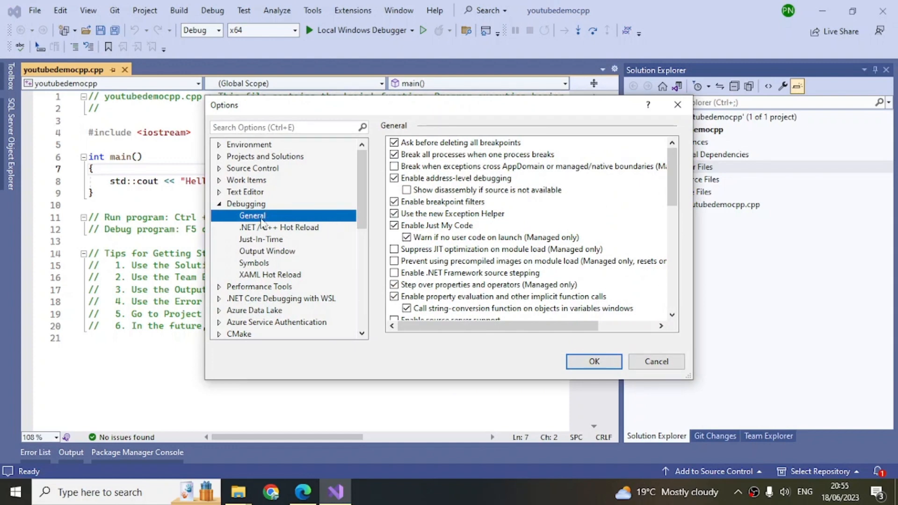
scroll(down, 3)
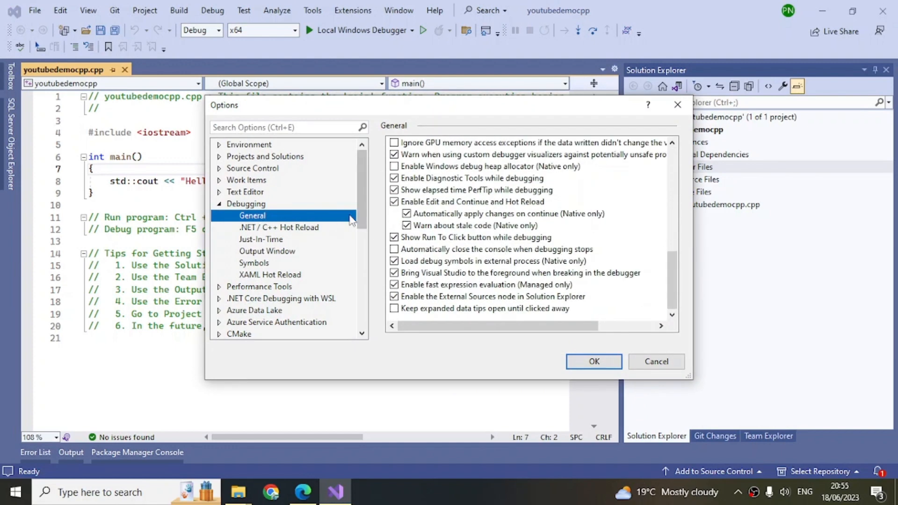
mouse_move(282, 73)
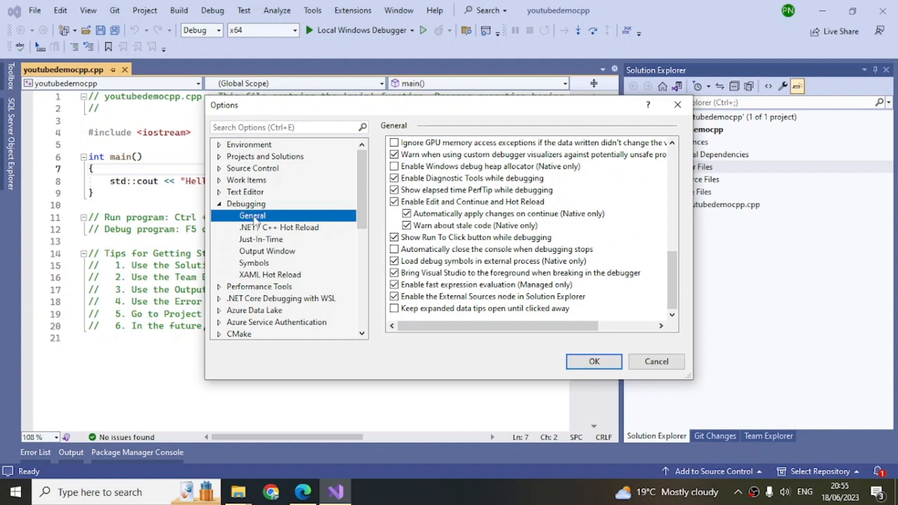
click(496, 249)
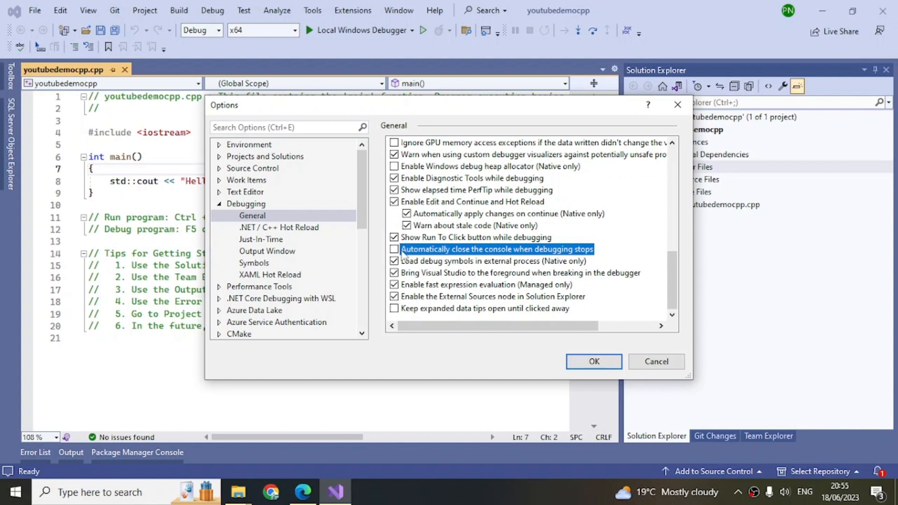
mouse_move(527, 253)
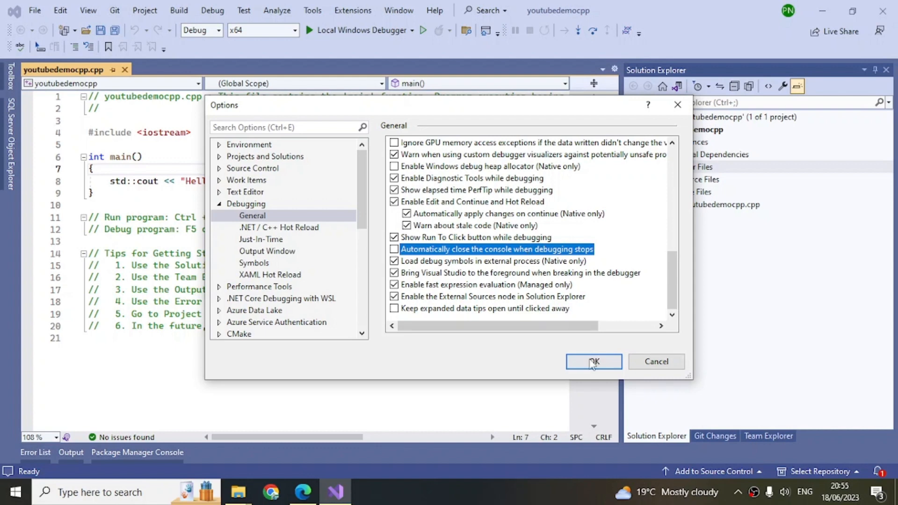
click(594, 361)
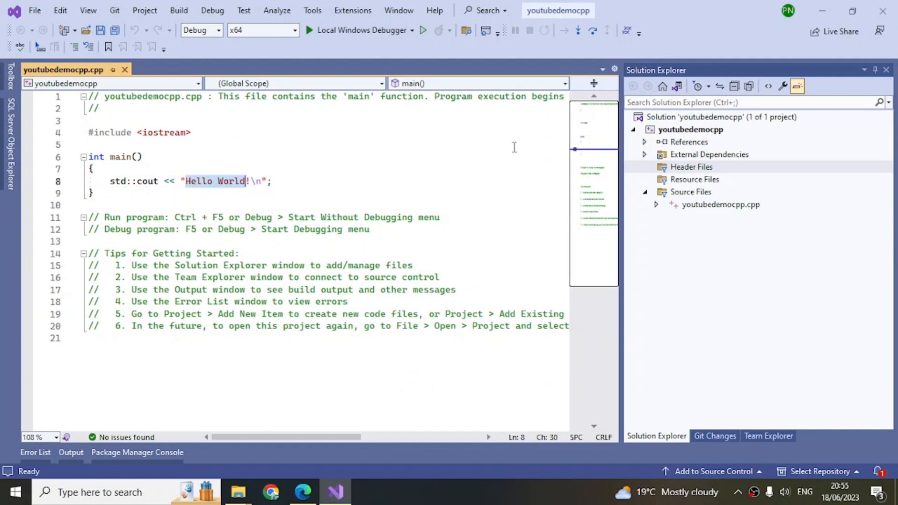
- Replace the Hello World cout text with 'VS 2022 Cpp project' and bring up the solution's commands
text(VS)
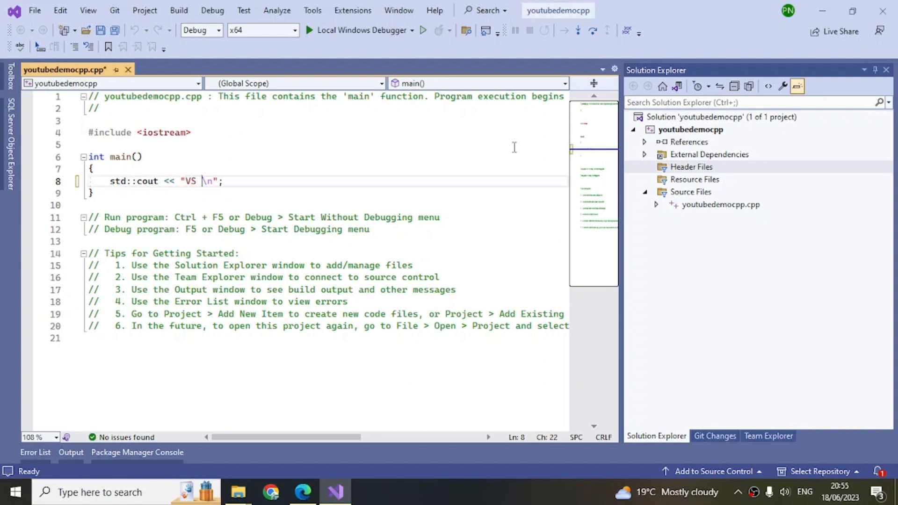
text(2022)
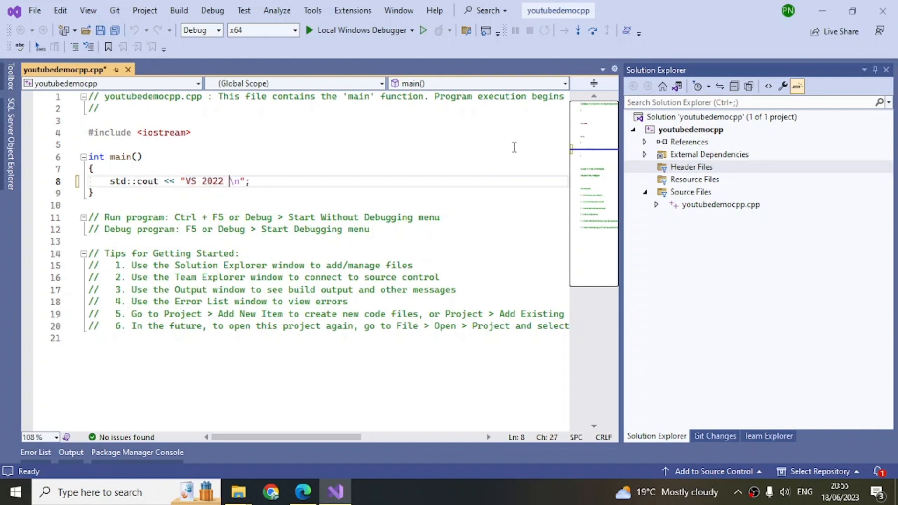
text(Cpp)
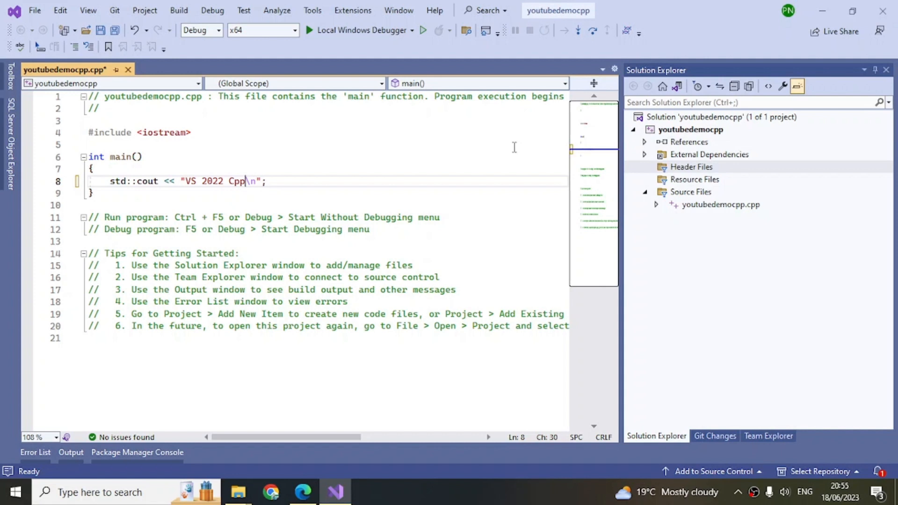
text(project)
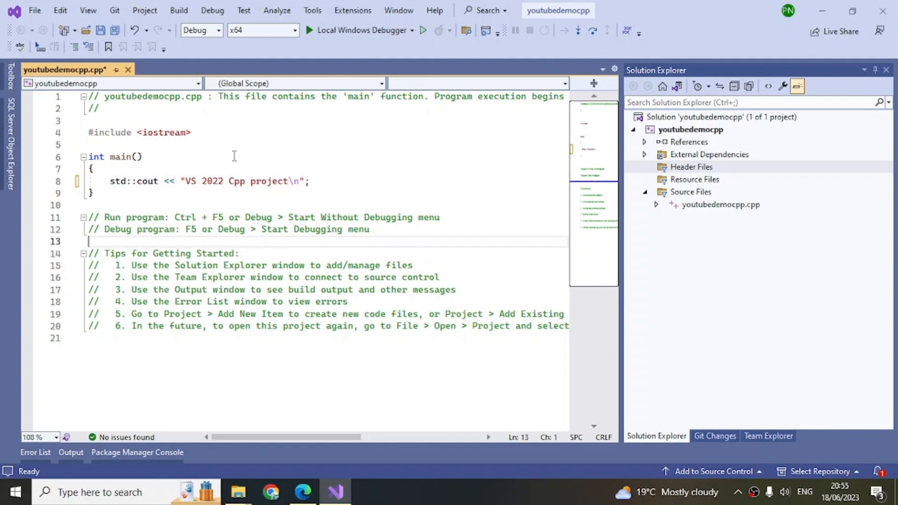
right_click(719, 117)
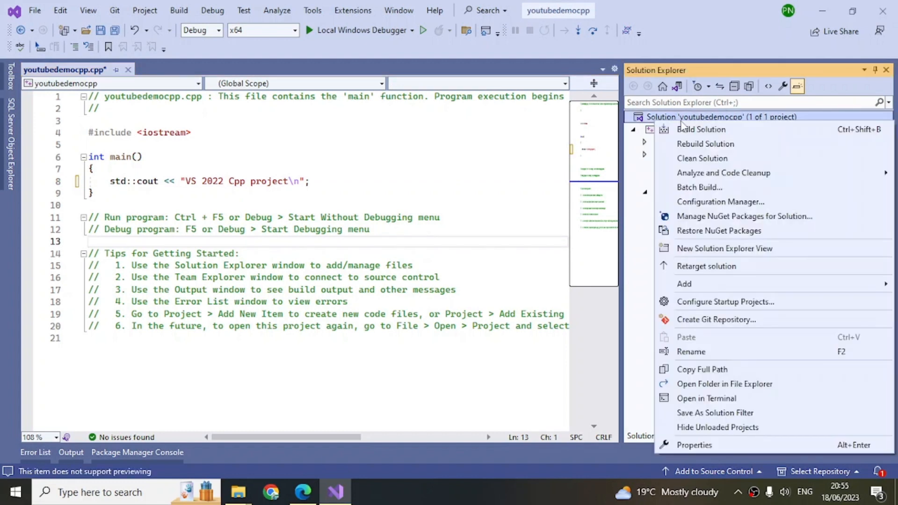
- Build the youtubedemocpp solution successfully and run it with Local Windows Debugger
click(701, 129)
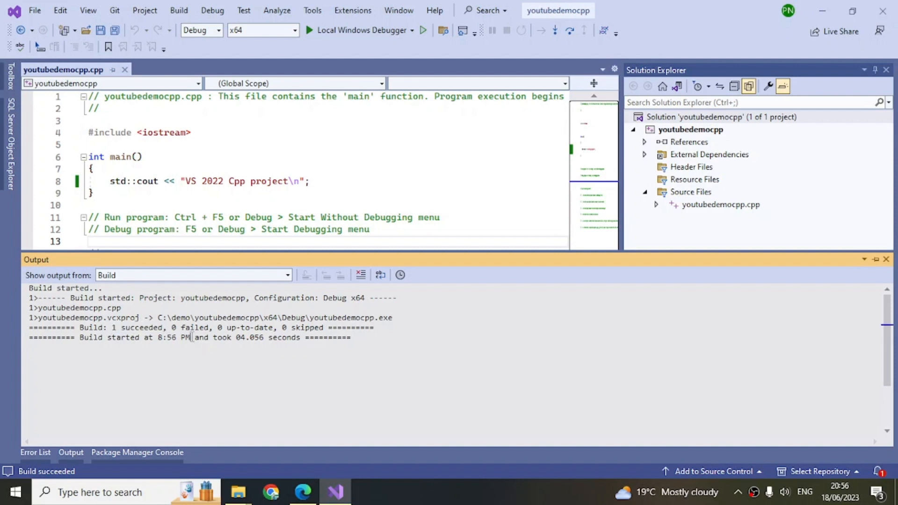
double_click(190, 328)
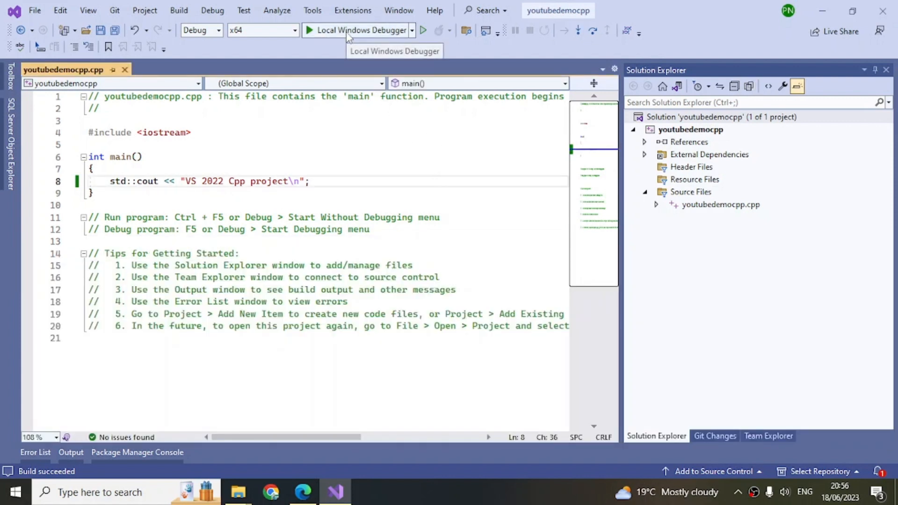
click(344, 29)
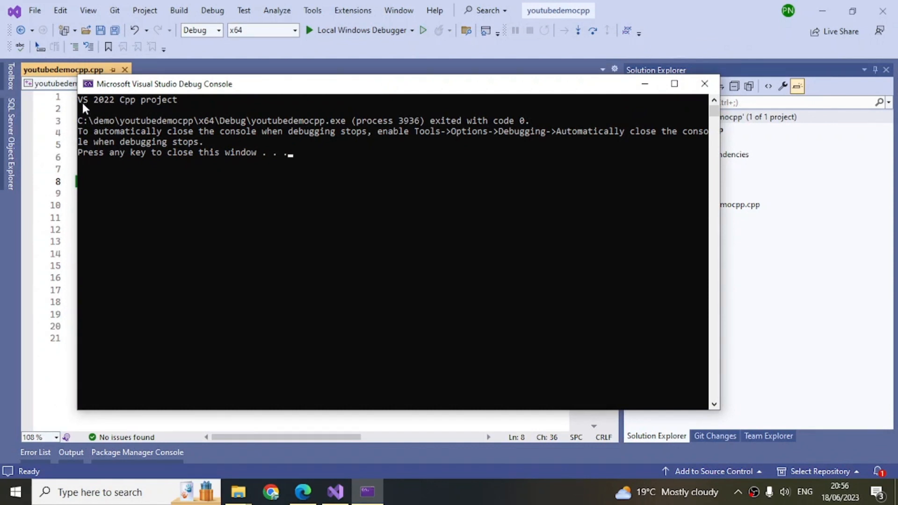
mouse_move(241, 165)
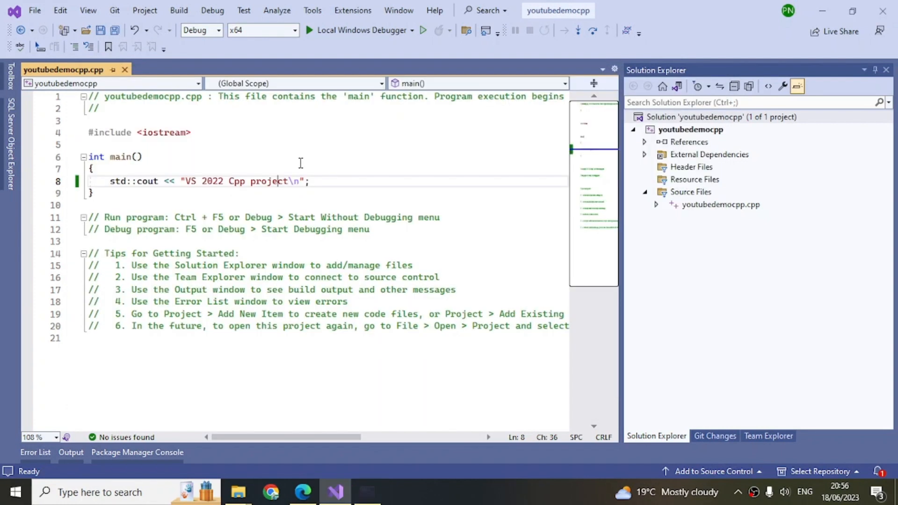
mouse_move(359, 178)
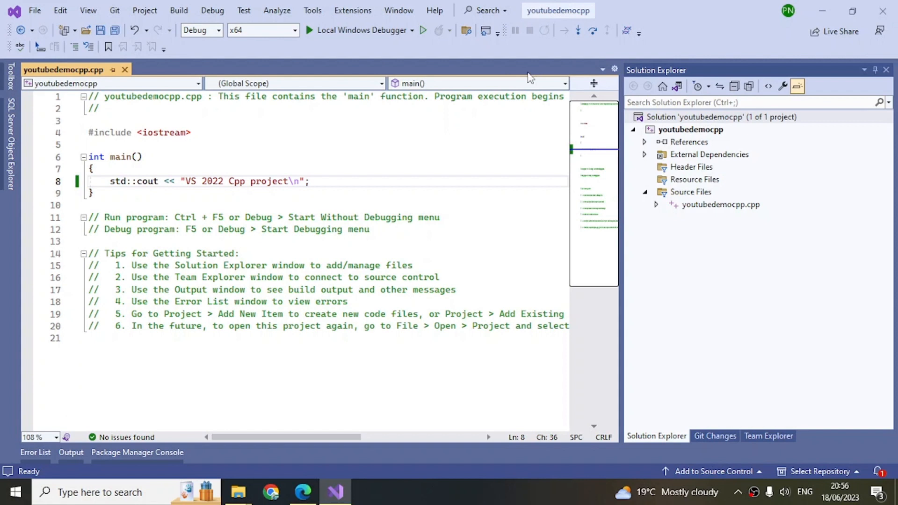
mouse_move(329, 148)
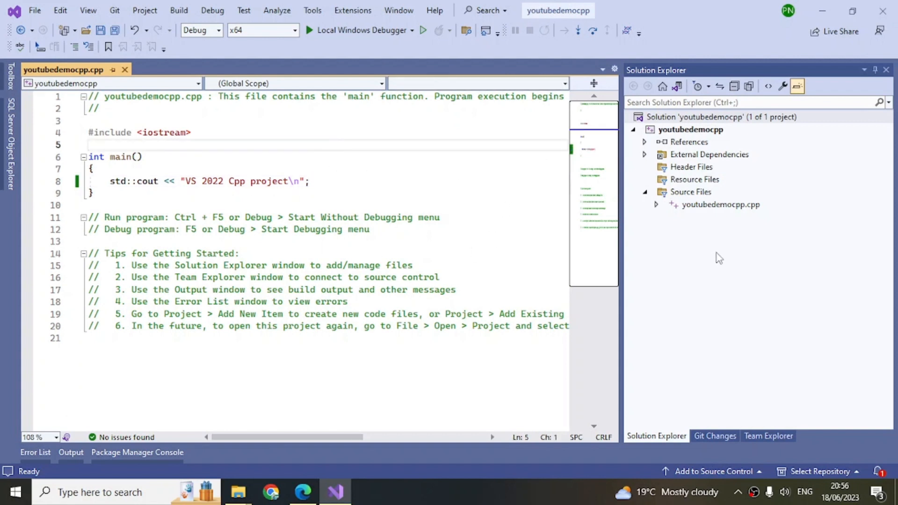
mouse_move(502, 175)
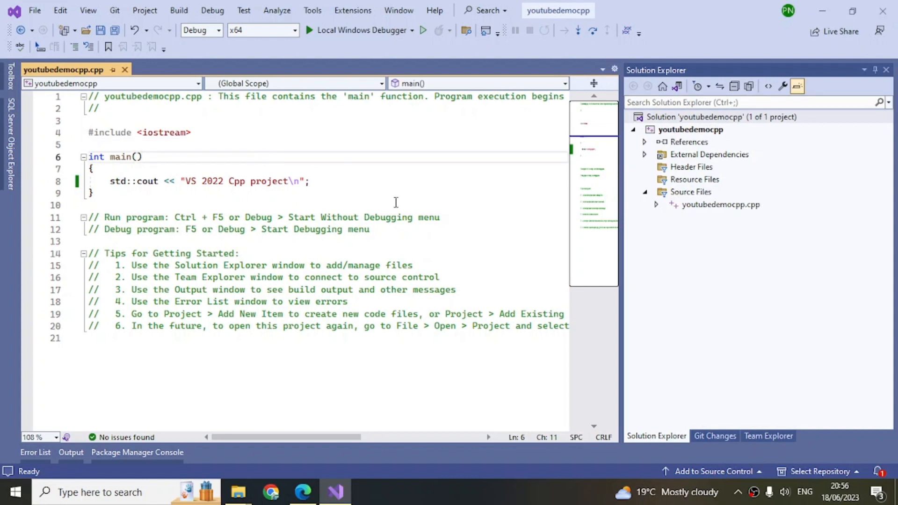
mouse_move(391, 195)
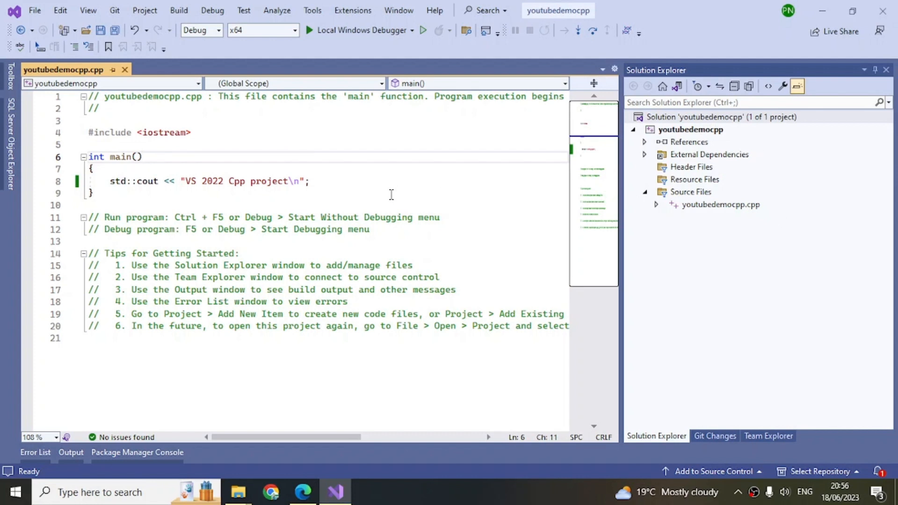
- Select youtubedemocpp.cpp in Solution Explorer before closing the solution
click(145, 157)
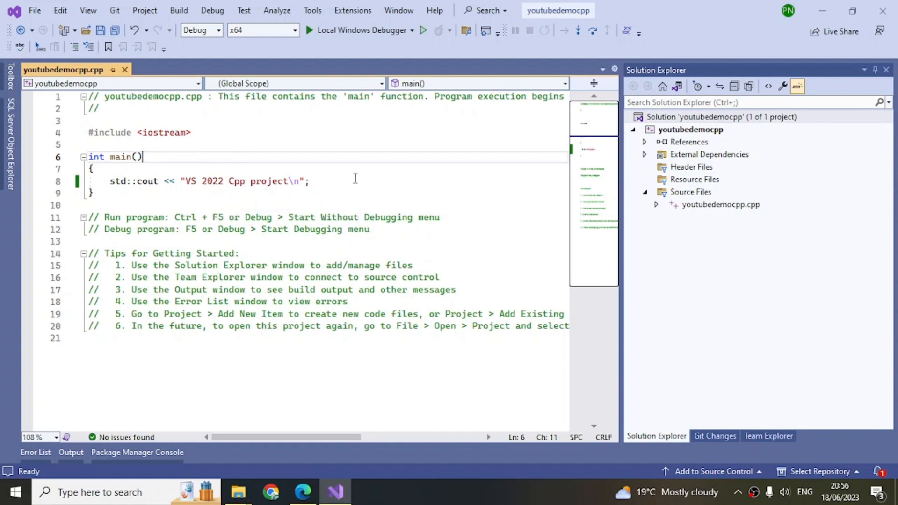
mouse_move(718, 208)
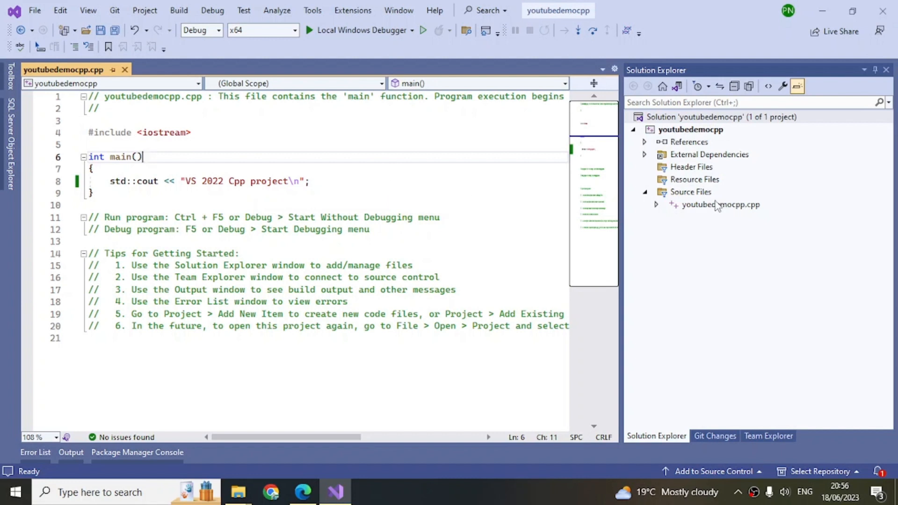
click(720, 204)
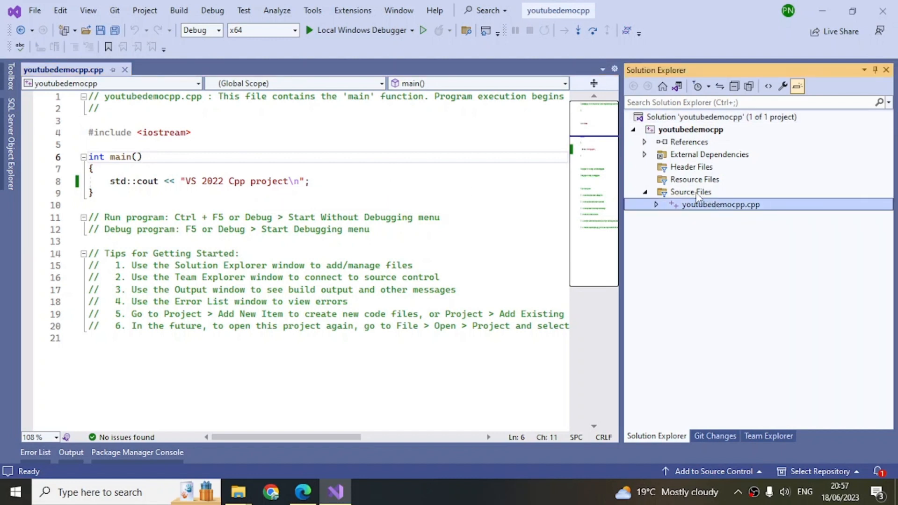
mouse_move(705, 212)
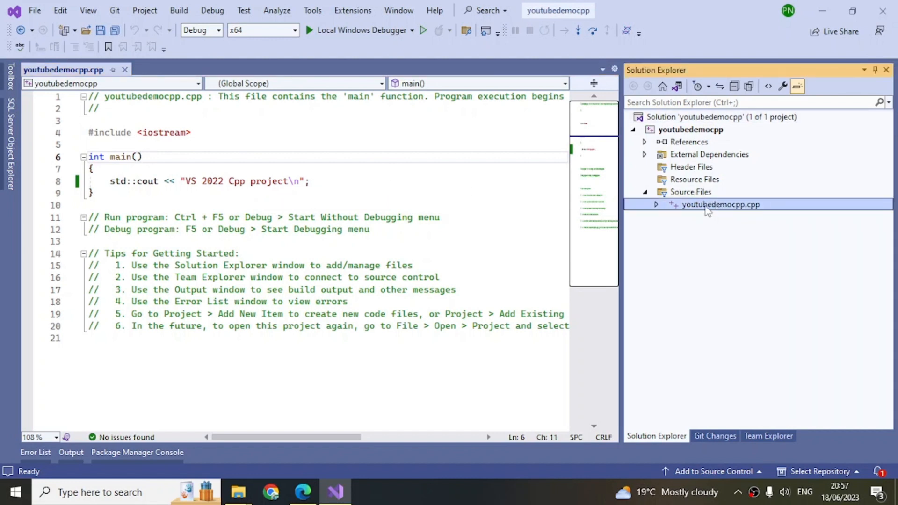
mouse_move(756, 214)
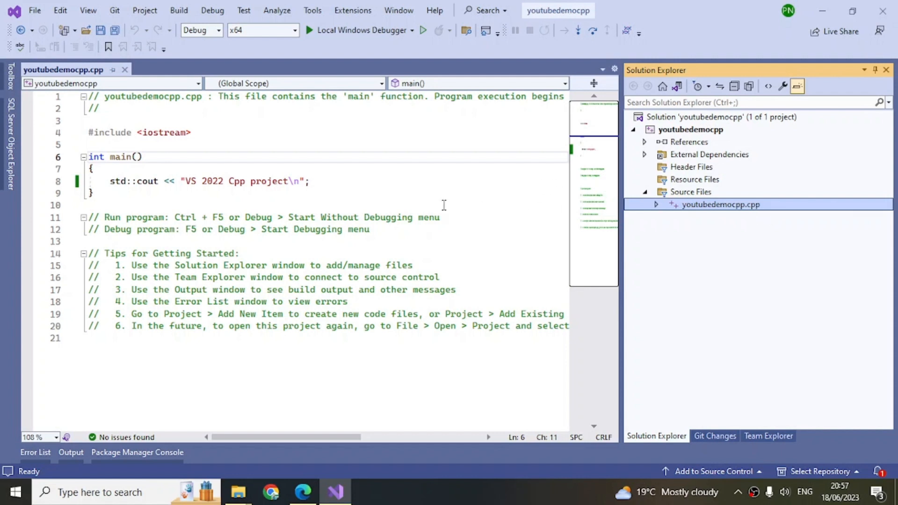
mouse_move(253, 209)
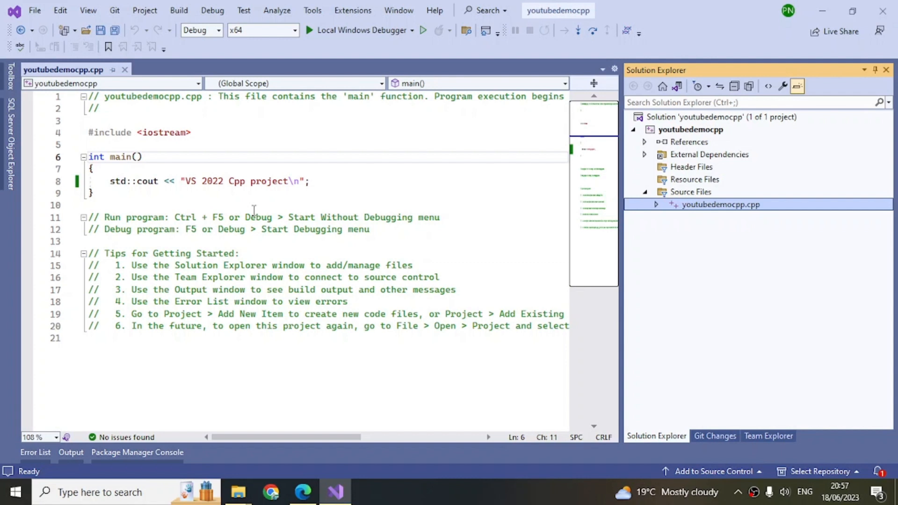
mouse_move(722, 235)
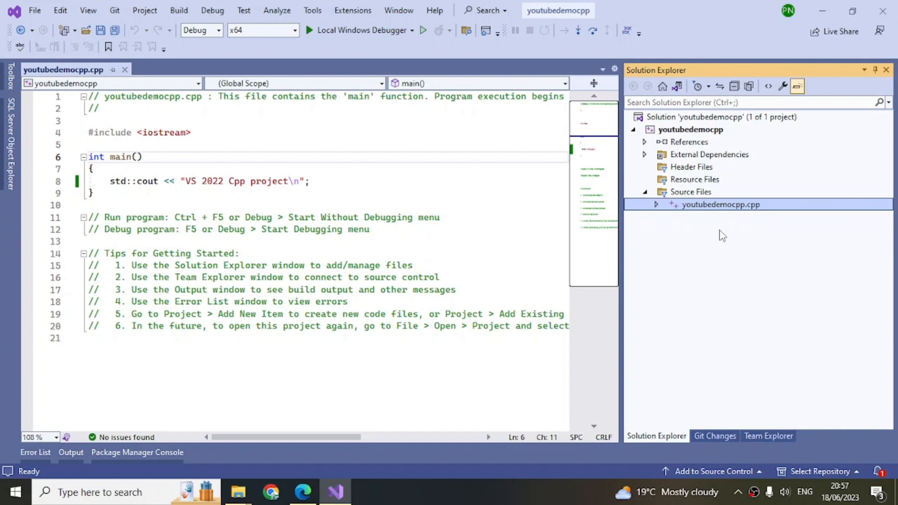
mouse_move(715, 299)
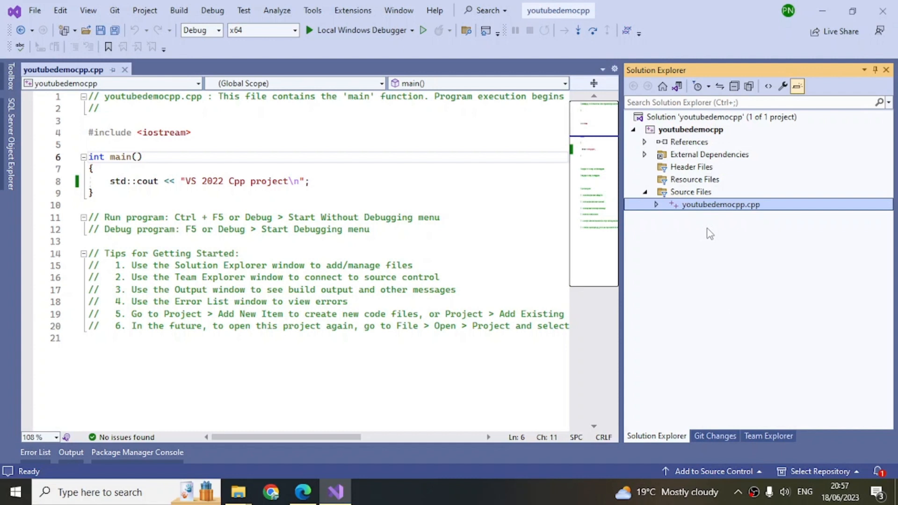
mouse_move(709, 230)
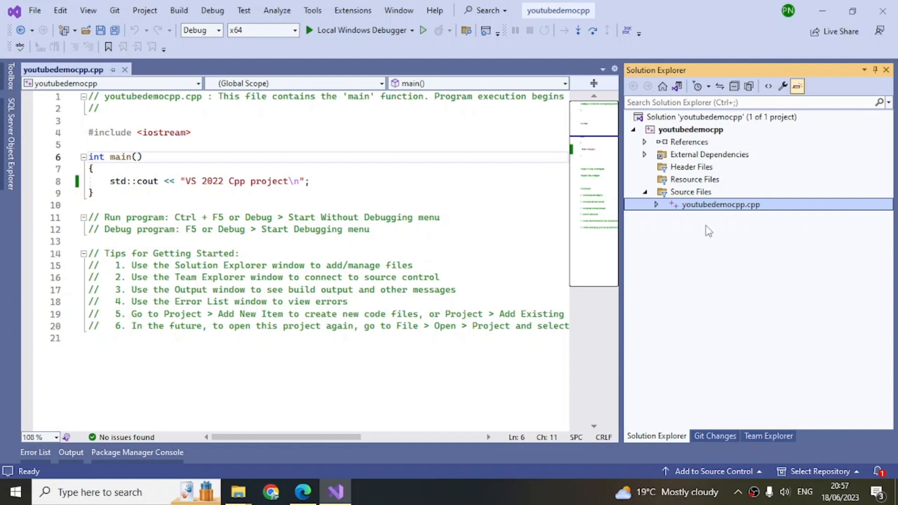
mouse_move(695, 215)
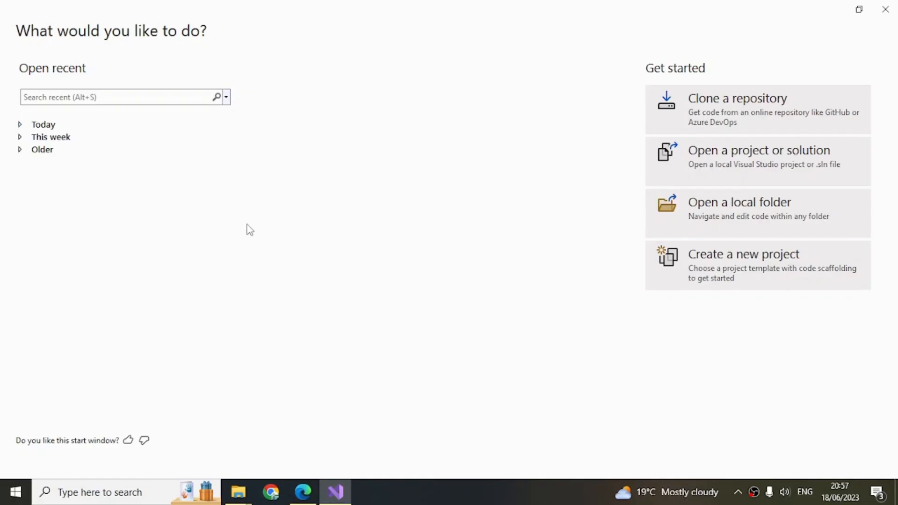
- Create a new C++ Console App project named democproject in C:\demo
click(744, 265)
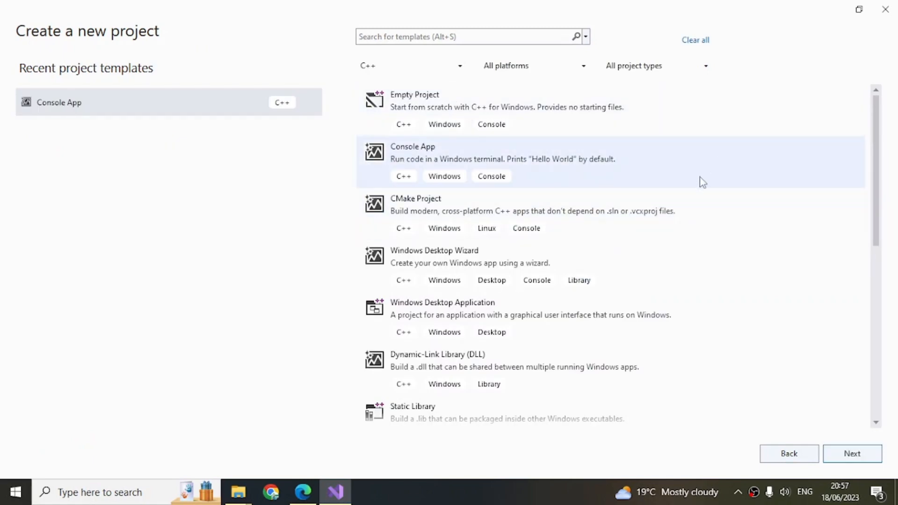
mouse_move(524, 164)
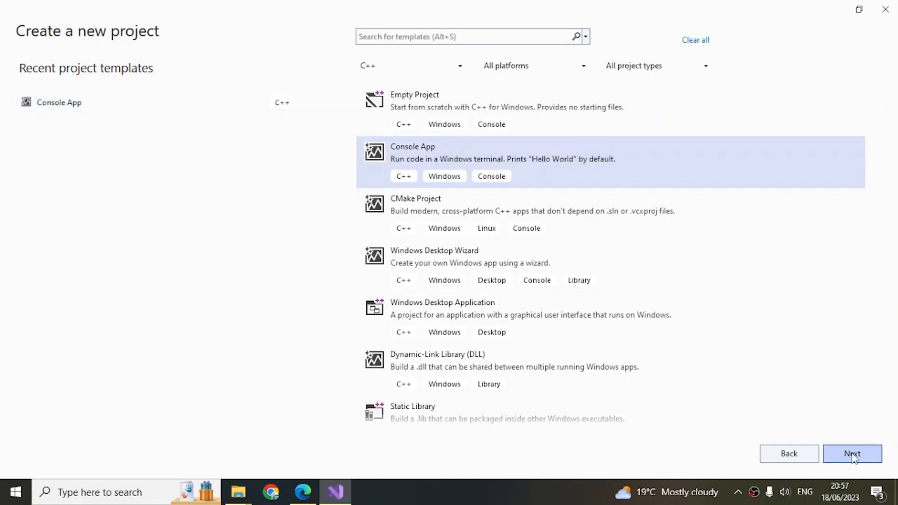
click(853, 453)
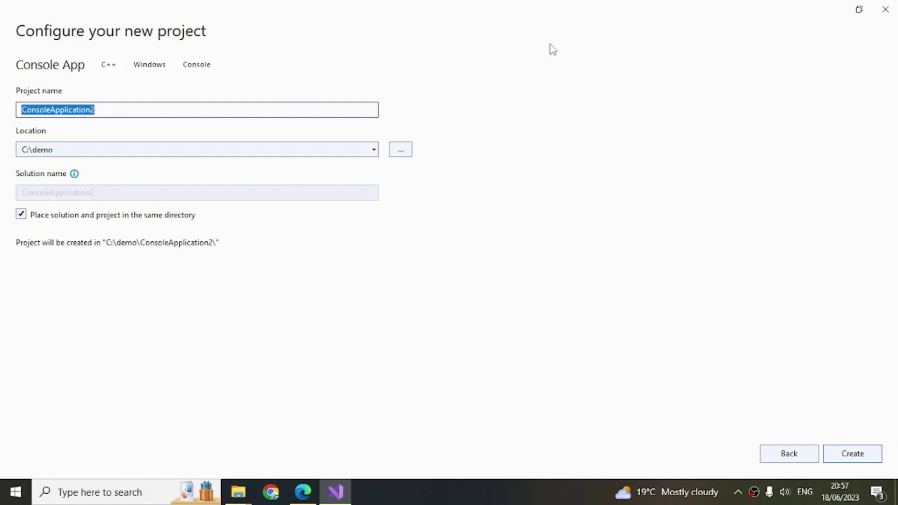
text(democproject)
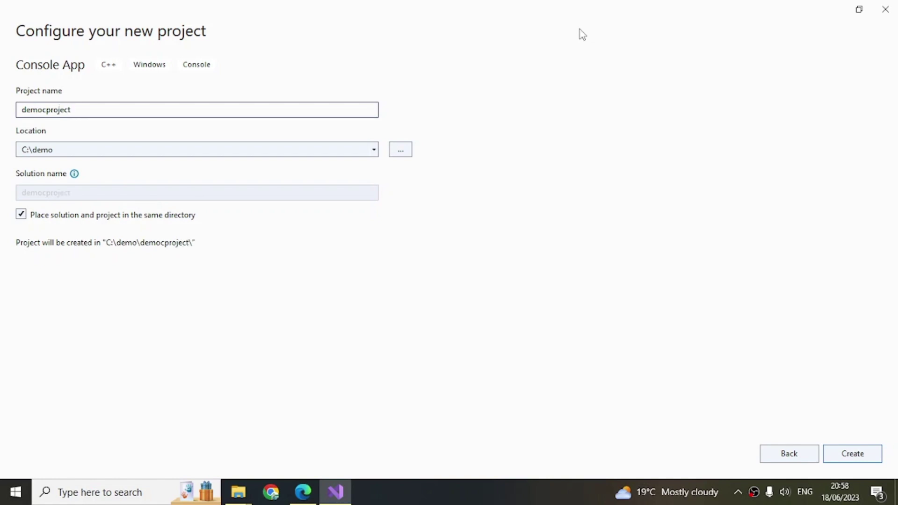
mouse_move(72, 106)
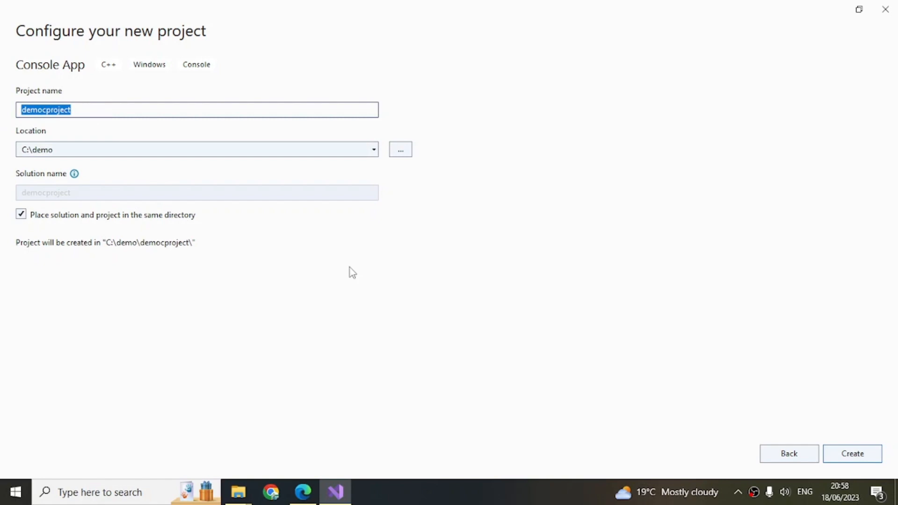
click(853, 453)
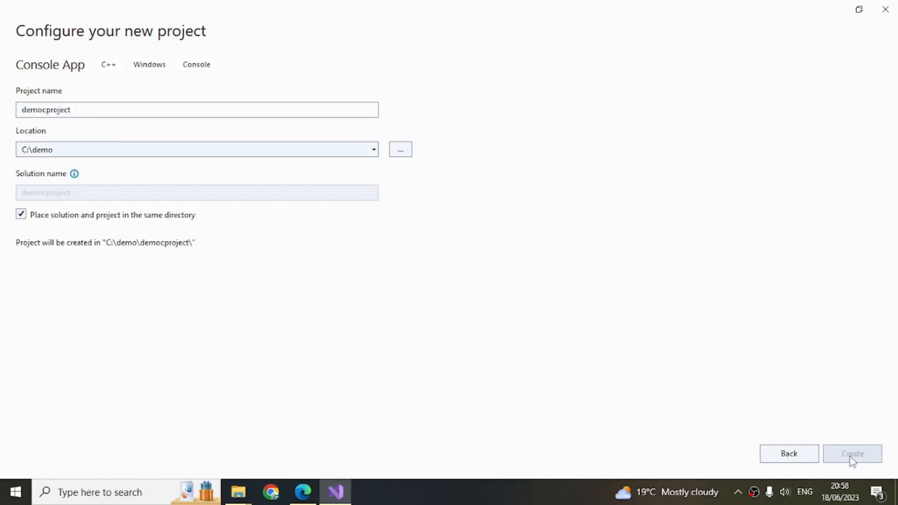
click(853, 454)
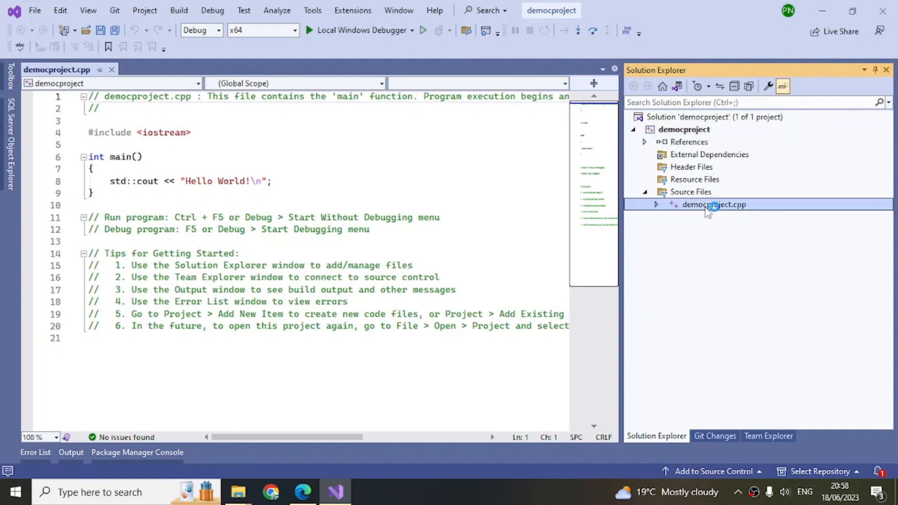
- Remove democproject.cpp from the project without deleting the file
right_click(714, 204)
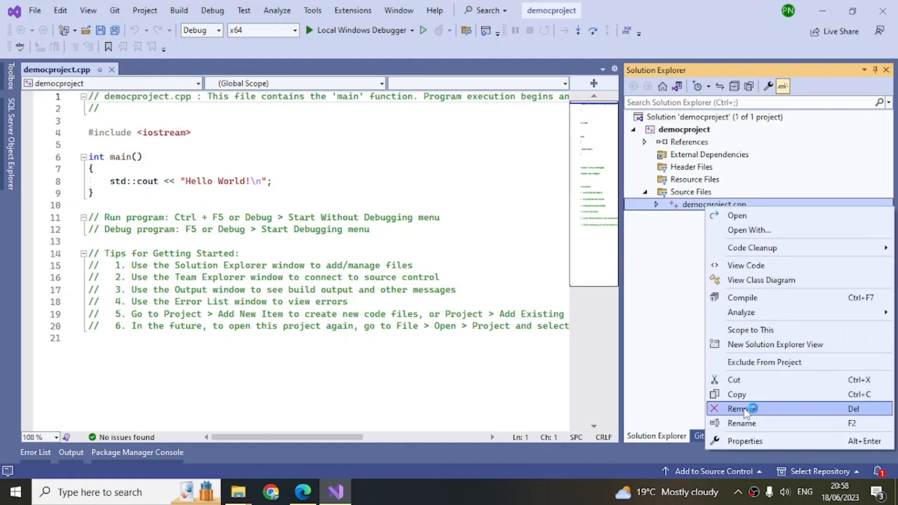
click(744, 409)
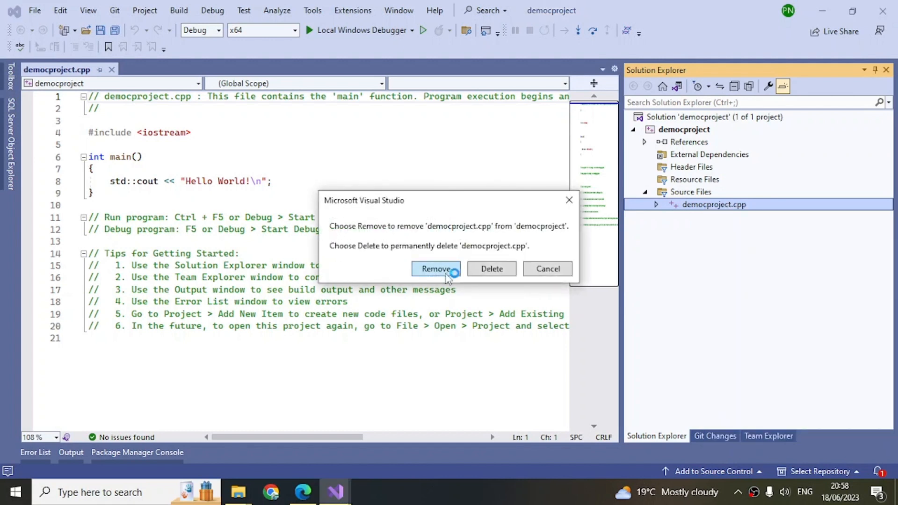
click(436, 269)
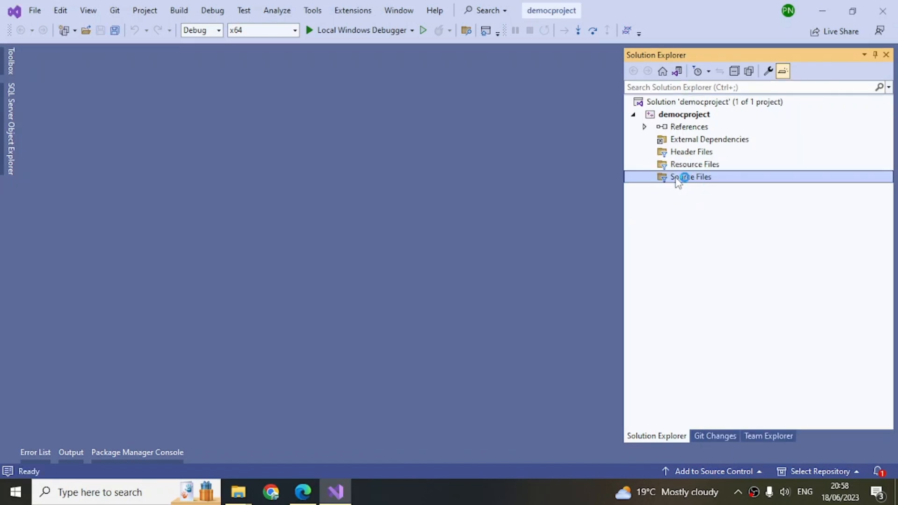
- Add a new empty Source.c item under Source Files
right_click(690, 176)
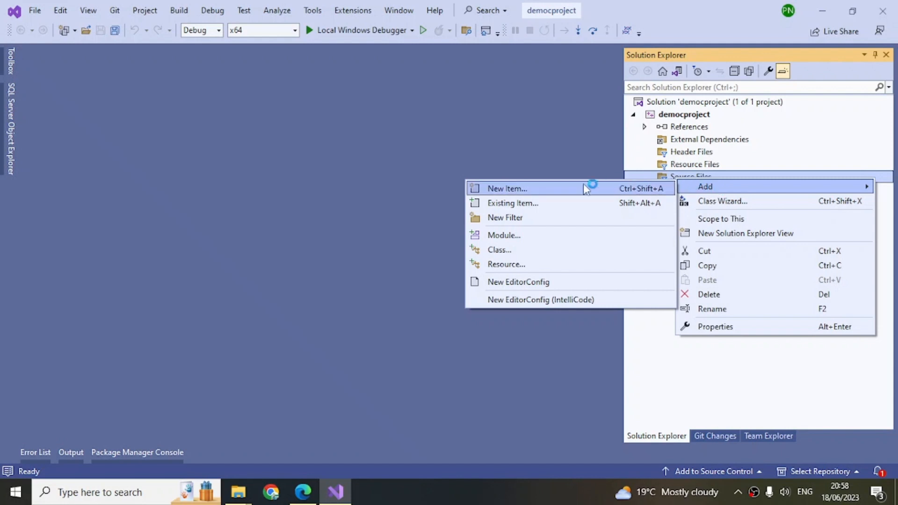
click(507, 189)
text(Source.c)
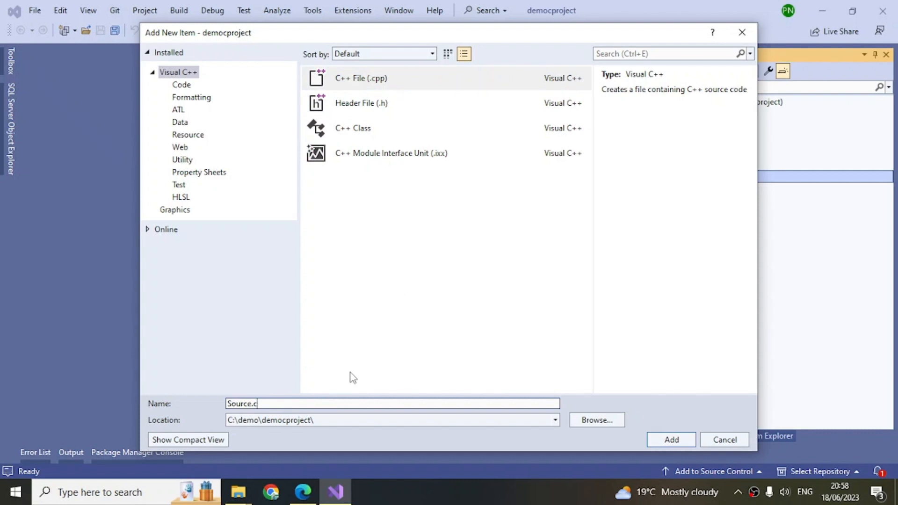
click(670, 440)
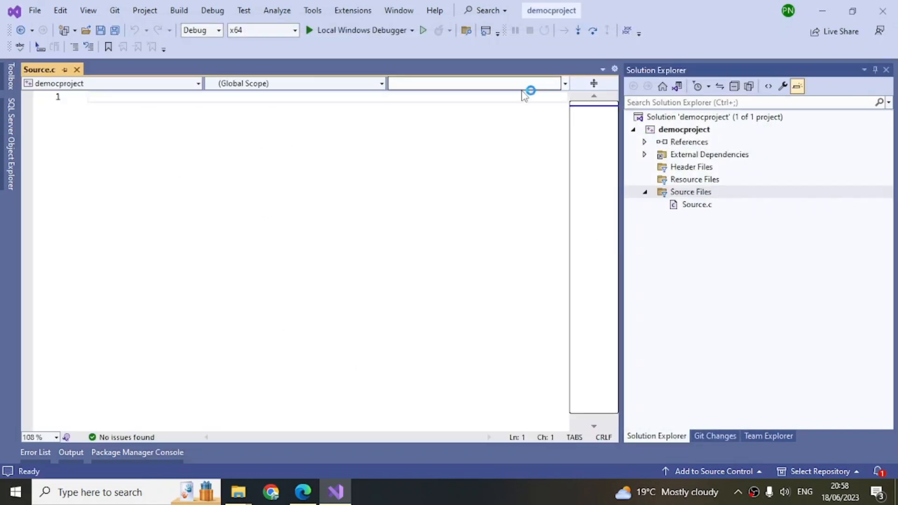
- Write the #include <stdio.h> line followed by a blank line in Source.c
click(148, 103)
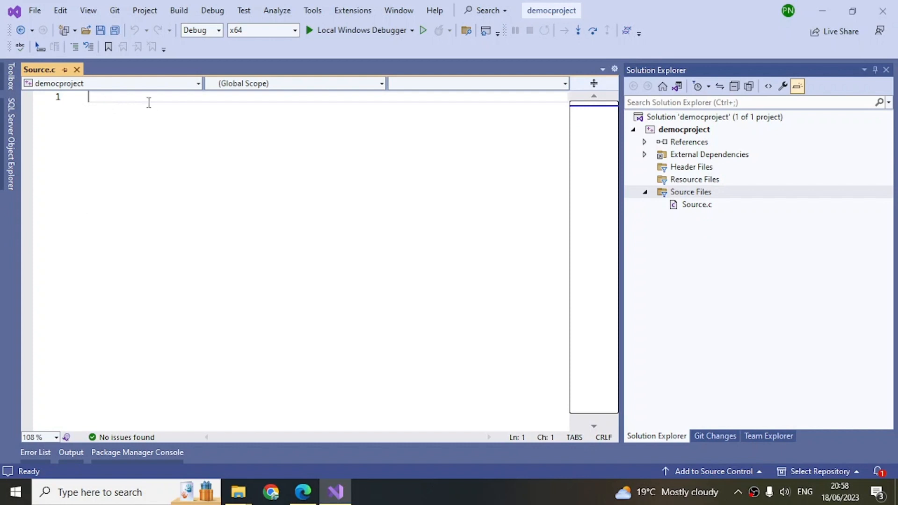
text(in)
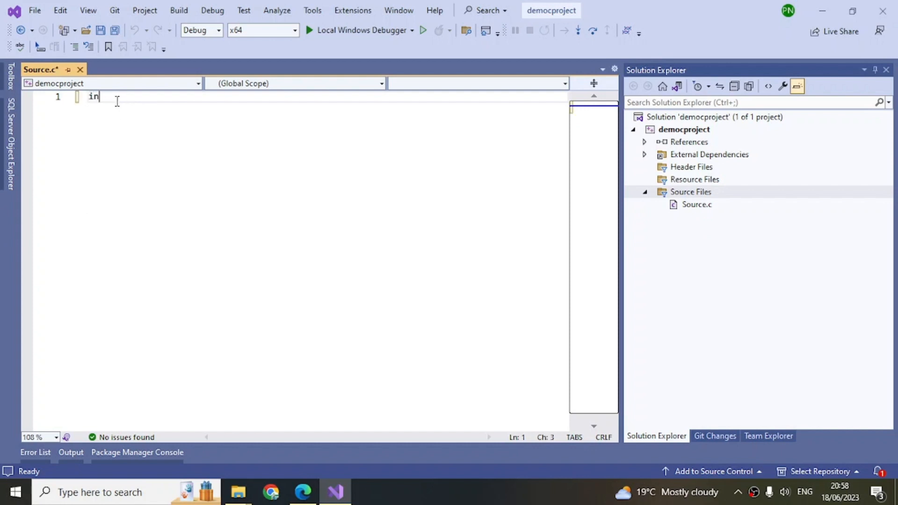
text(clude <>)
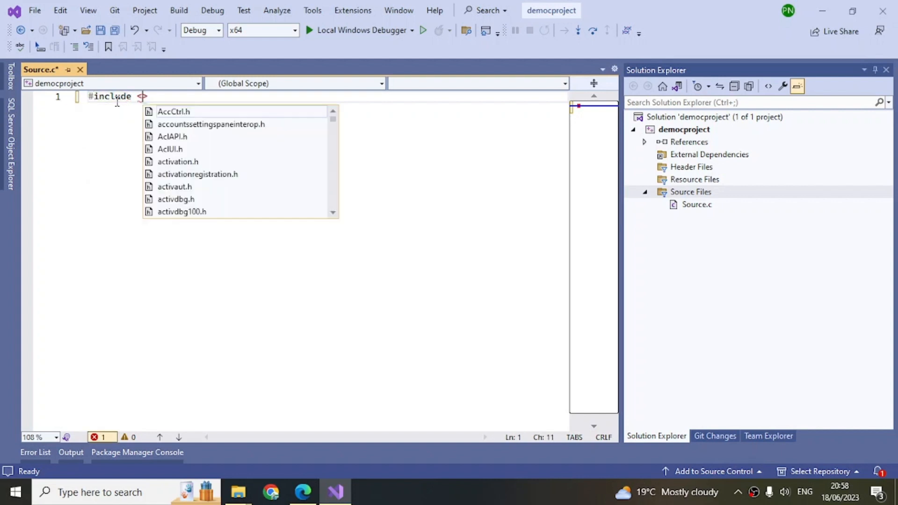
text(st)
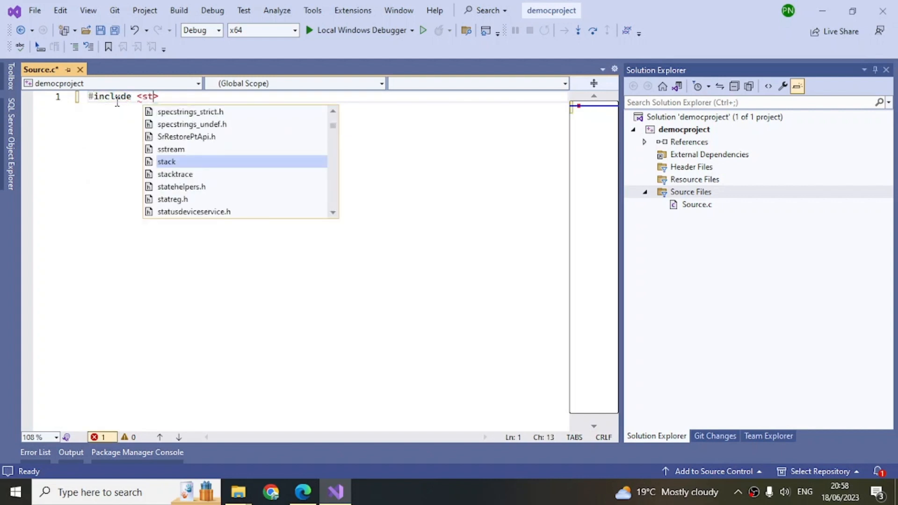
text(dio.h>)
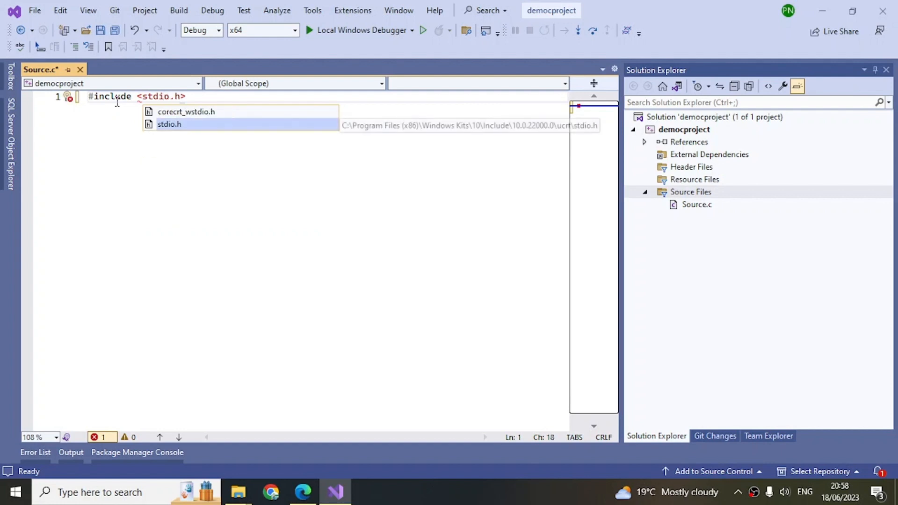
key(Enter)
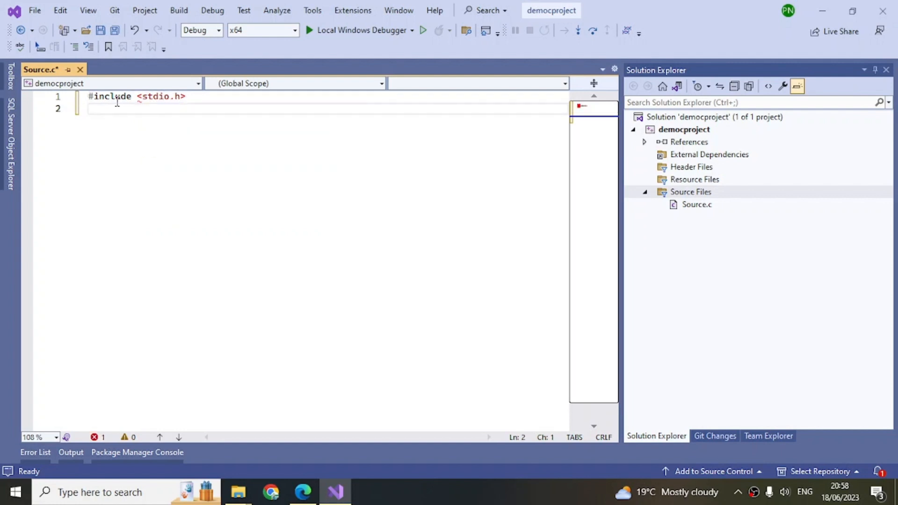
key(Enter)
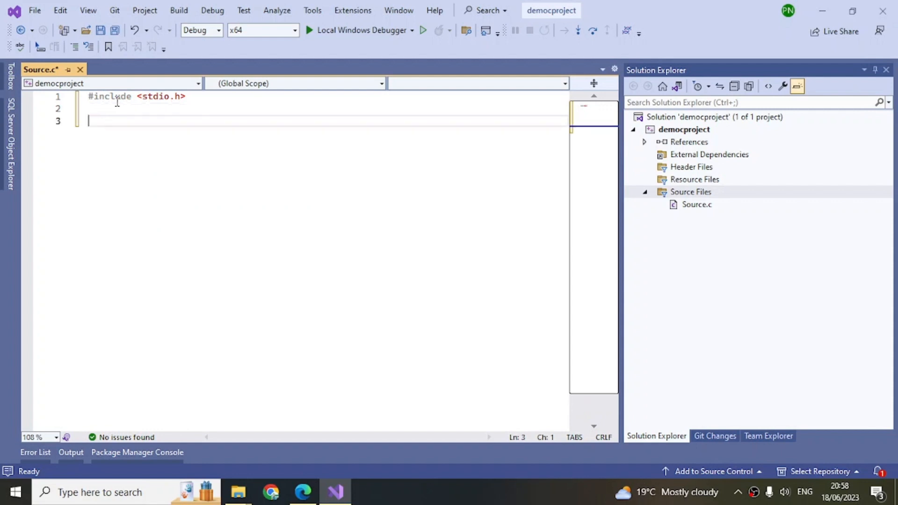
- Write int main() with printf("welcome to vs 2022 c project"); and save Source.c
text(int main)
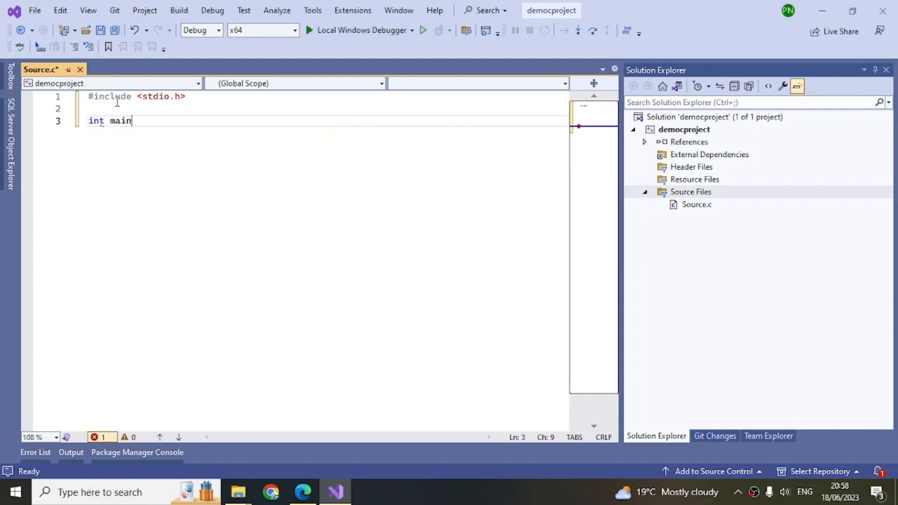
text(())
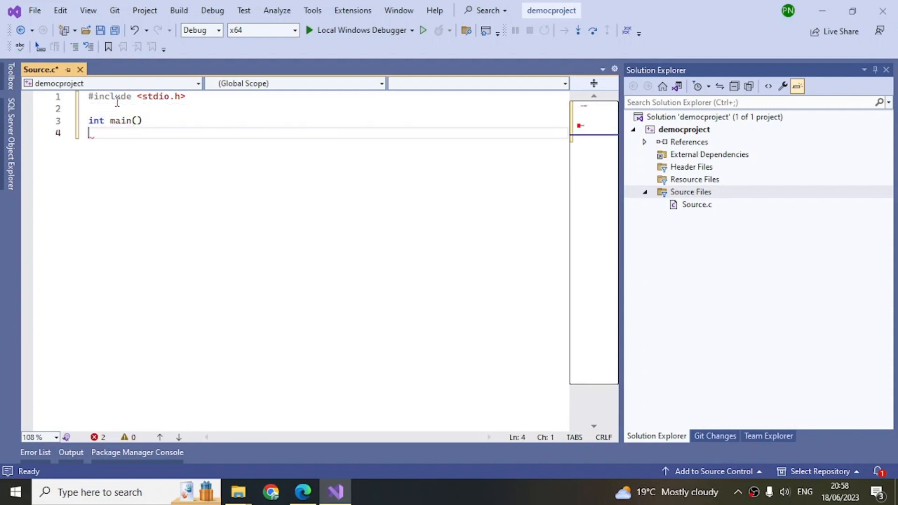
text({)
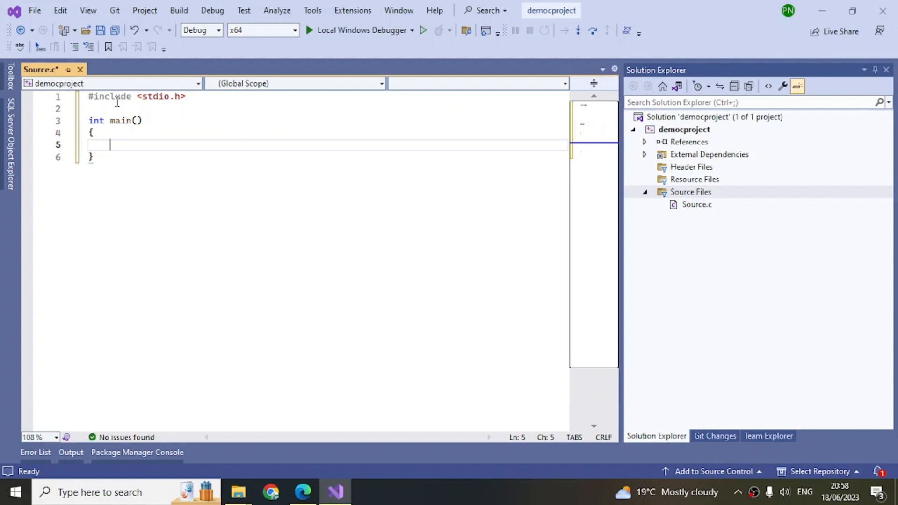
text(print)
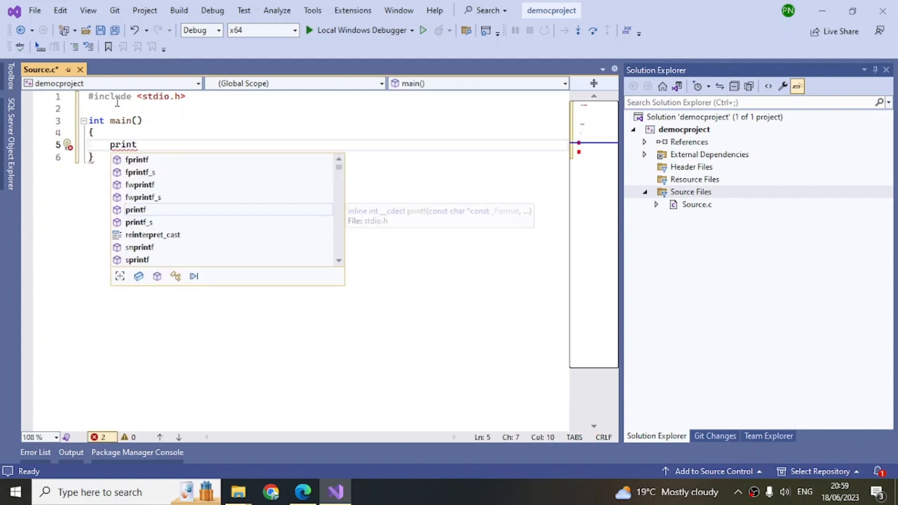
text(f)
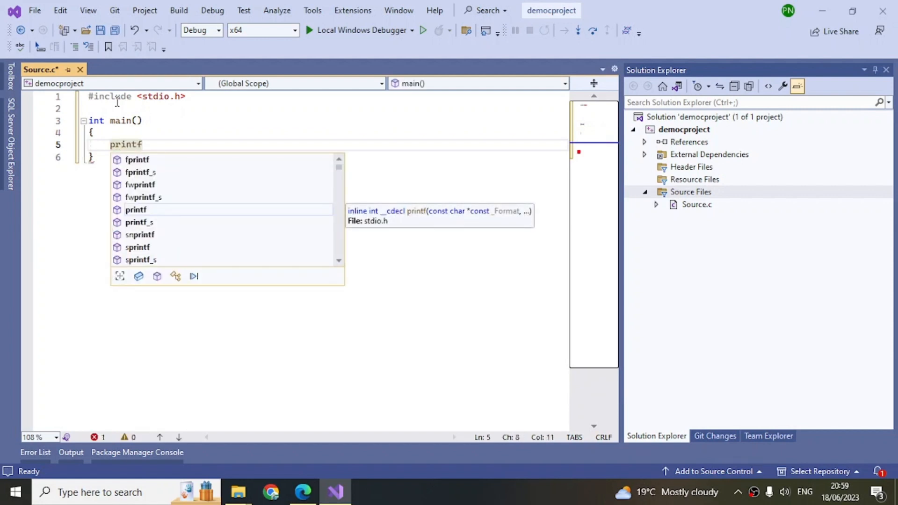
text((""))
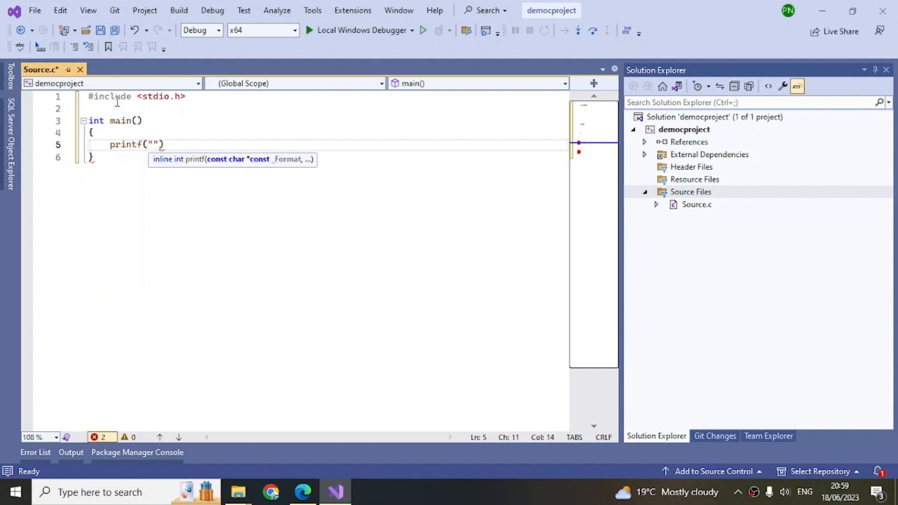
text(welcome to vs)
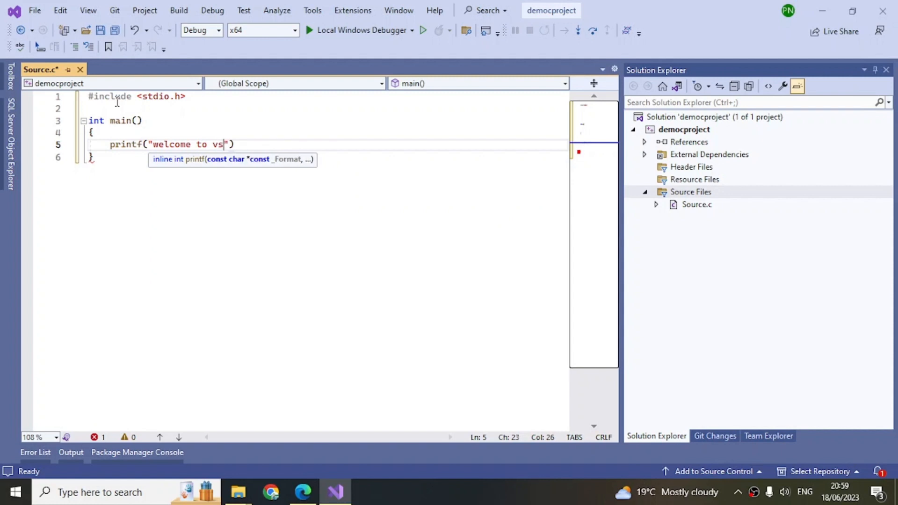
text(2022 c proje)
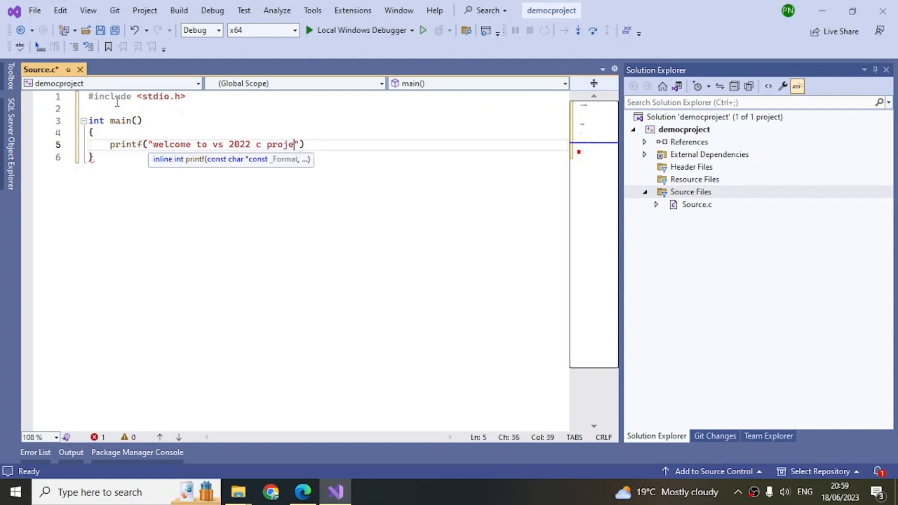
text(ct))
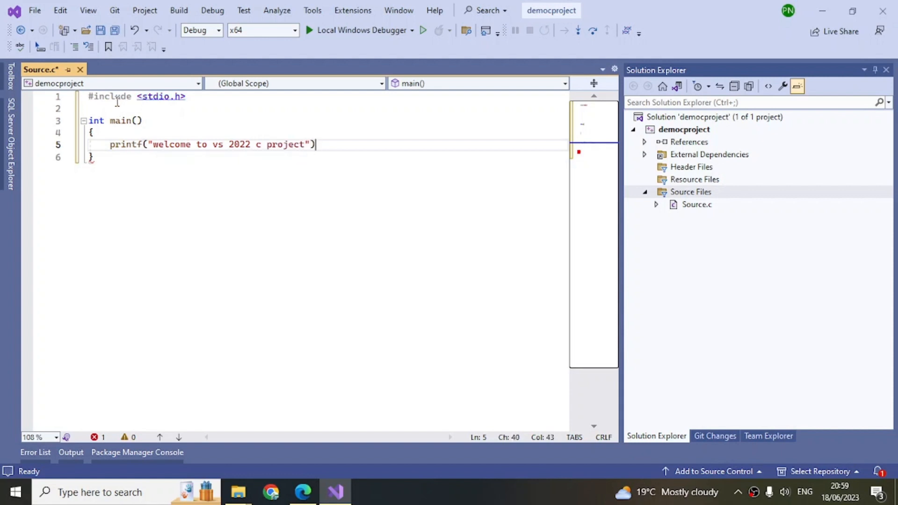
text(;)
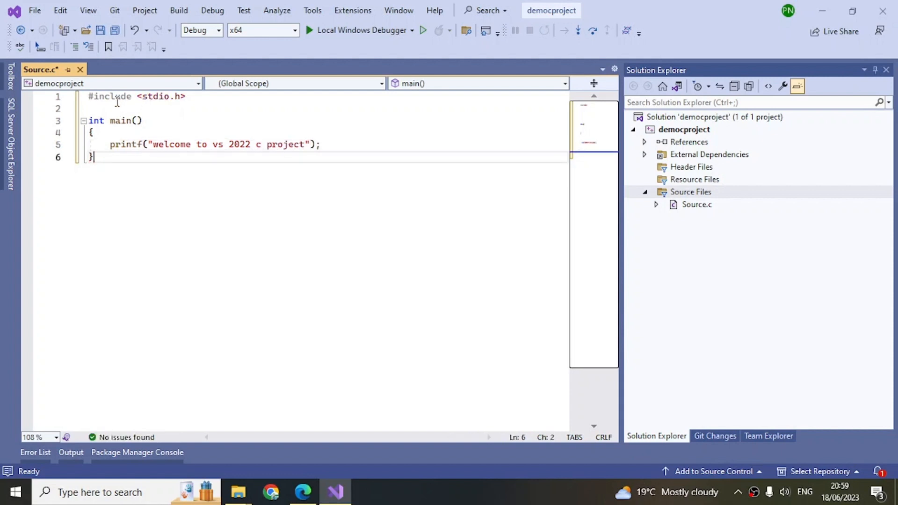
key(Ctrl+s)
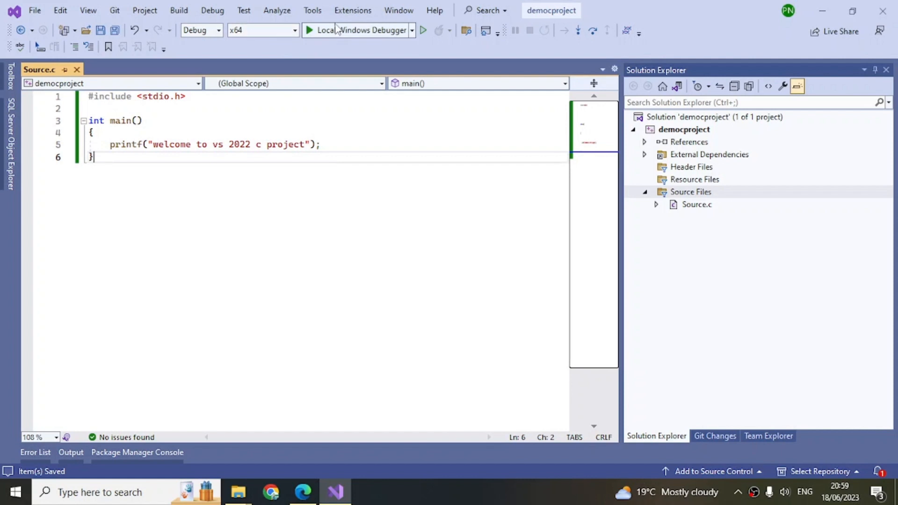
- Run democproject with Local Windows Debugger, see the welcome message, and close the debug console
click(310, 30)
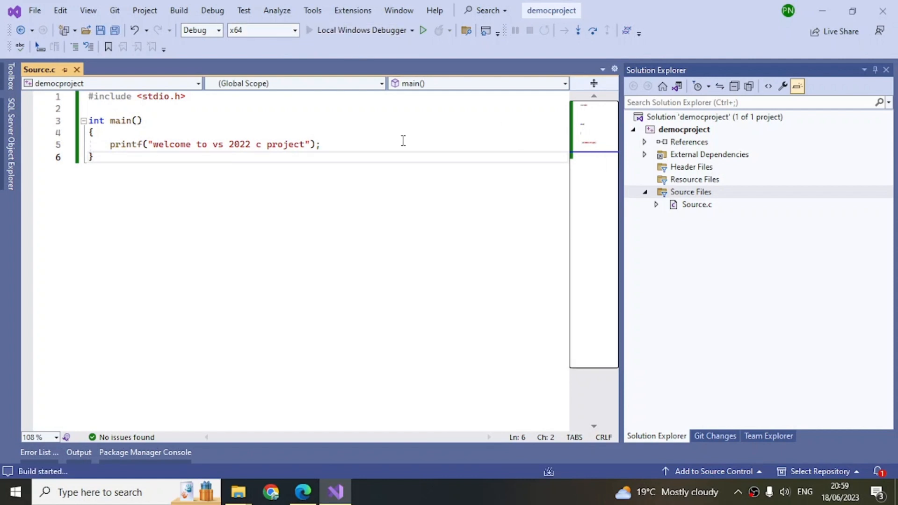
click(422, 30)
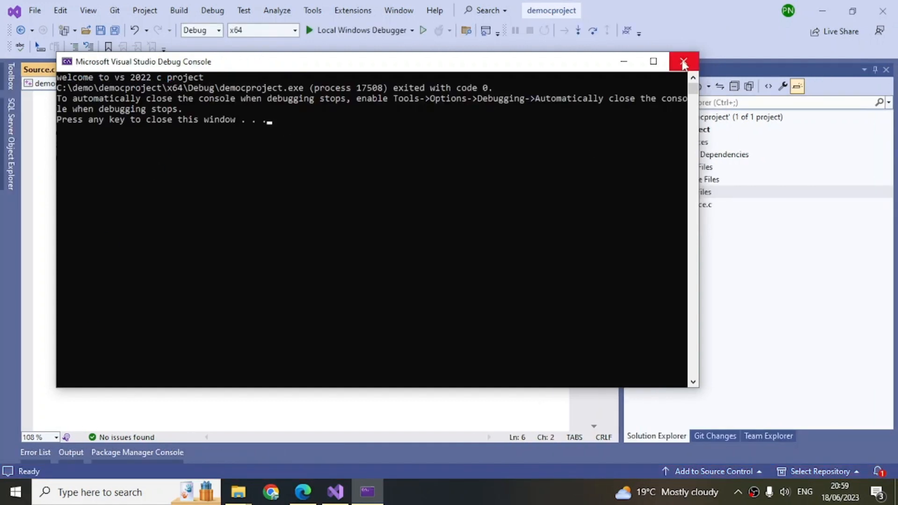
click(683, 61)
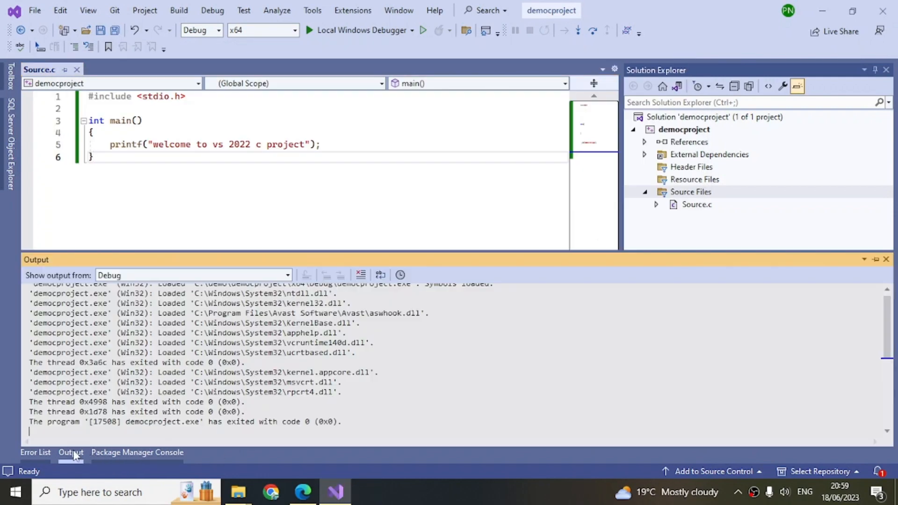